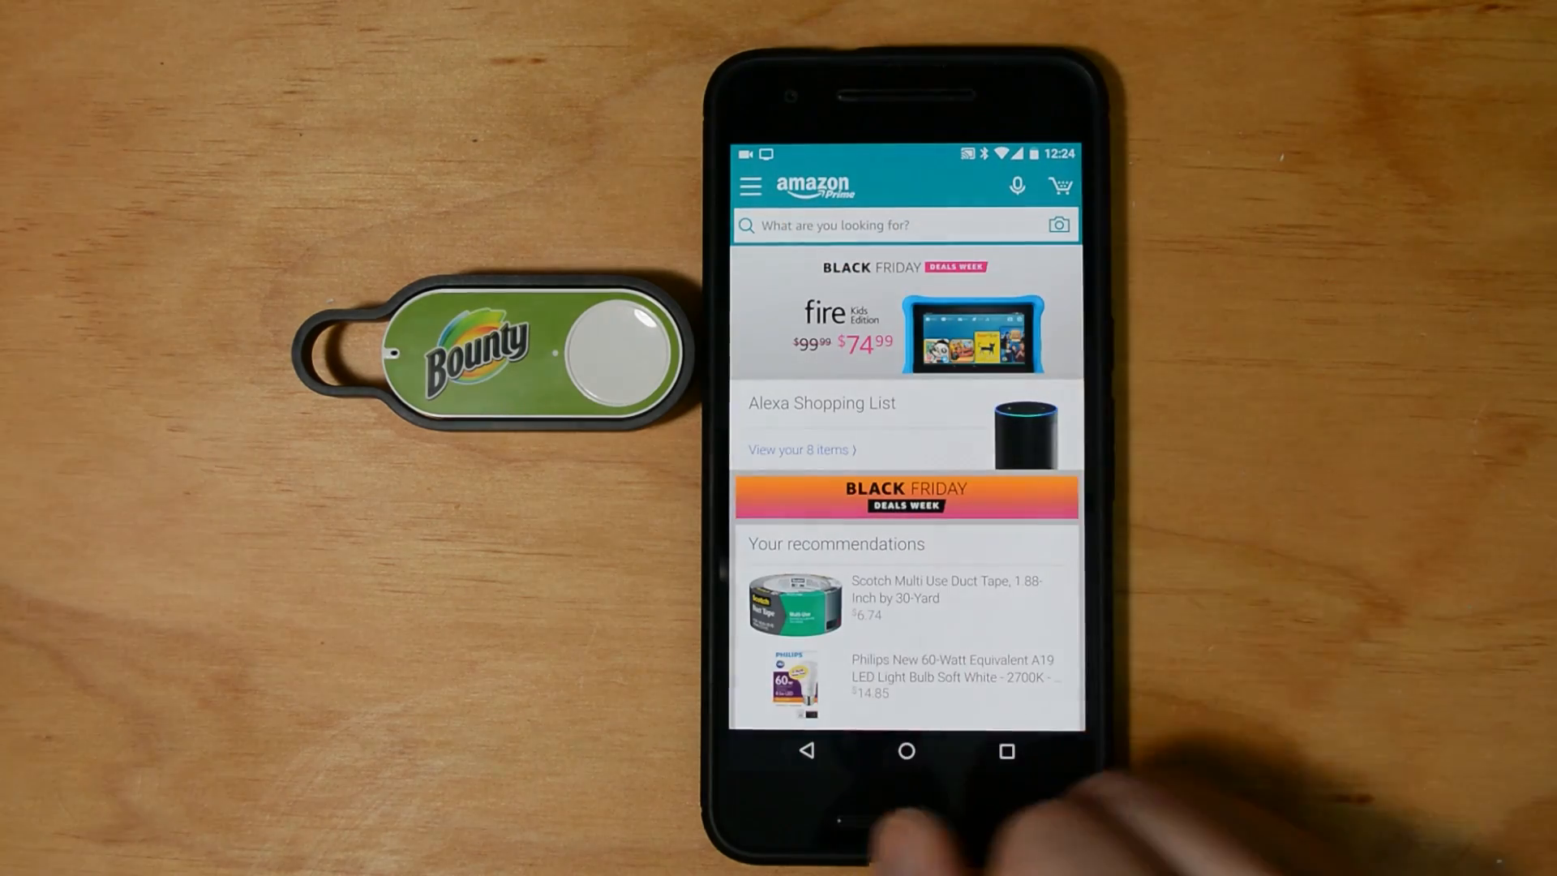
# Step: Start new device setup from Your Account and choose Dash Button as the device type
pyautogui.click(749, 185)
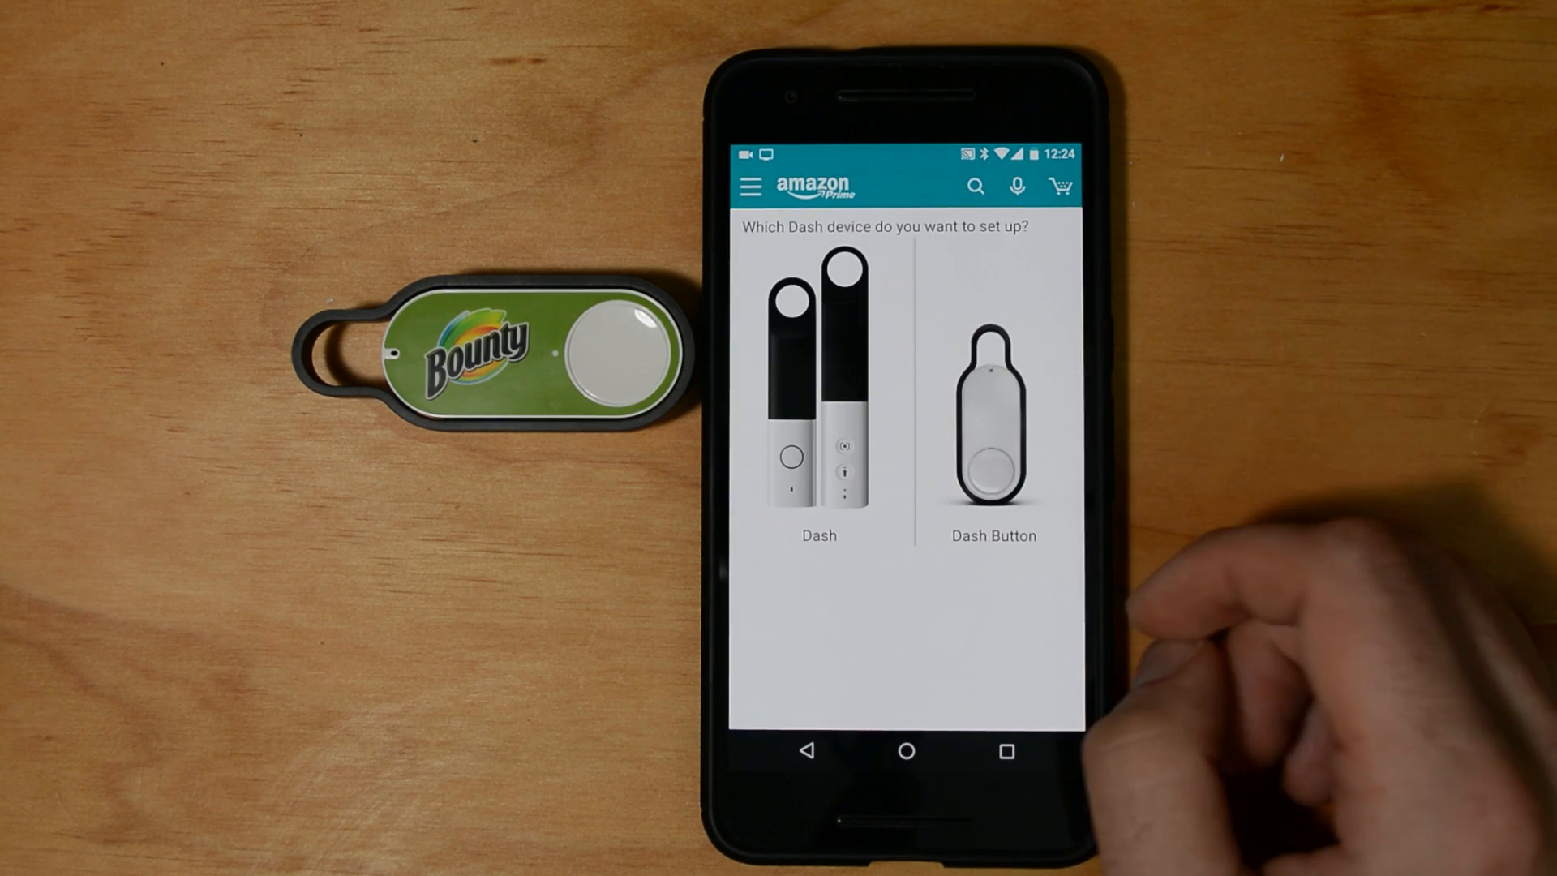
pyautogui.click(992, 417)
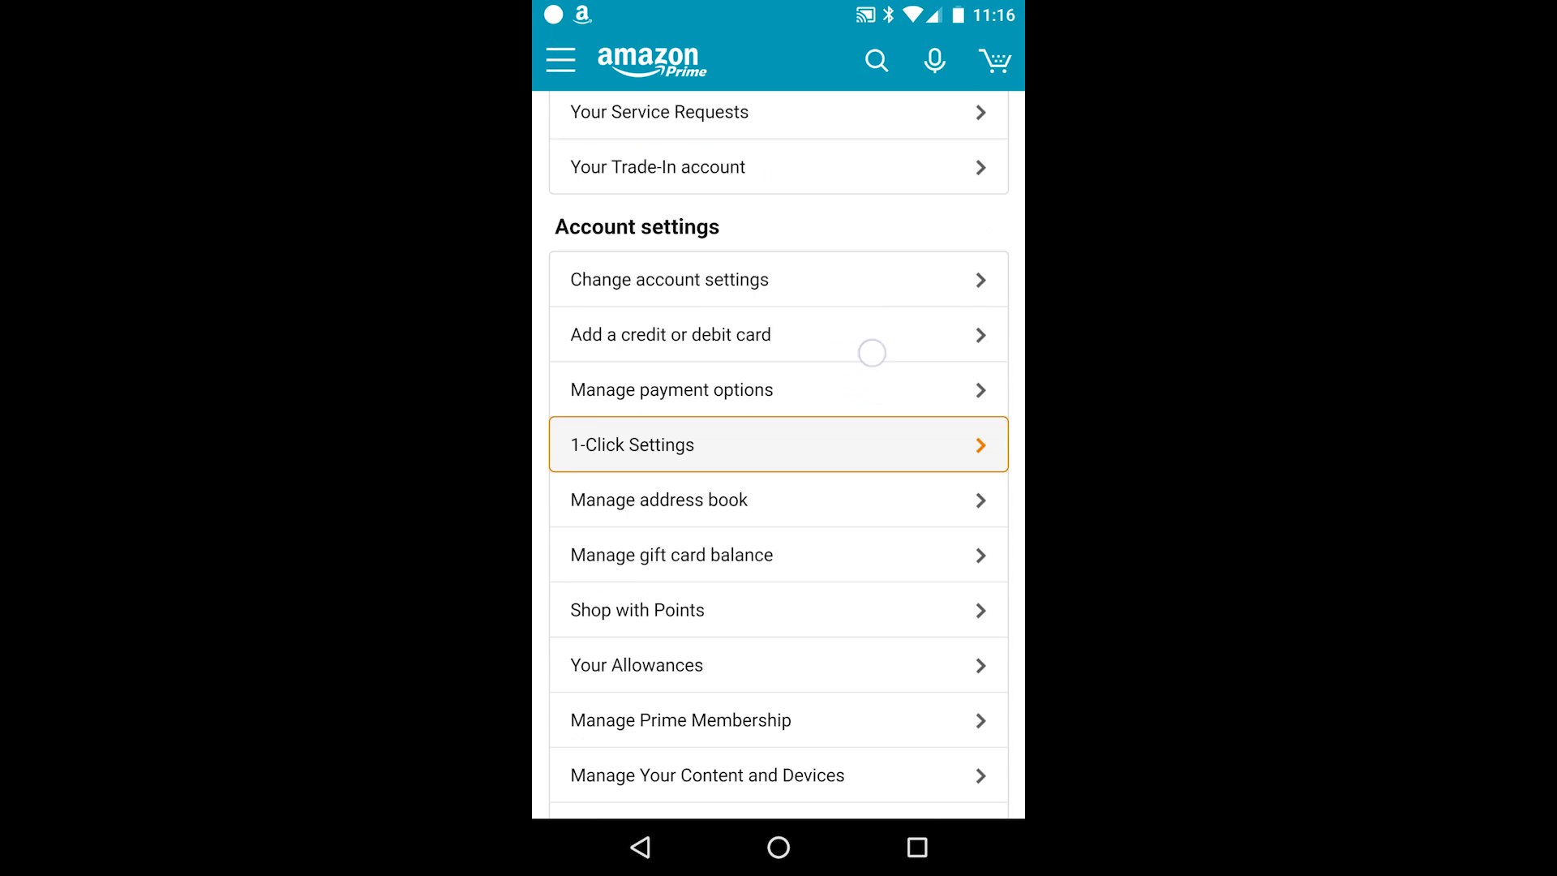
# Step: Scroll to Dash Devices and bring up Manage devices listing the Bounty Dash Button
pyautogui.scroll(-3)
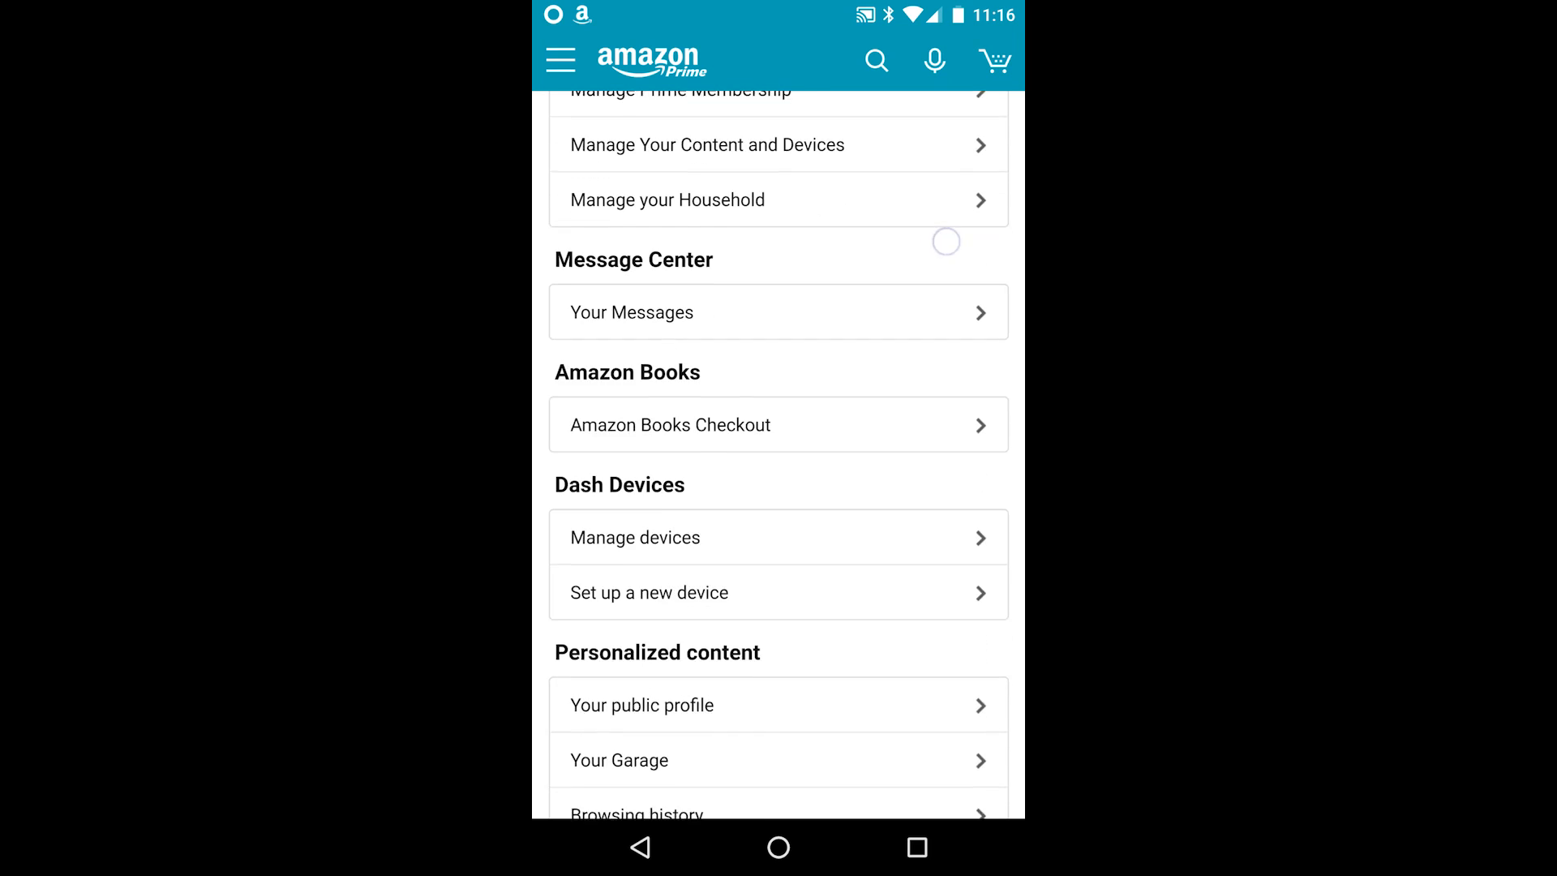
pyautogui.scroll(-3)
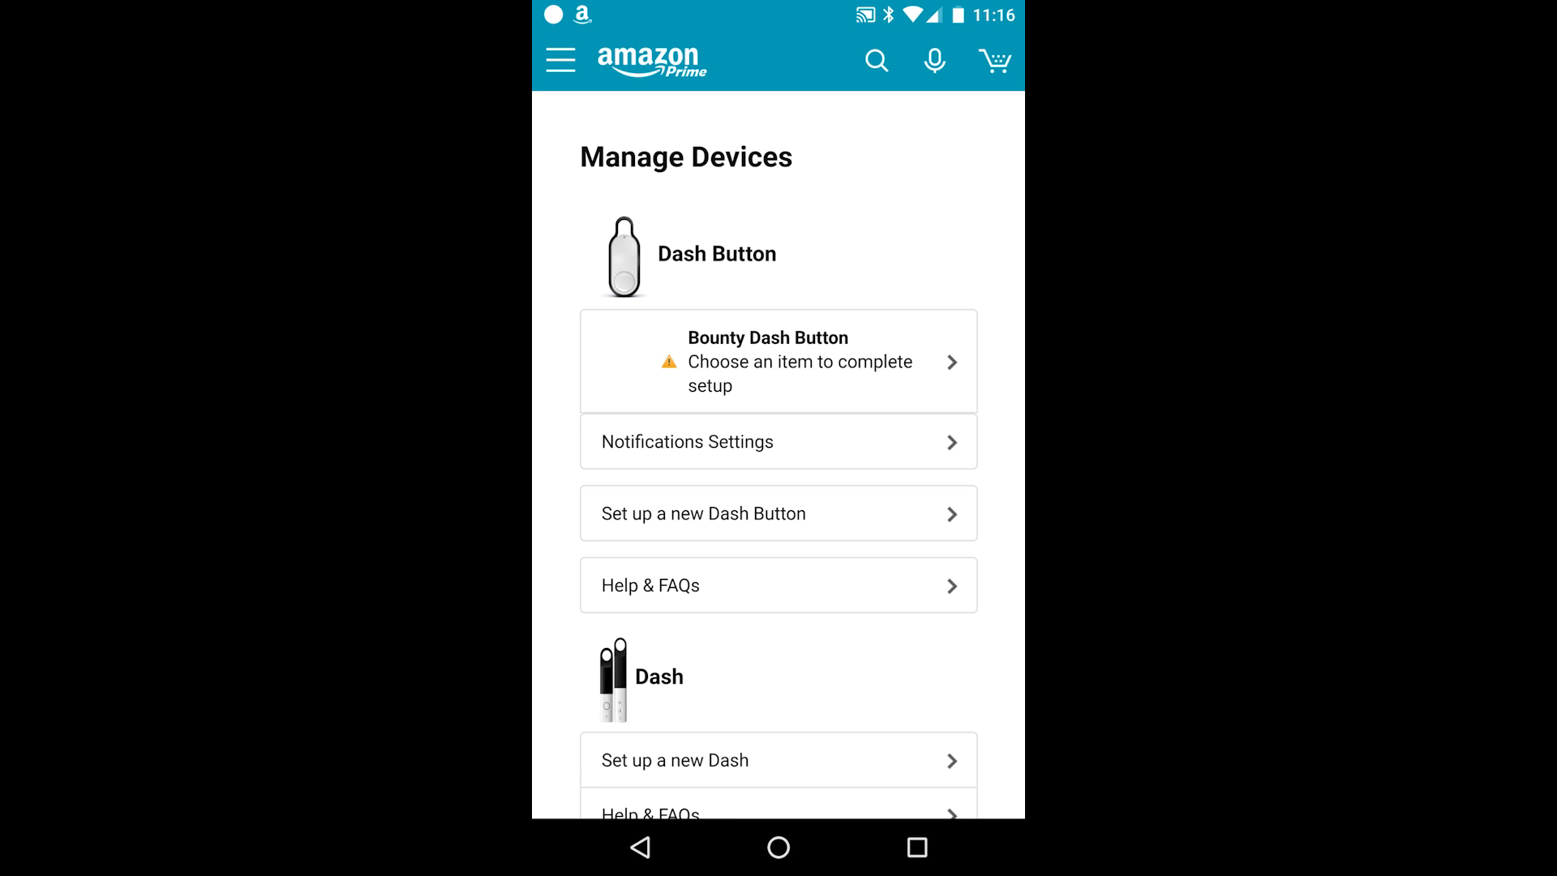
pyautogui.click(779, 441)
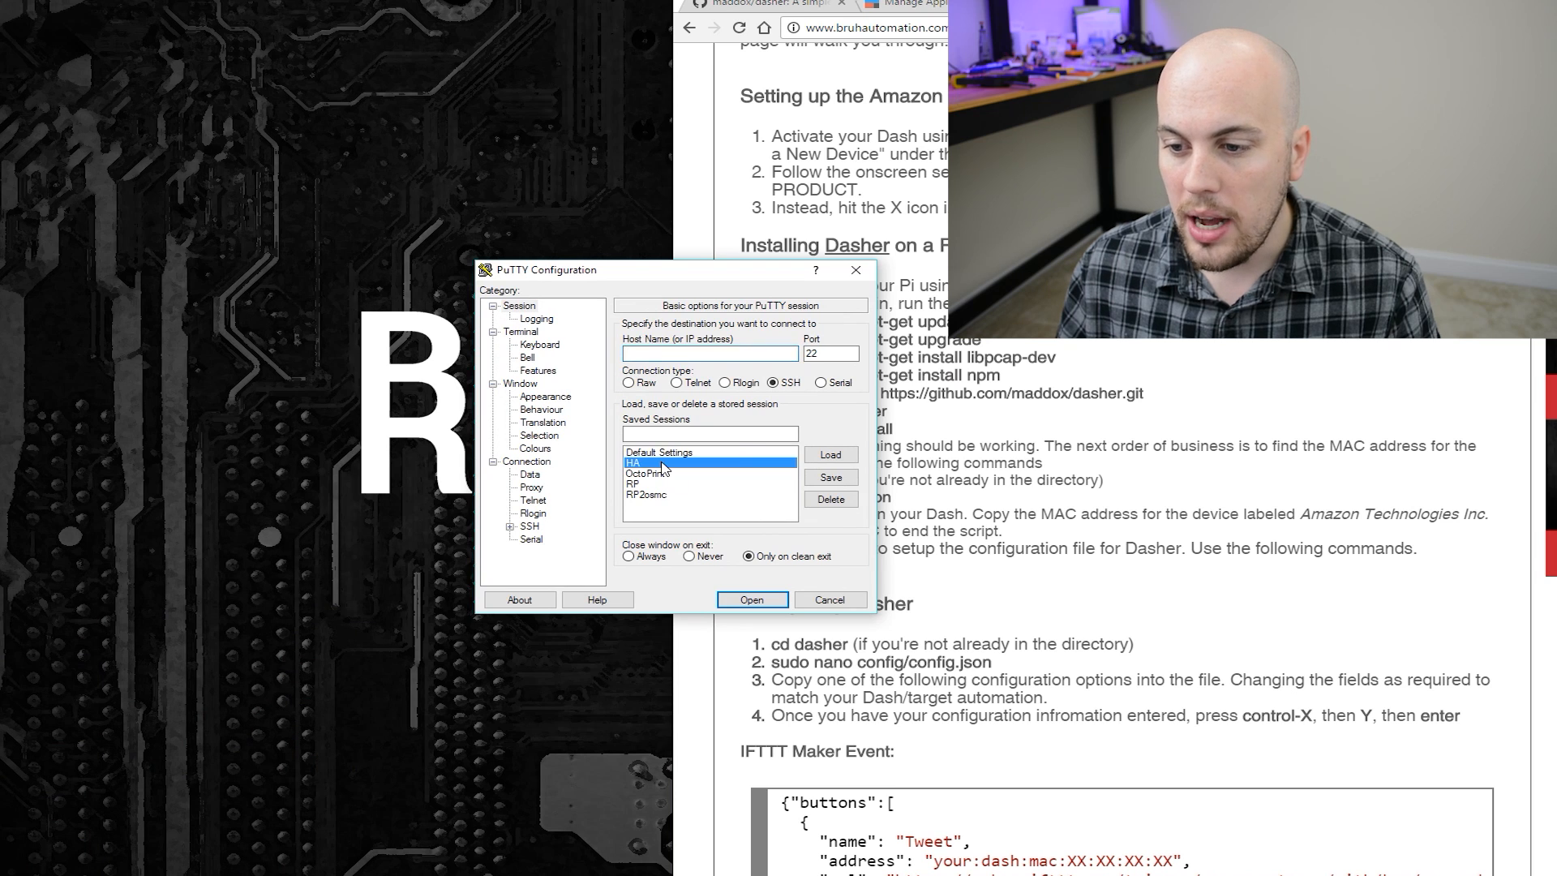
# Step: Connect via the saved HA session, log in as pi, and highlight the guide's install commands
pyautogui.click(752, 600)
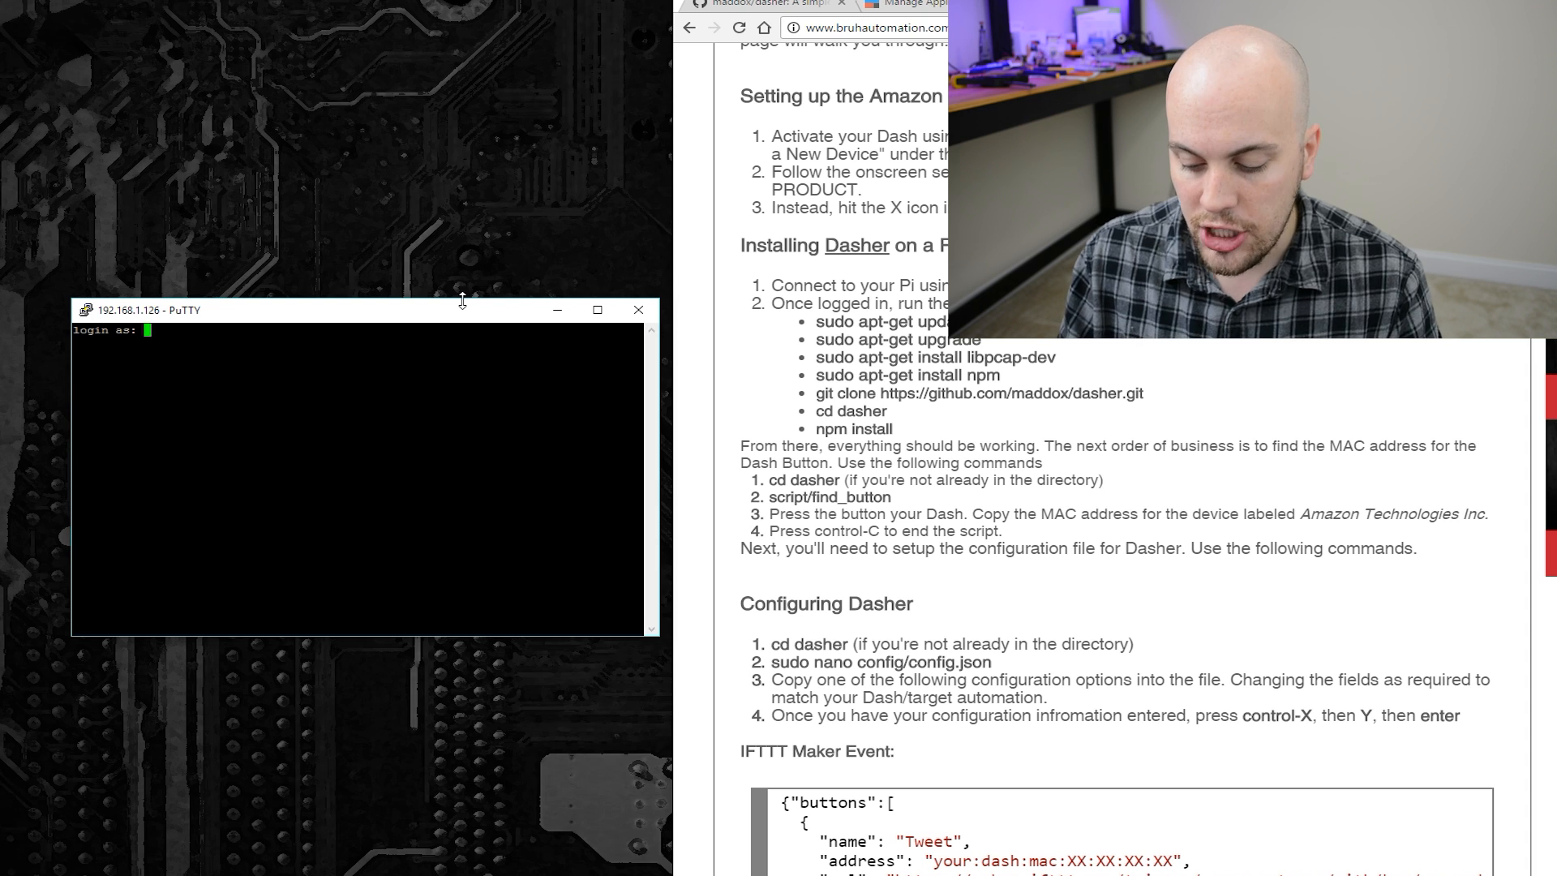
pyautogui.write('pi')
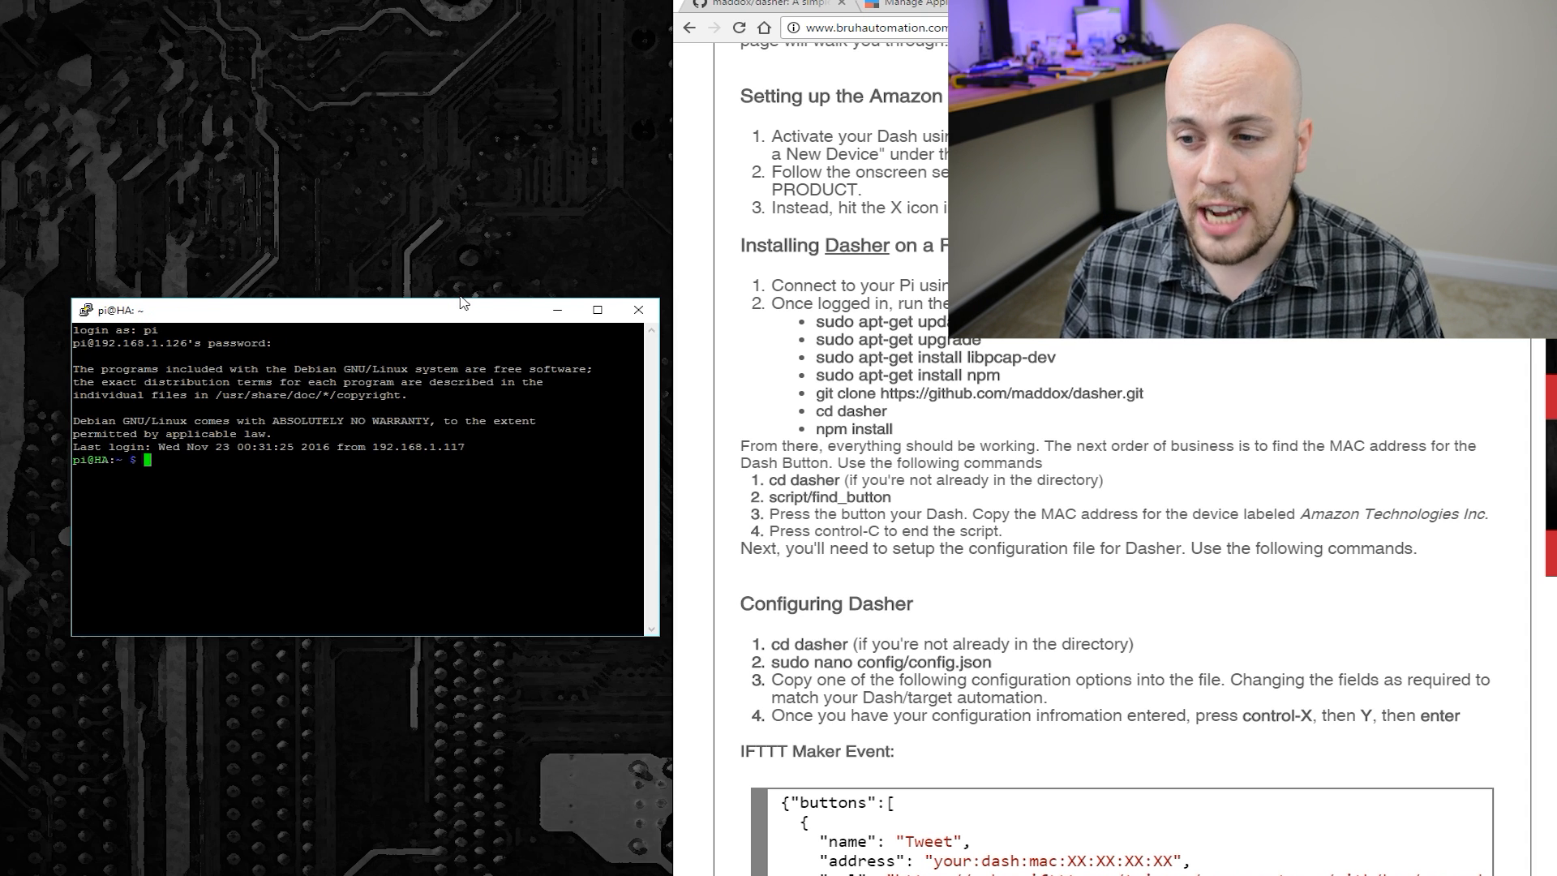
pyautogui.moveTo(821, 322); pyautogui.dragTo(877, 410)
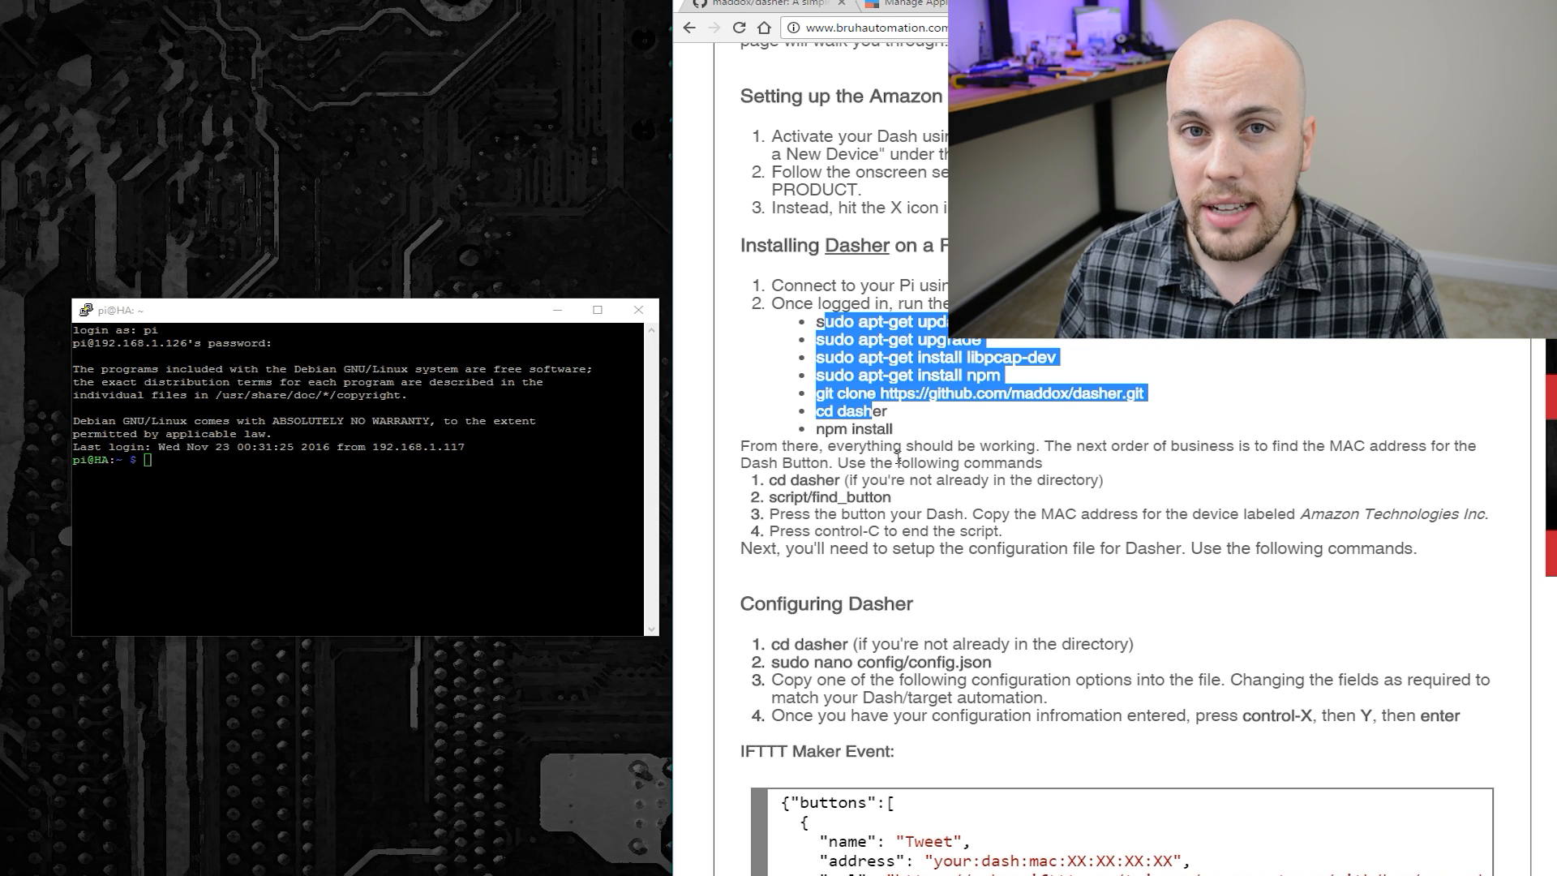
# Step: Run apt-get update and upgrade, then install libpcap-dev and npm
pyautogui.write('sudo apt-get update')
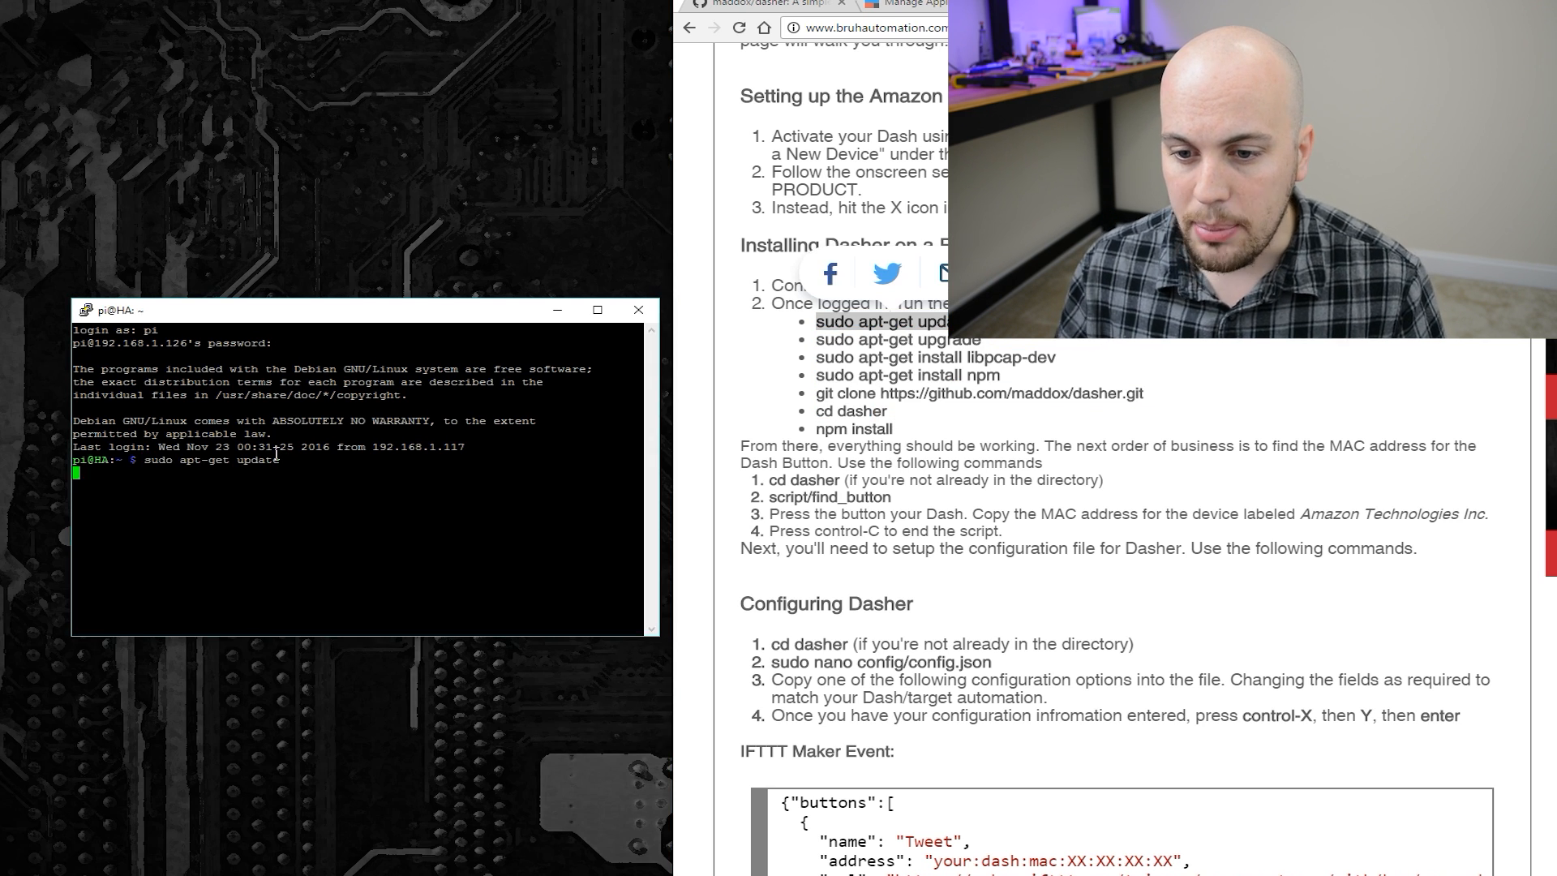
pyautogui.press('Return')
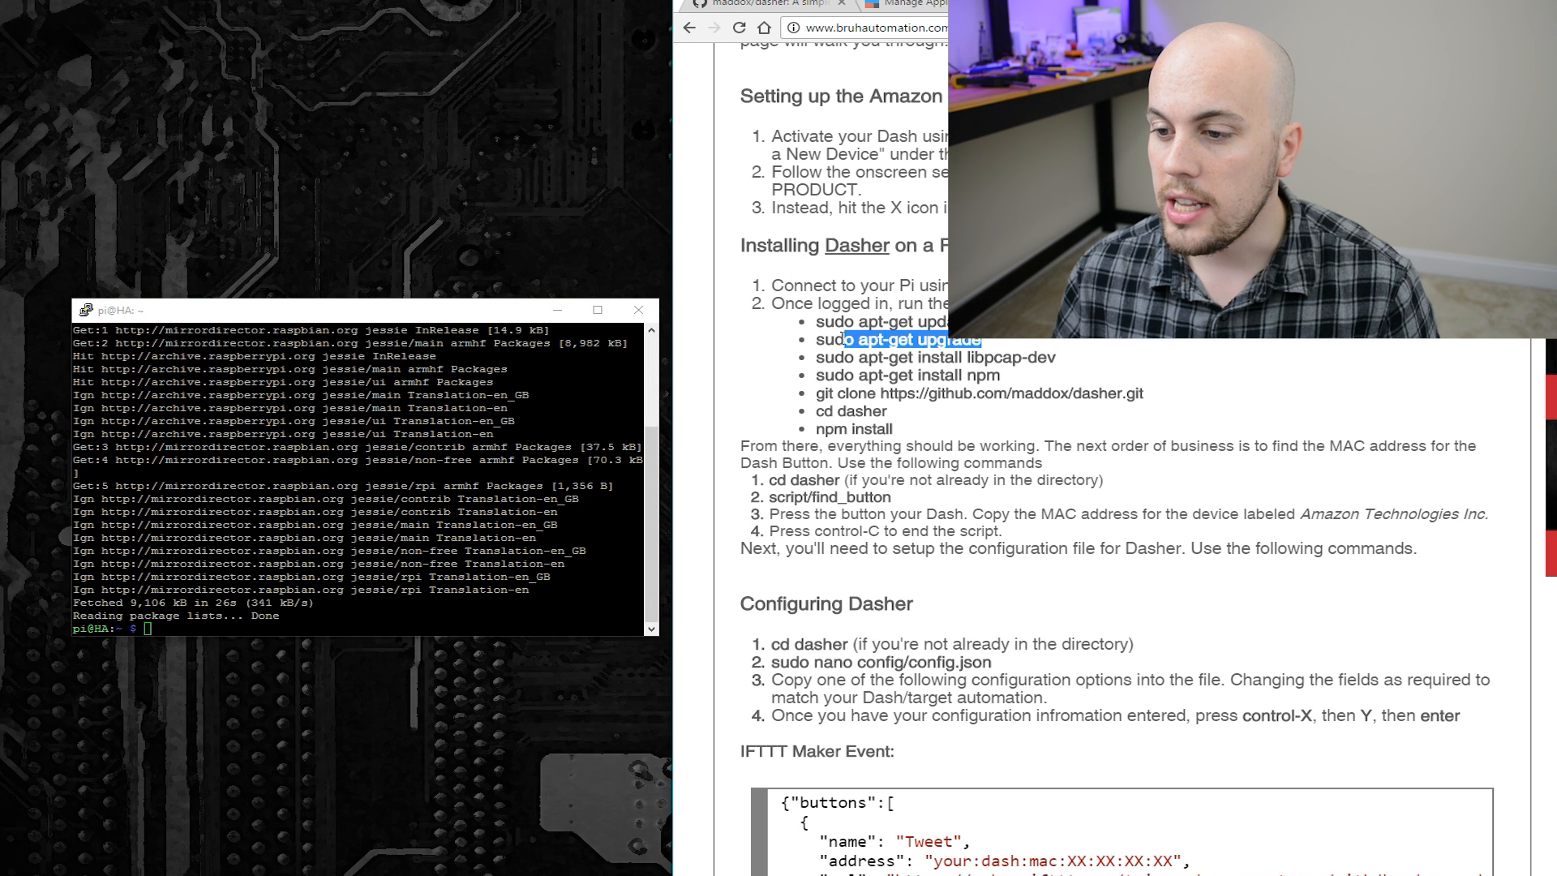
pyautogui.write('sudo apt-get upgrade')
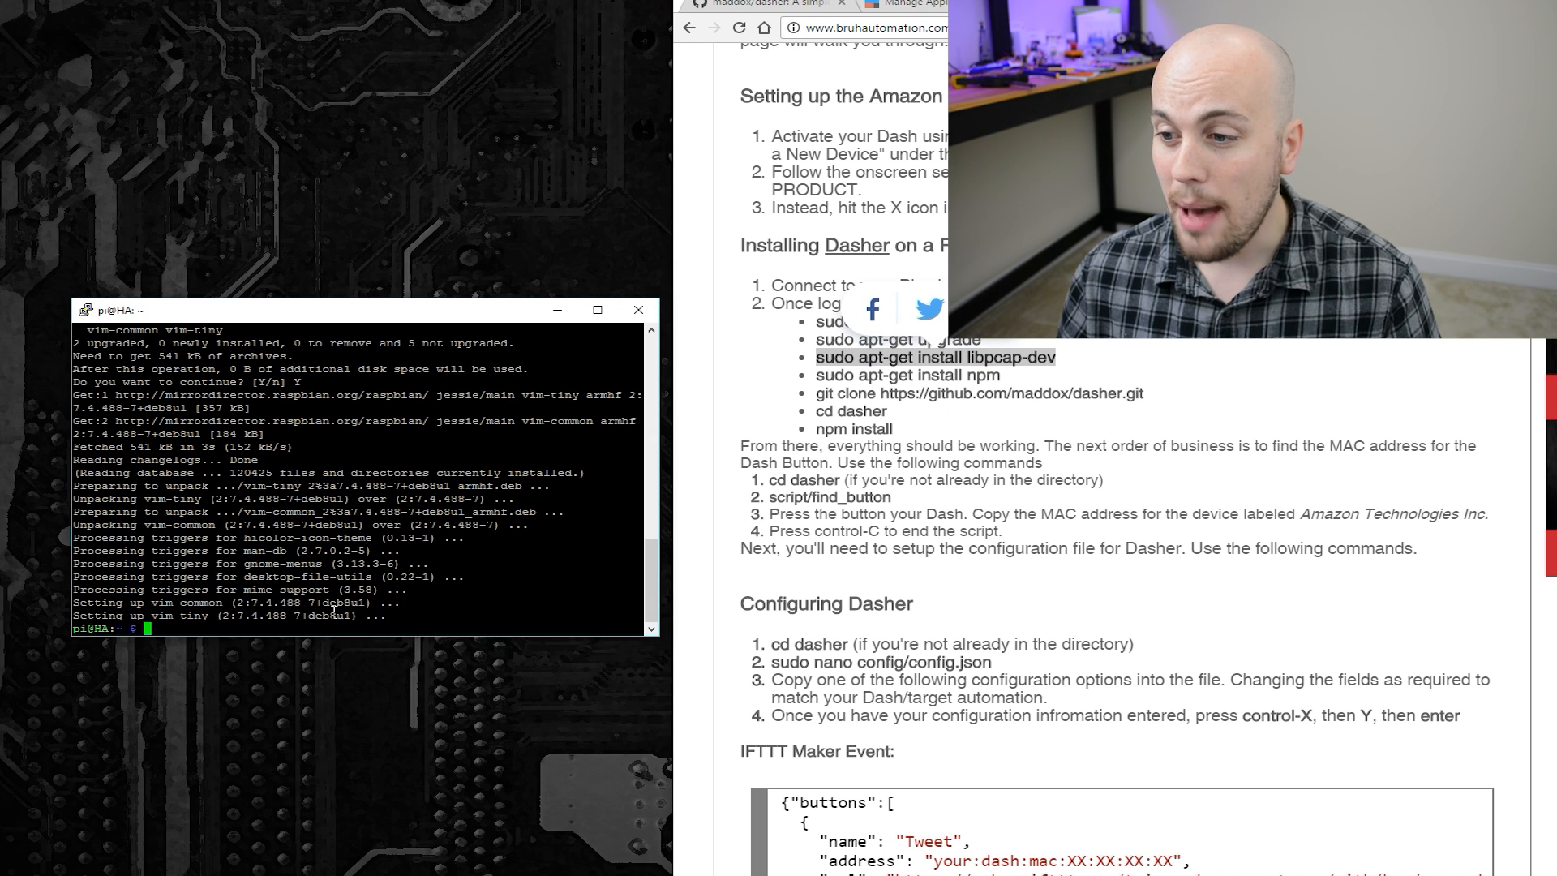
pyautogui.write('sudo apt-get install libpcap-dev')
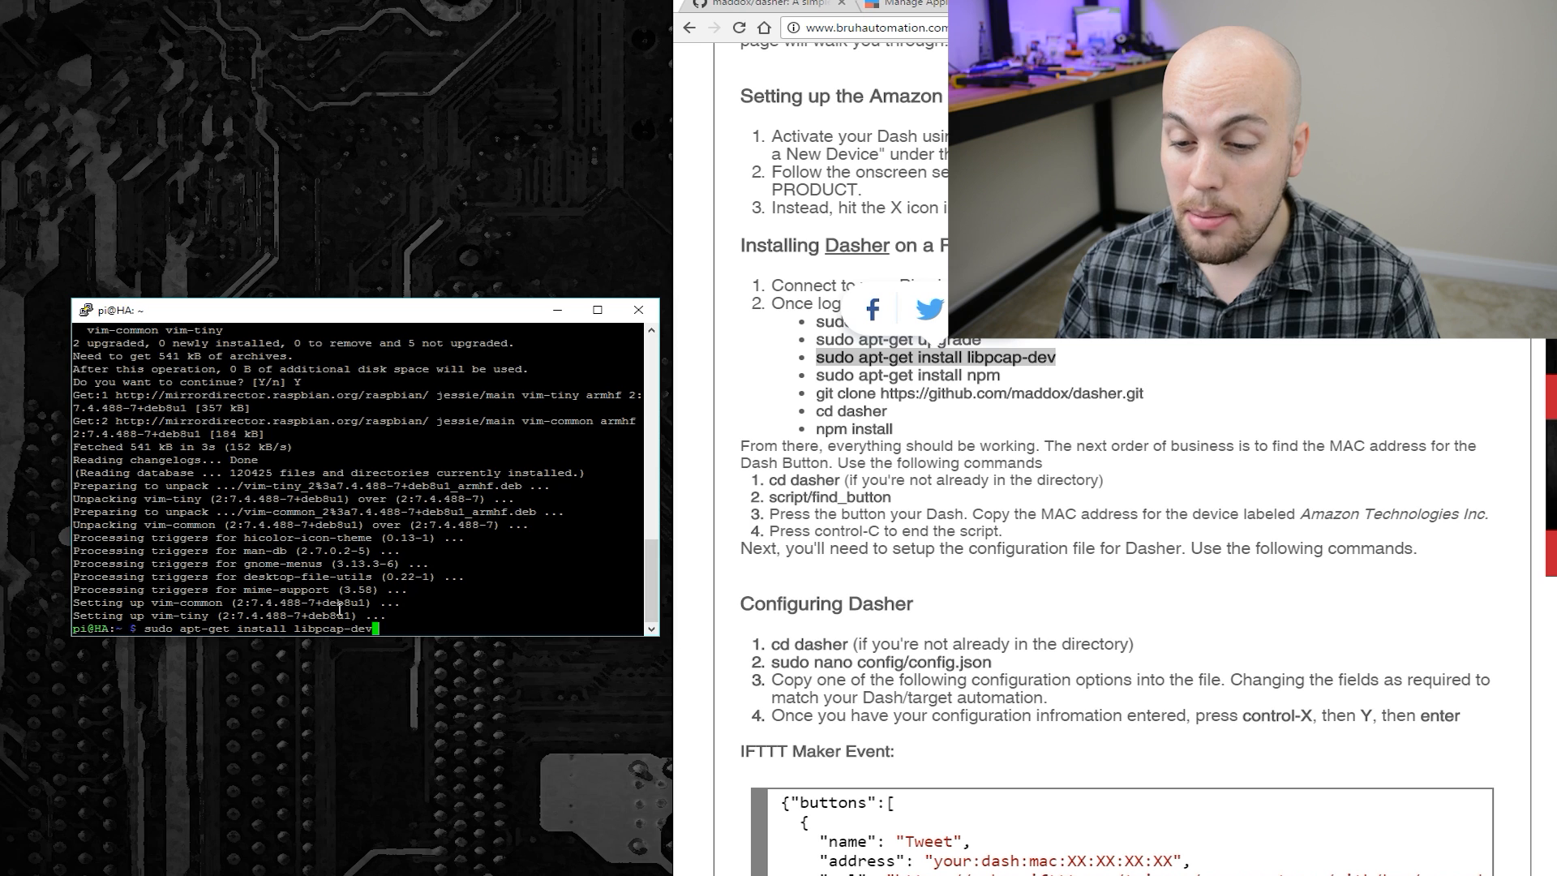
pyautogui.press('Return')
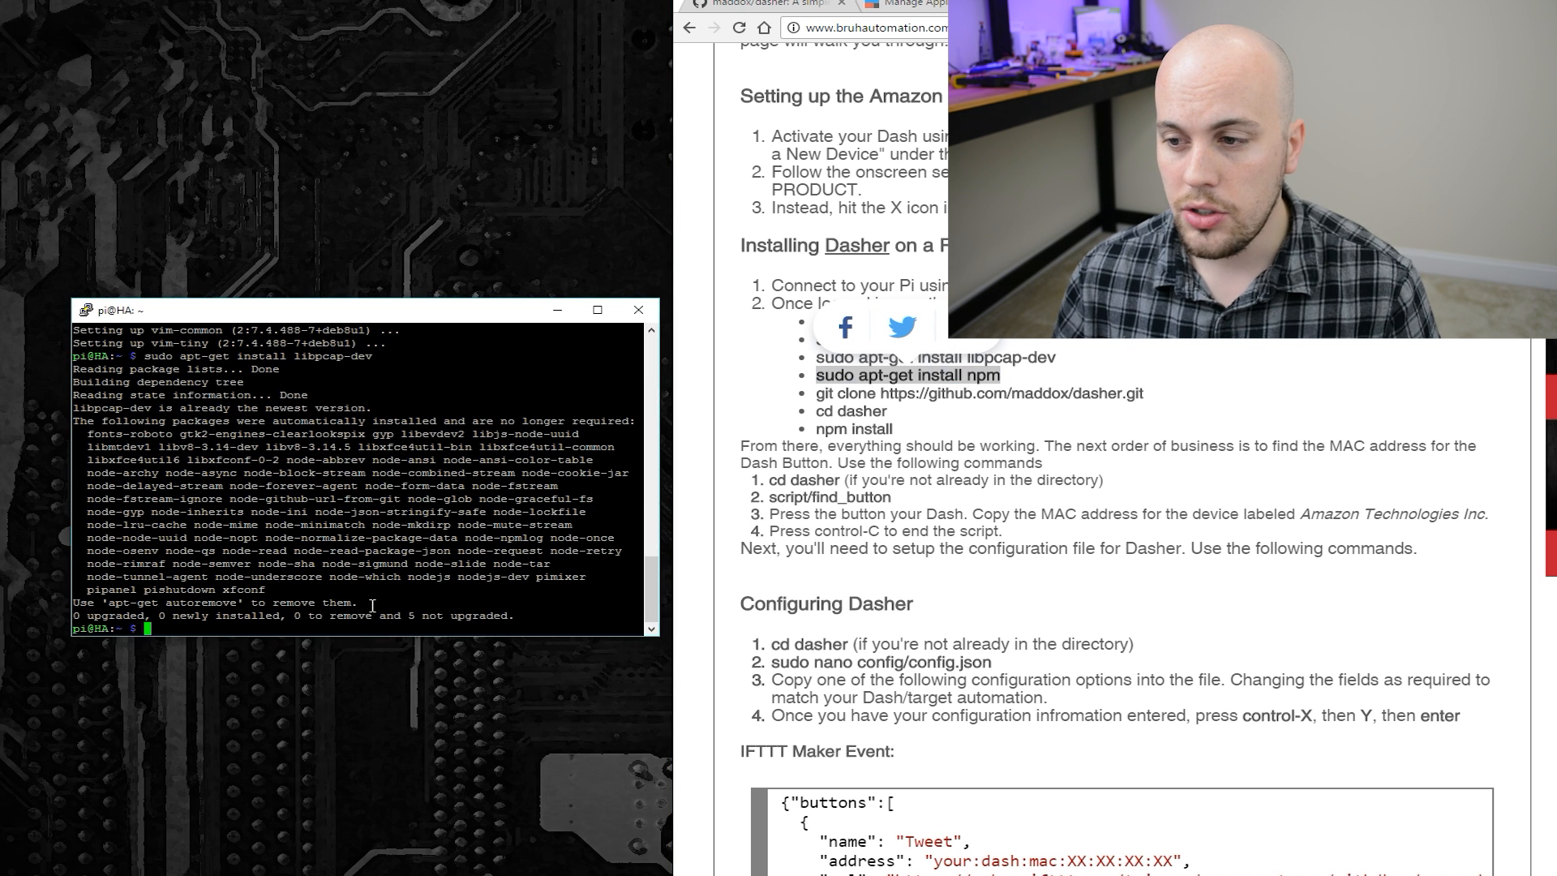
pyautogui.write('sudo apt-get install npm')
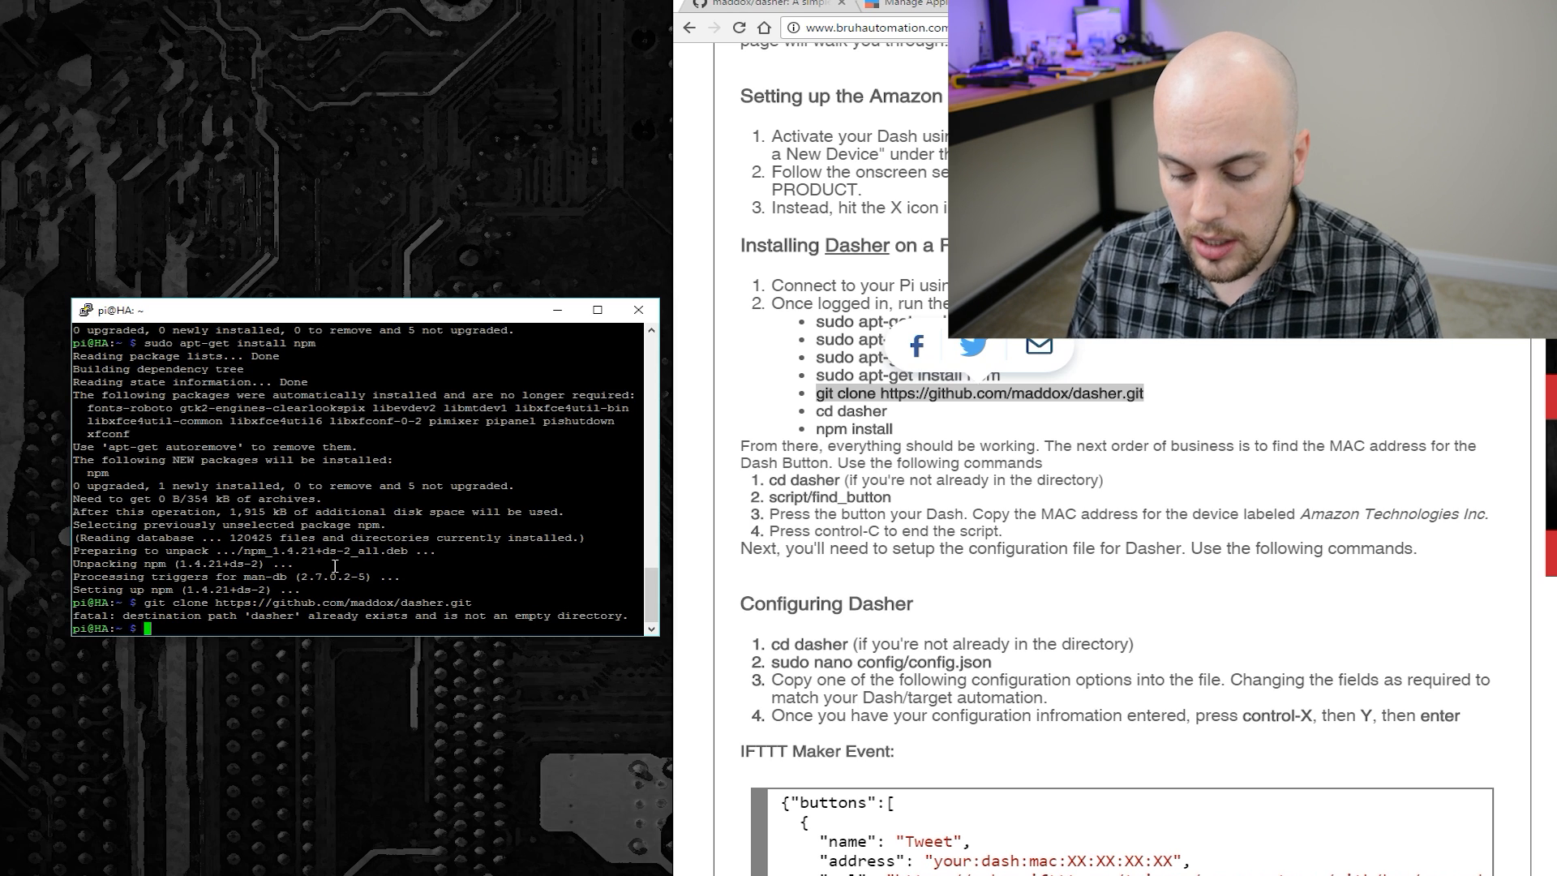
# Step: Remove and re-clone the dasher repository, enter it and run npm install
pyautogui.write('rm')
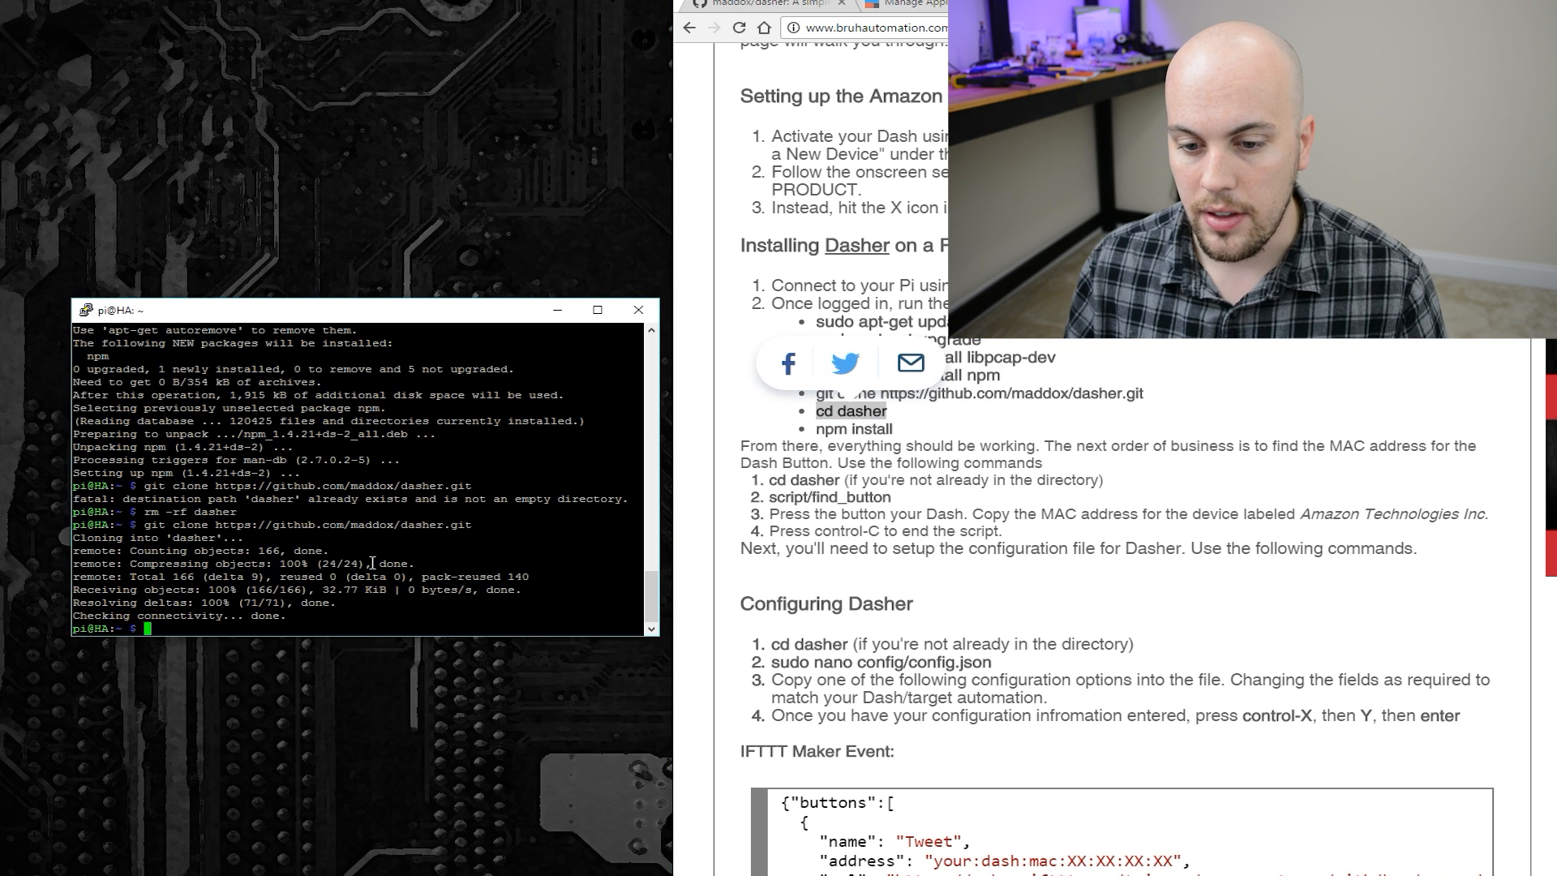
pyautogui.write('cd dasher')
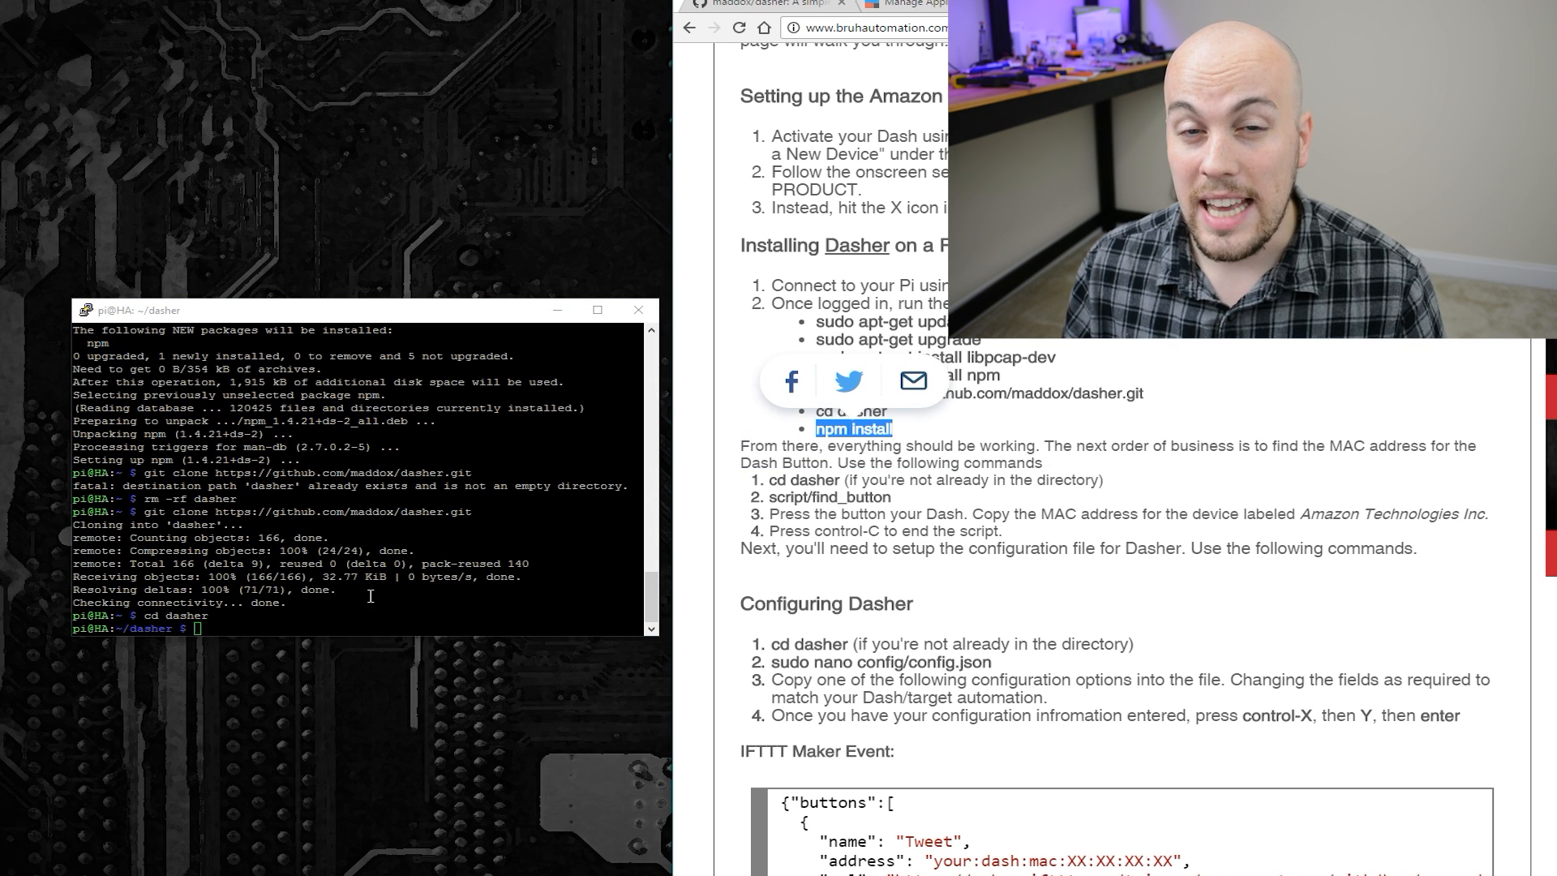
pyautogui.write('npm install')
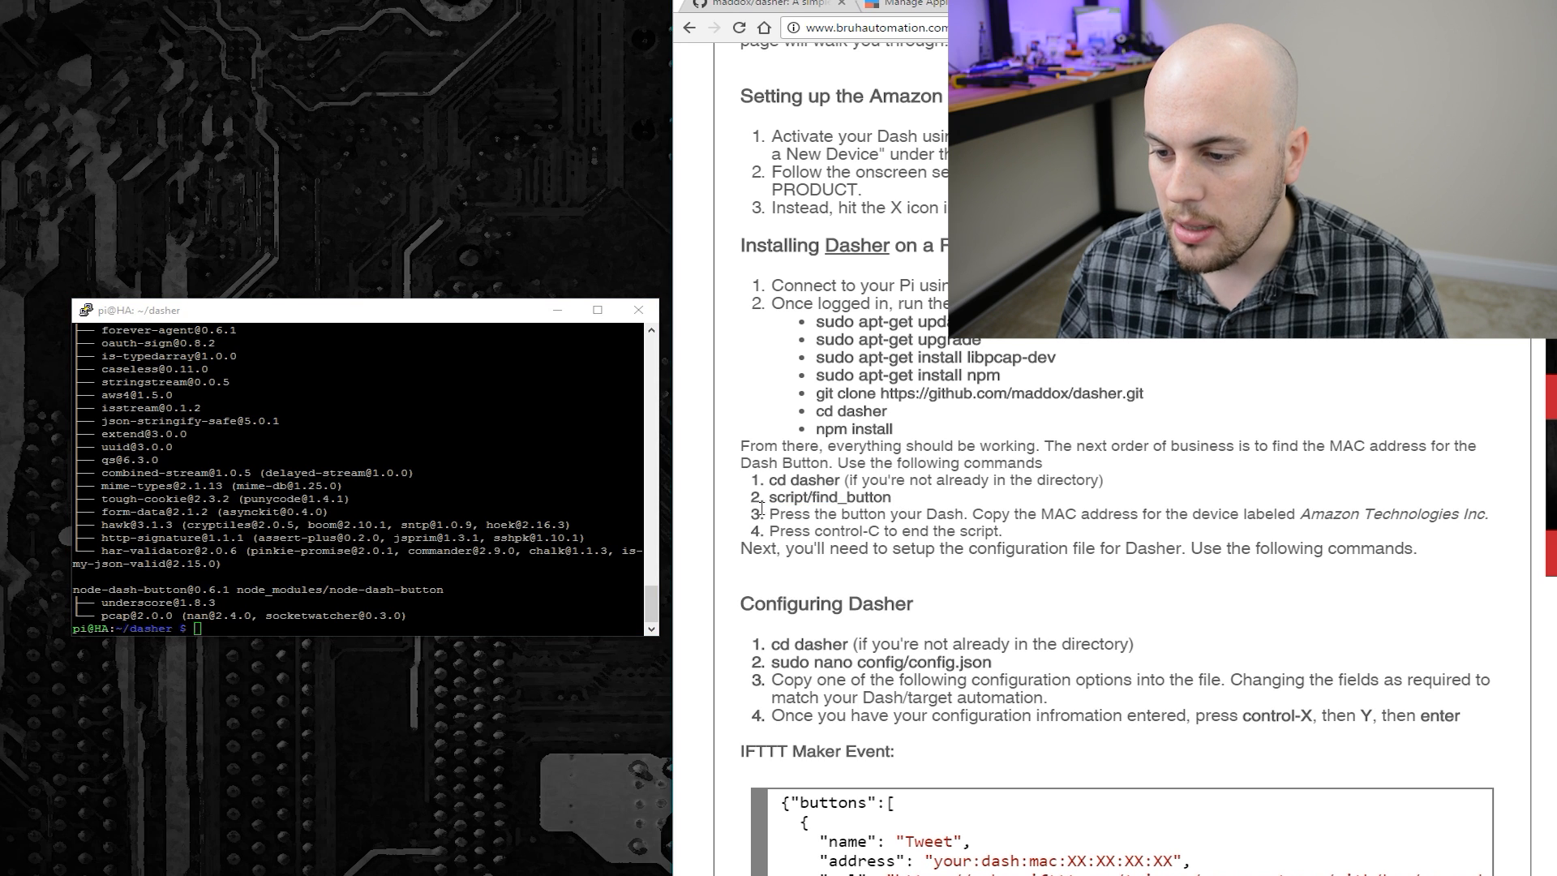
# Step: Run script/find_button to scan the network for the Dash button's MAC address
pyautogui.write('script/find_button')
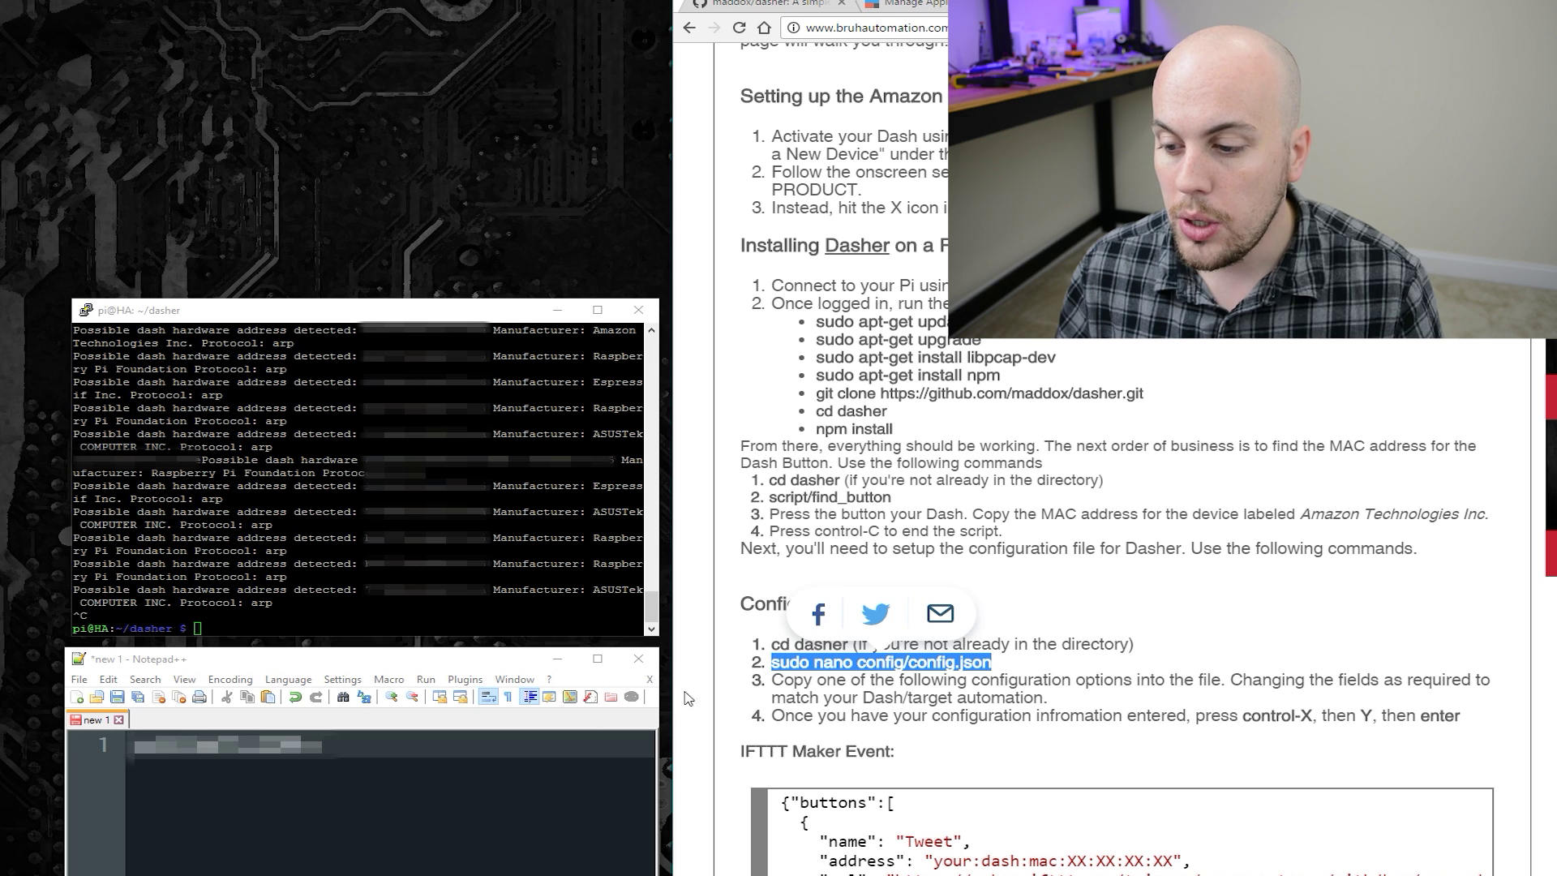
pyautogui.write('sudo nano config/config.json')
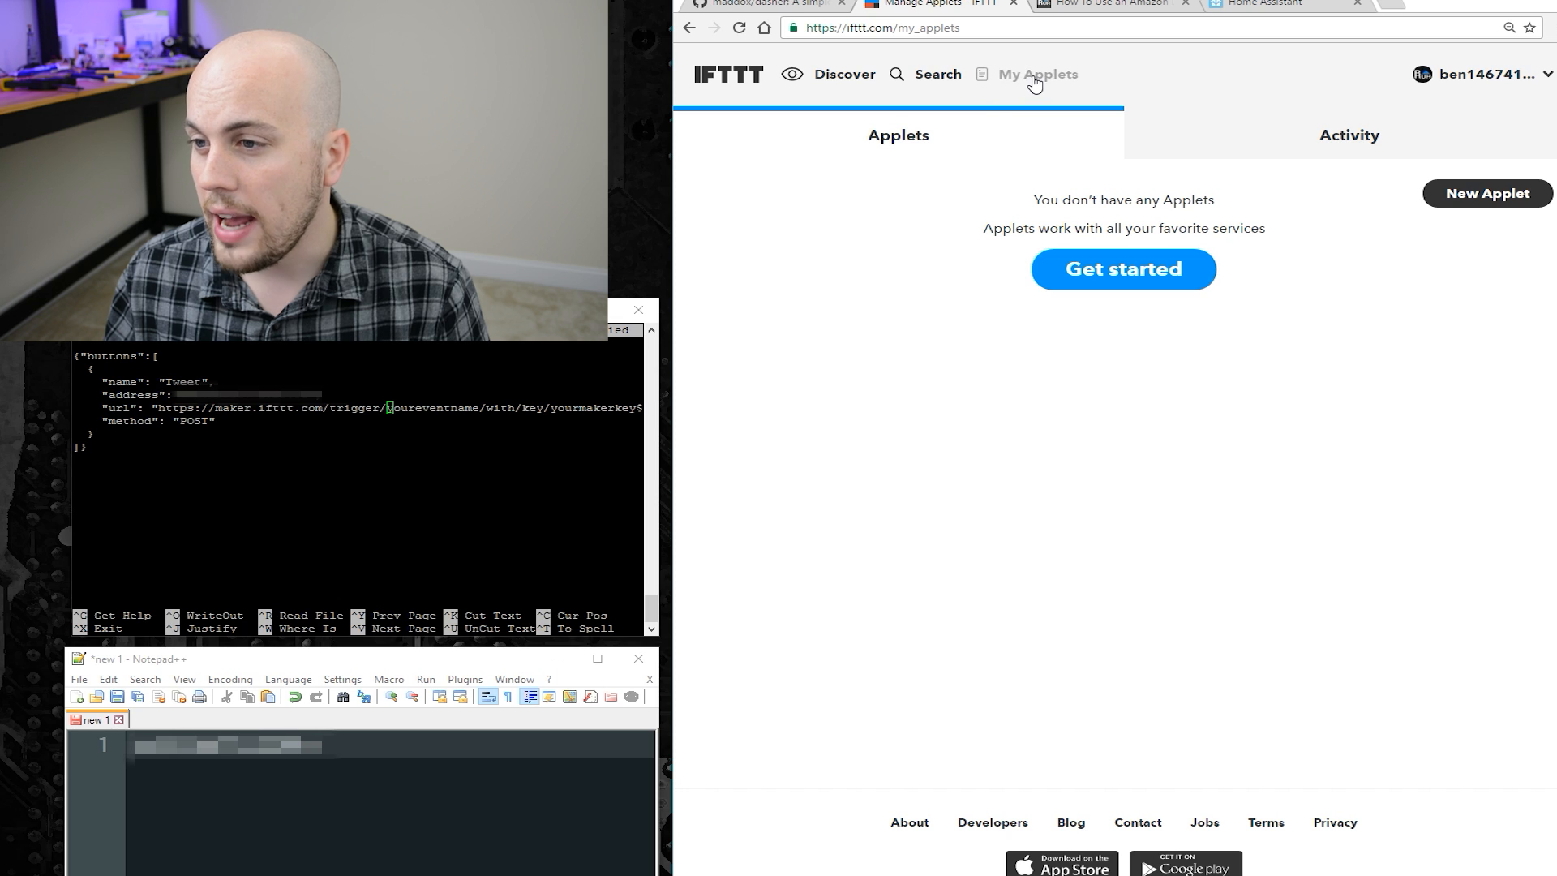
pyautogui.moveTo(1463, 208)
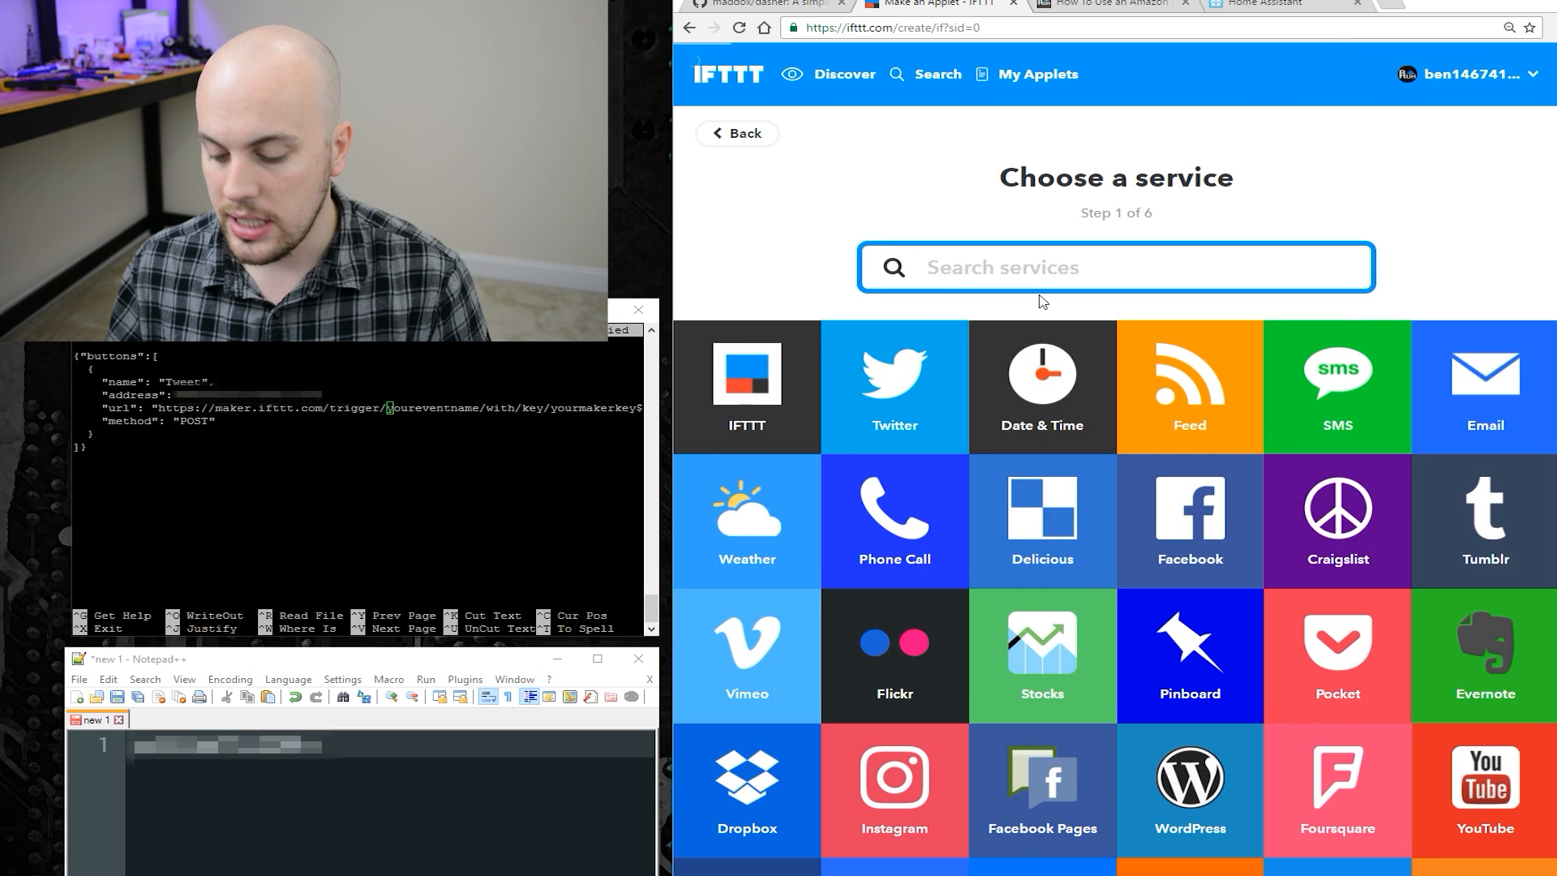
# Step: Create a Maker 'Receive a web request' trigger with event name 'tweet'
pyautogui.click(746, 386)
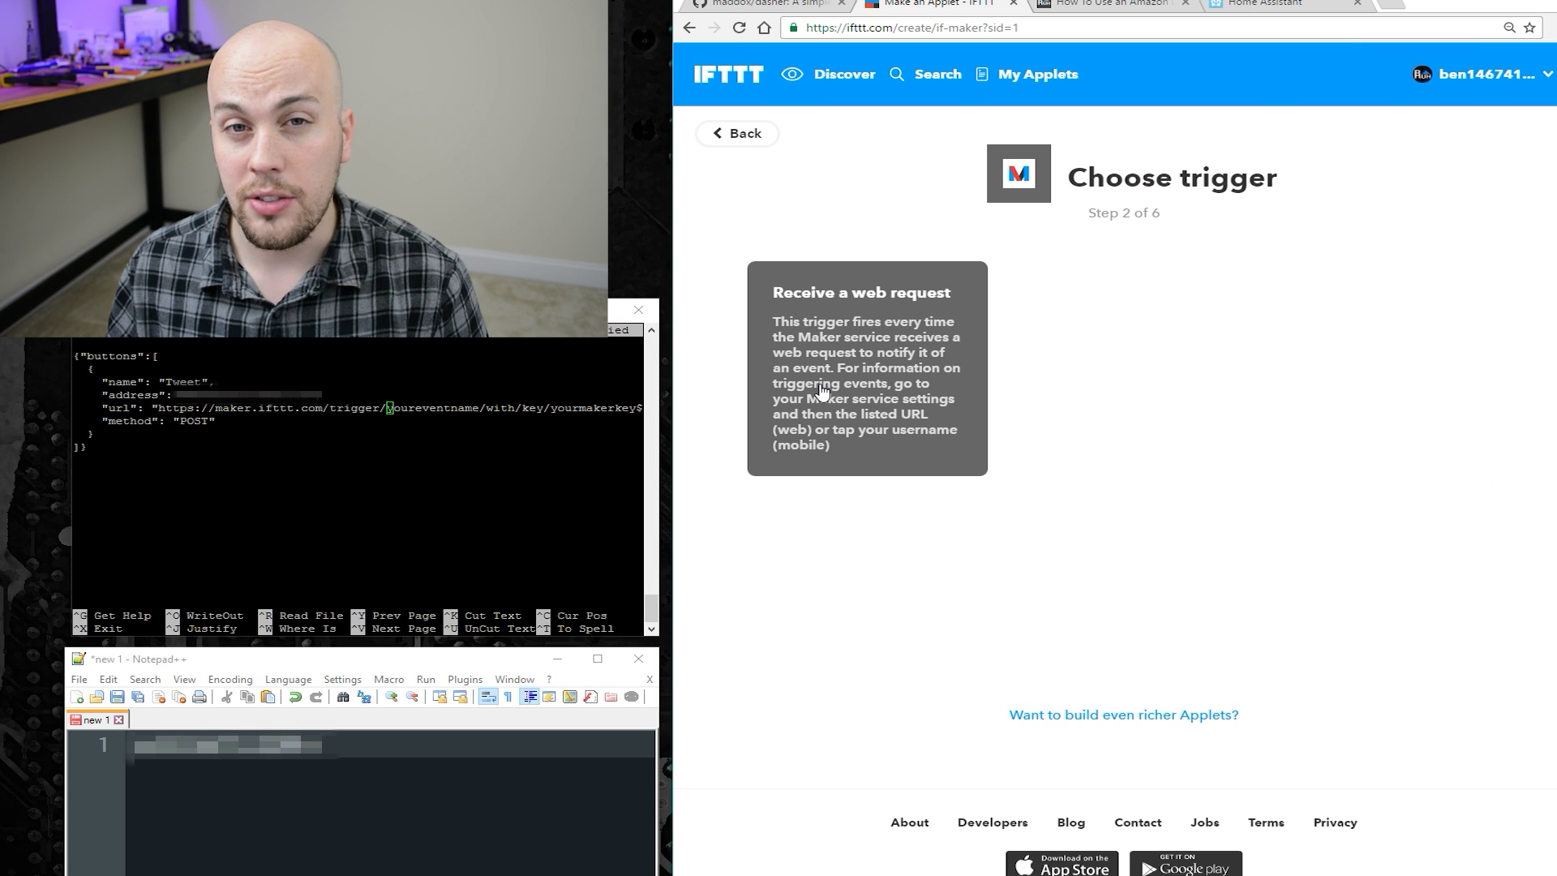
pyautogui.click(865, 368)
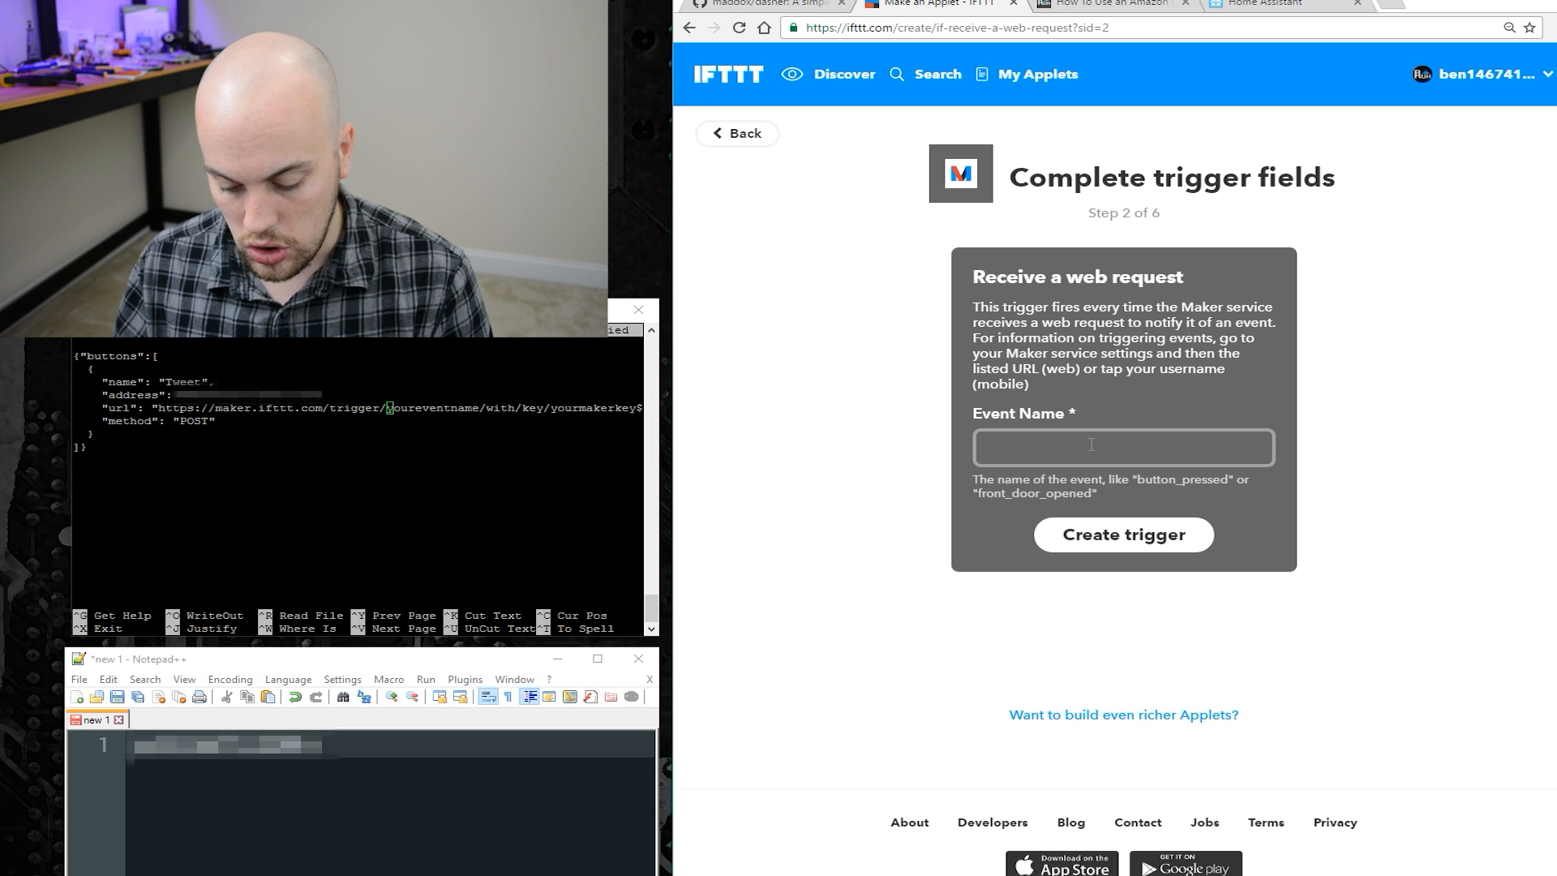
pyautogui.write('tweet')
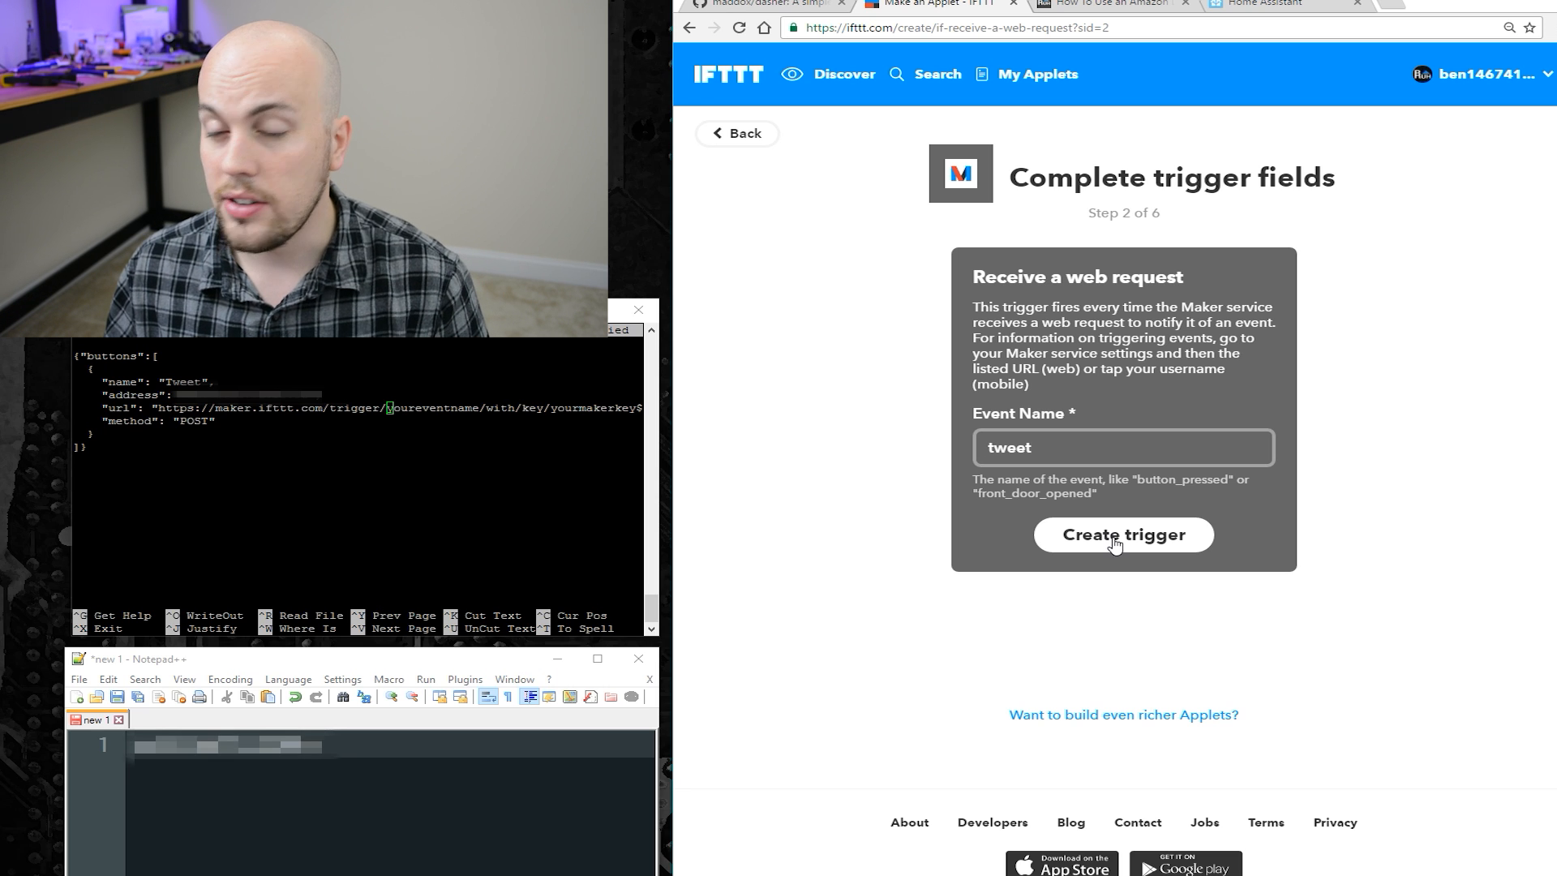
pyautogui.click(1123, 535)
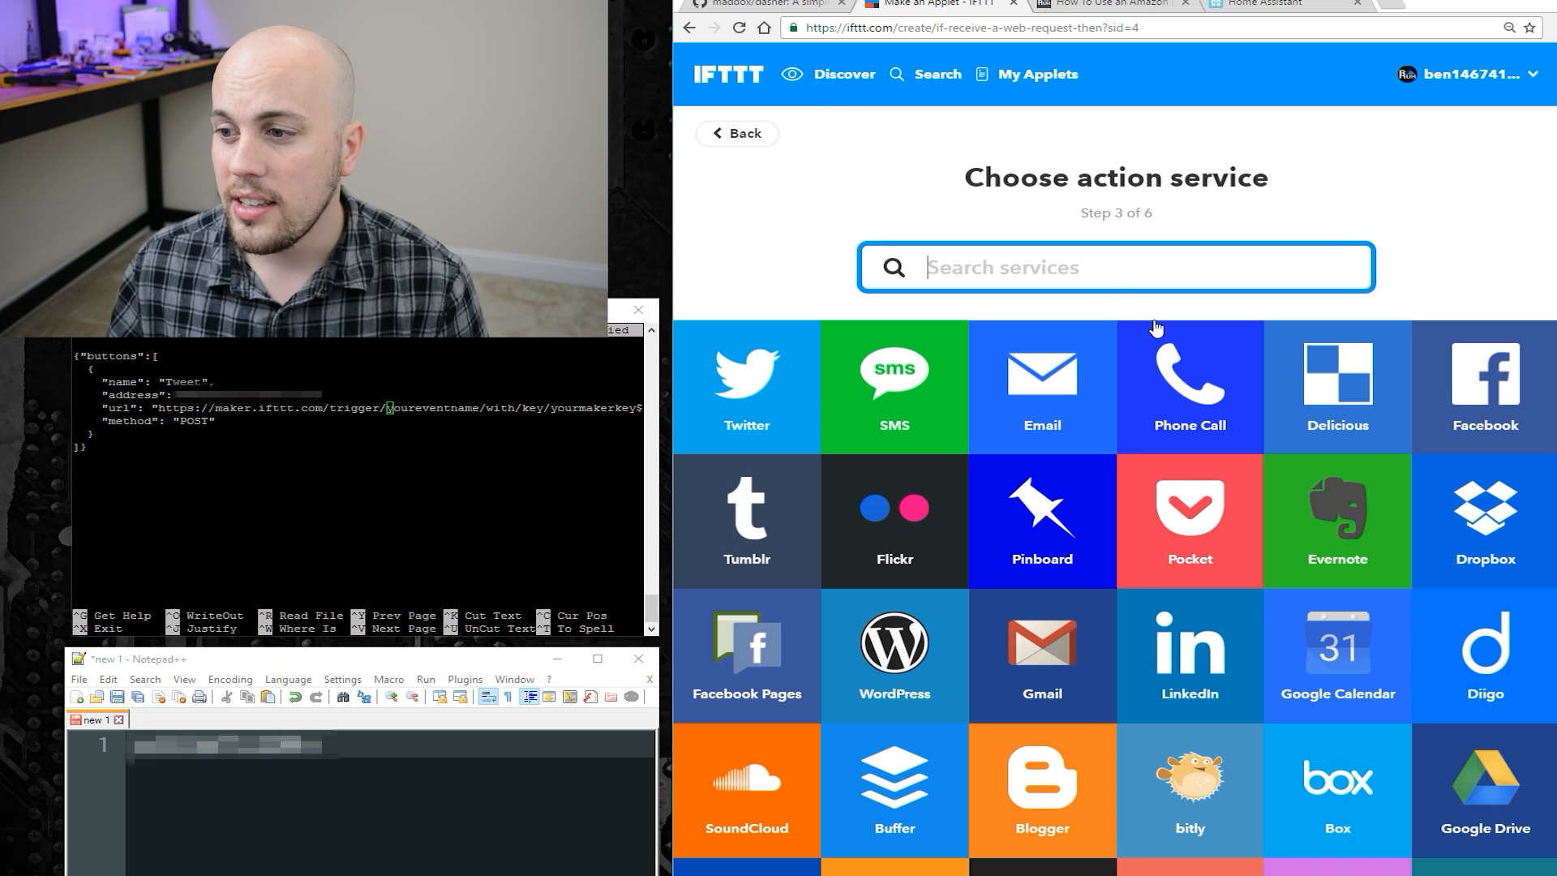
# Step: Add a Twitter 'Post a tweet' action reading 'My Amazon Dash just posted this... tutorial video' and finish the applet
pyautogui.write('twit')
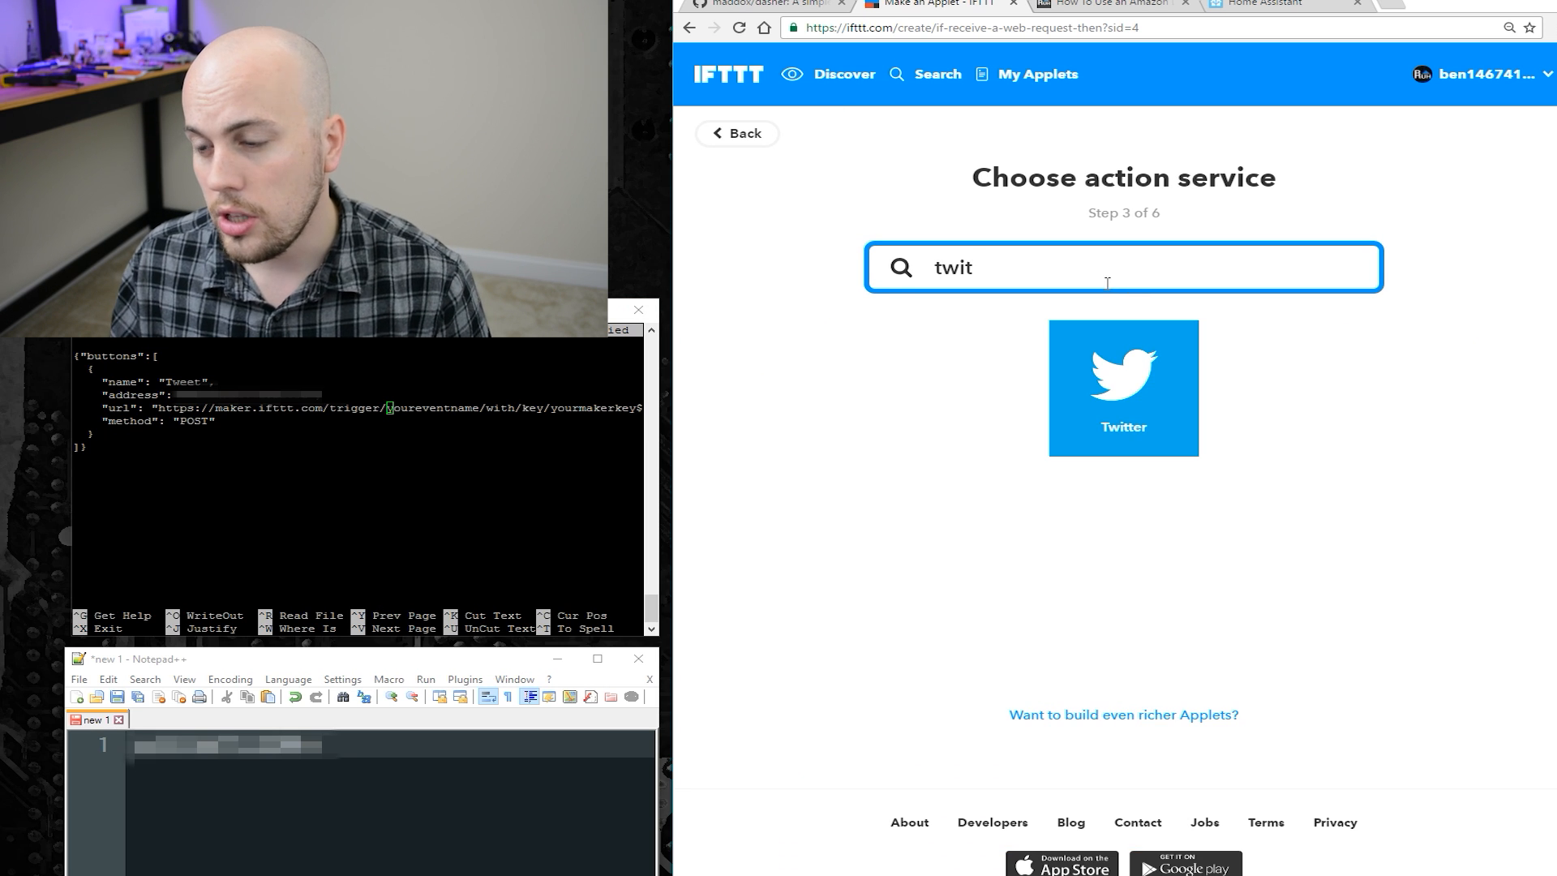
pyautogui.click(1123, 388)
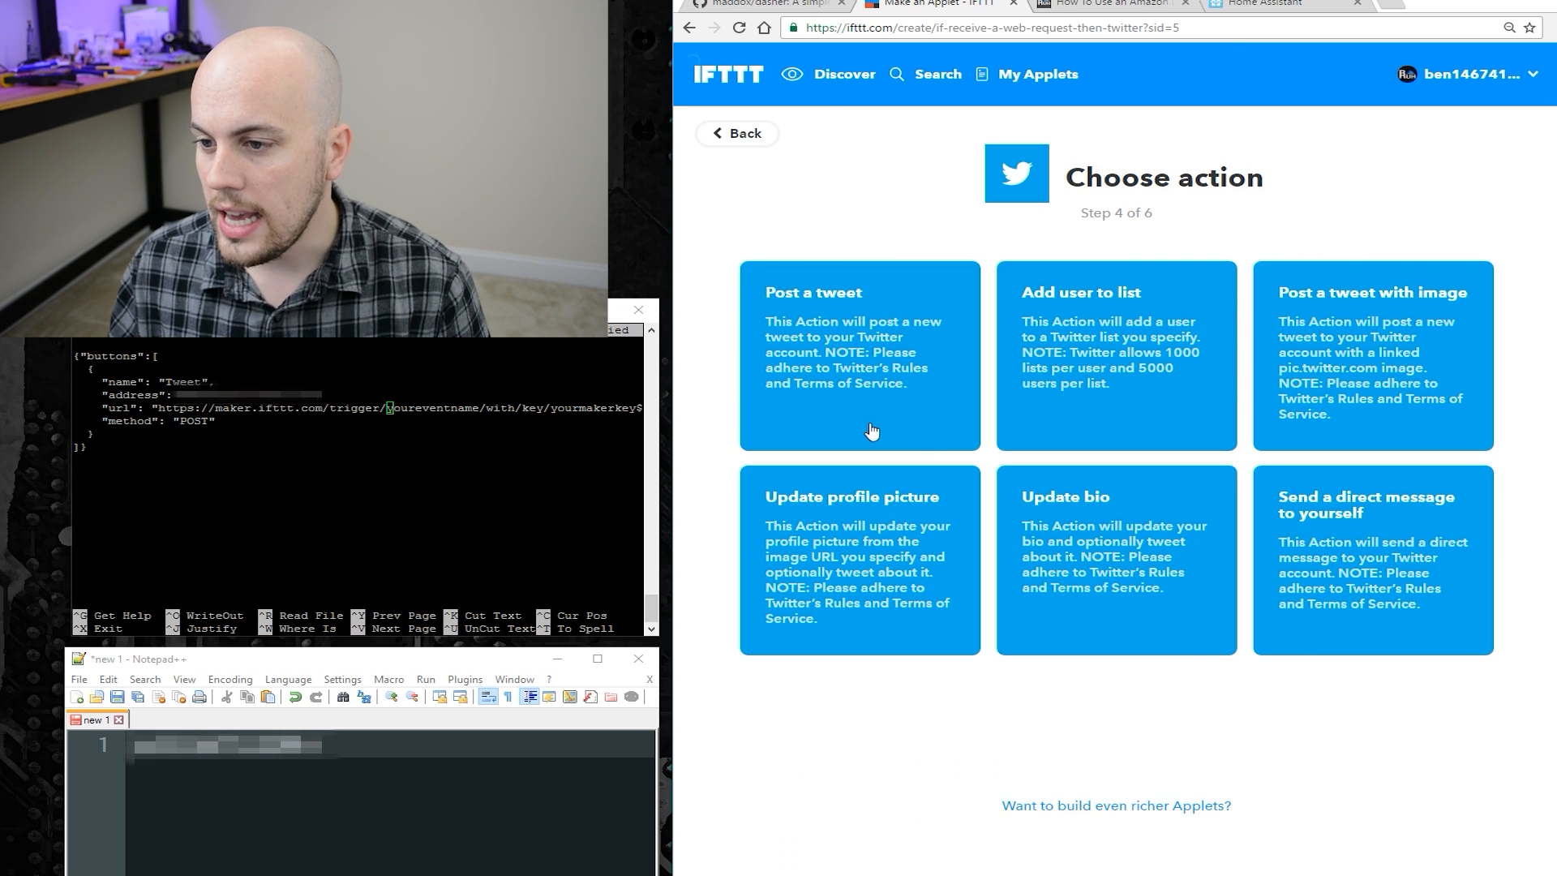
pyautogui.click(860, 355)
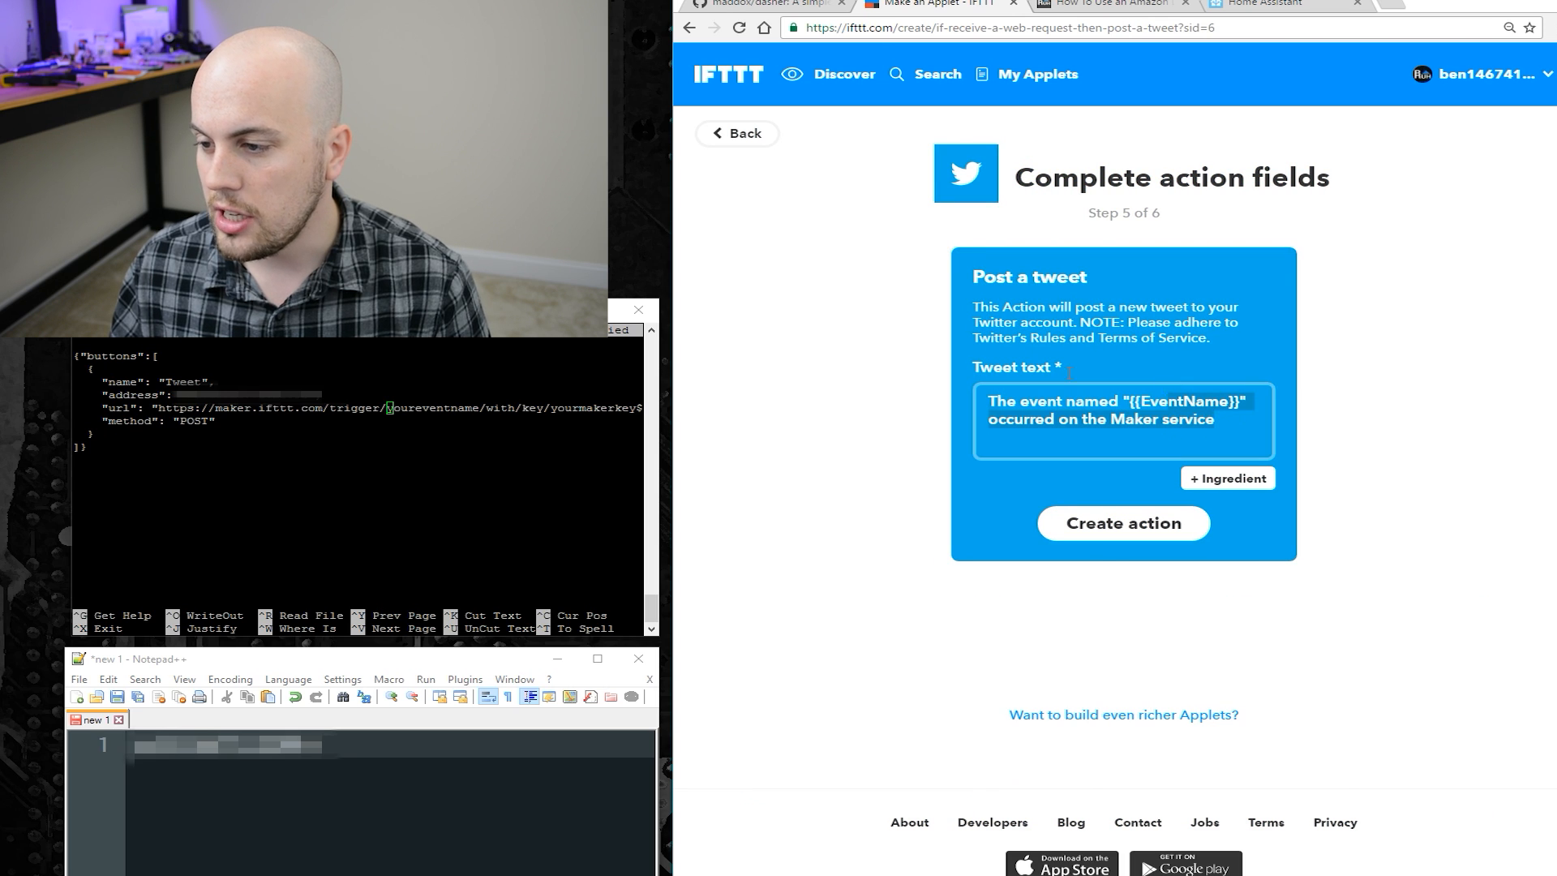
pyautogui.write('My Ama')
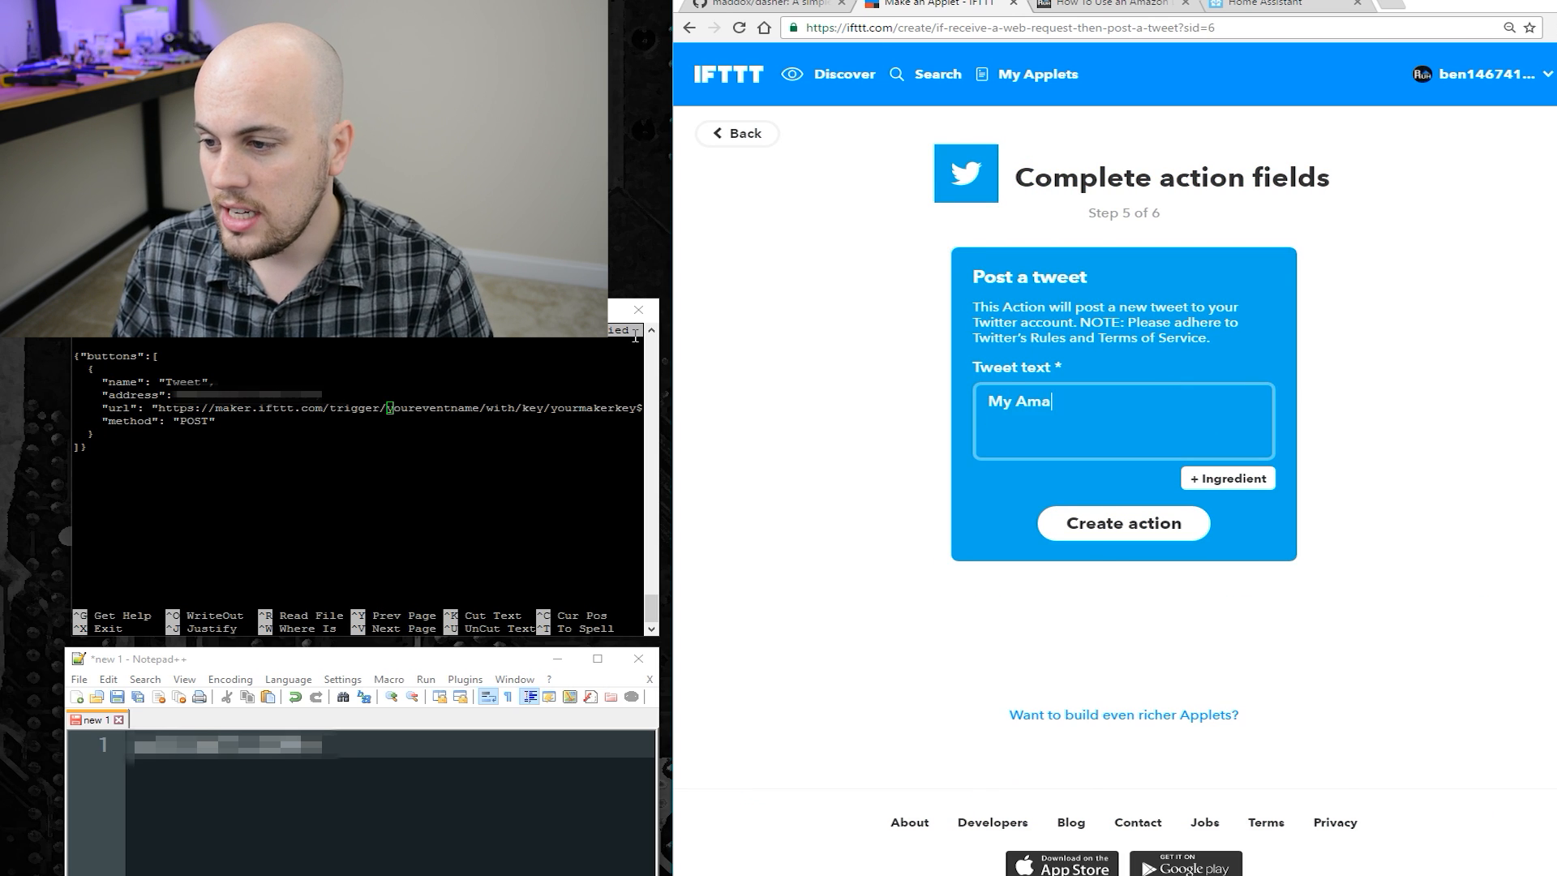
pyautogui.write('zon Dash just pos')
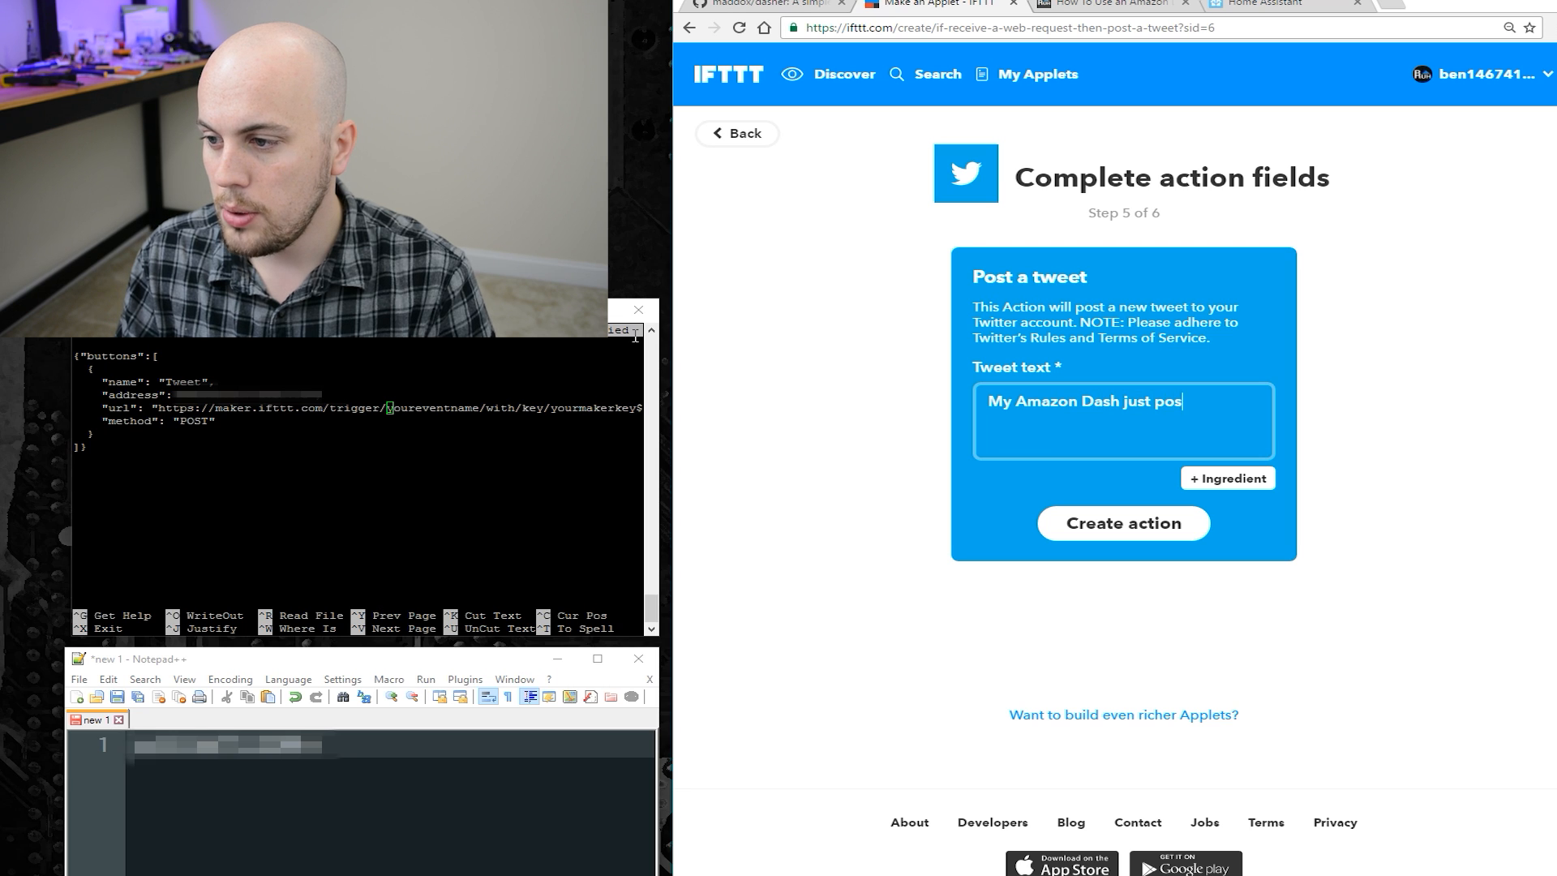
pyautogui.write('ted this w')
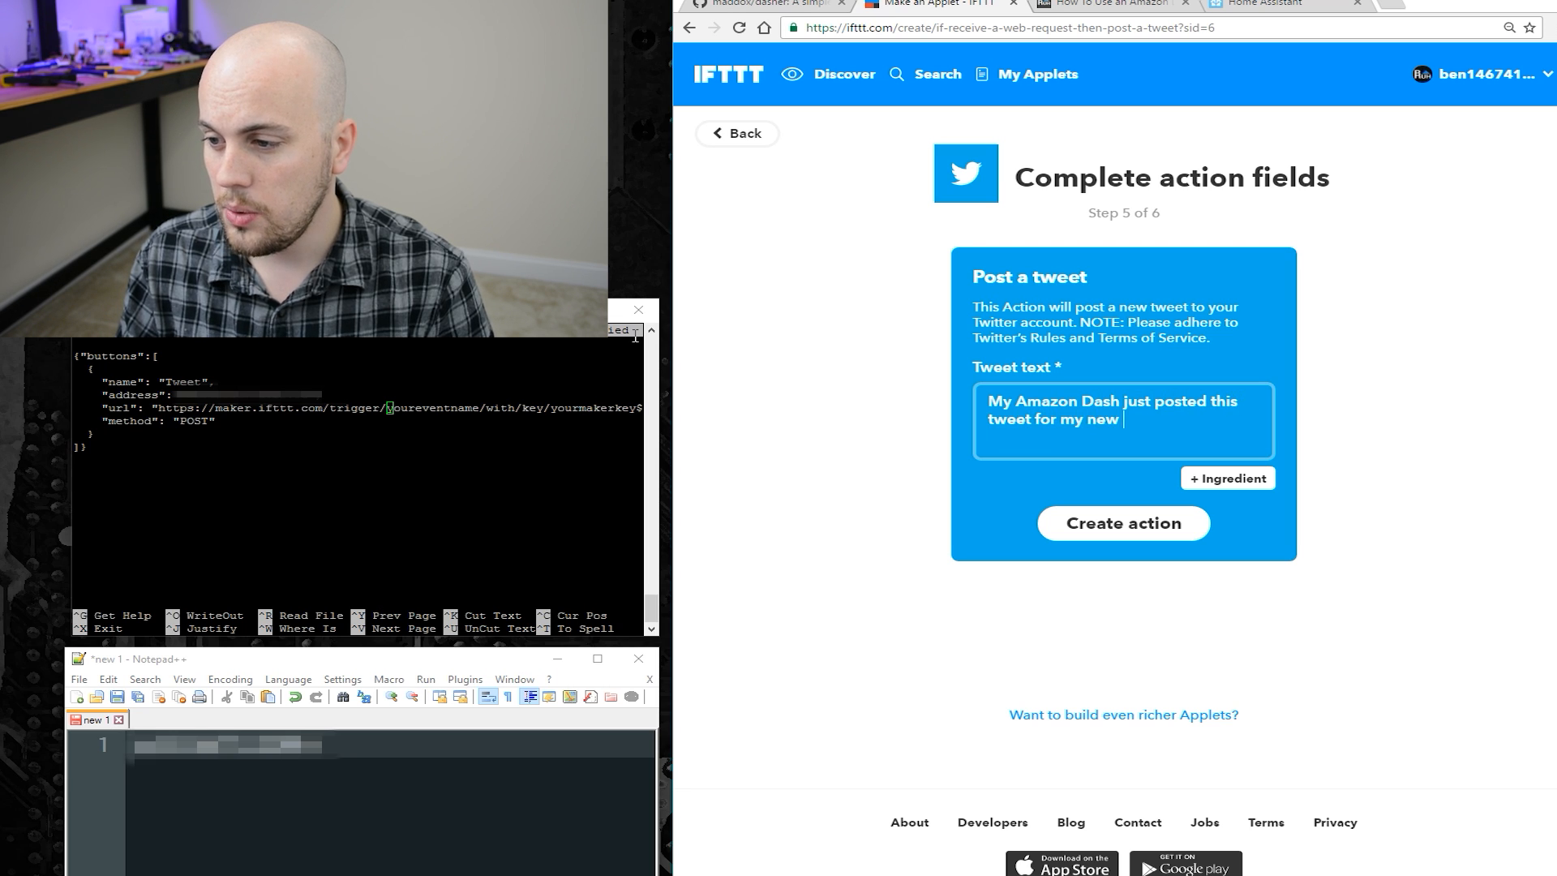
pyautogui.write('tutorial video!')
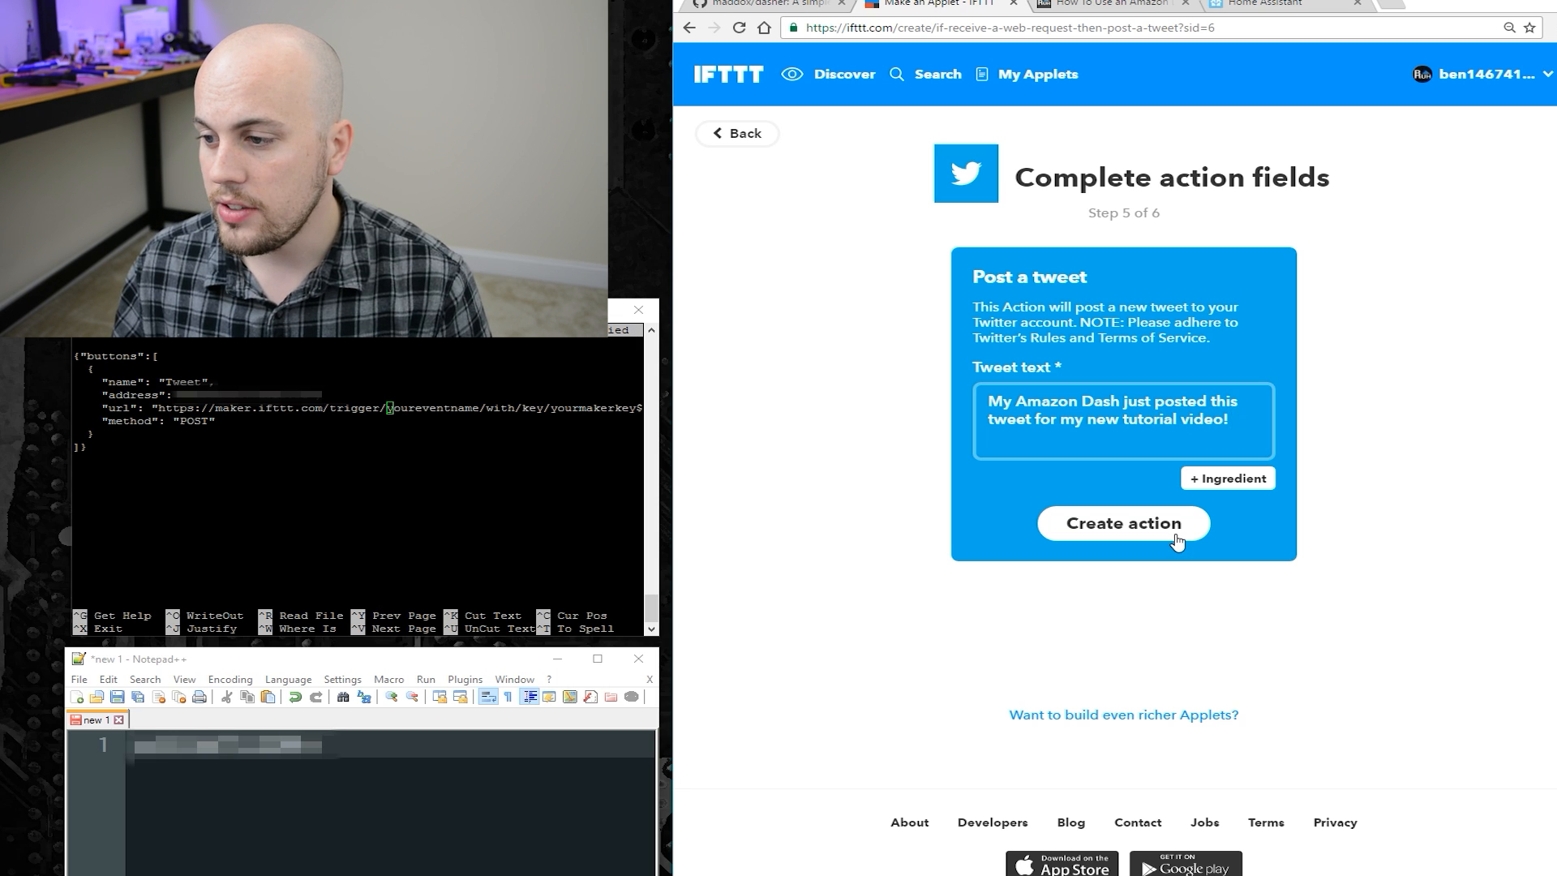
pyautogui.click(1124, 524)
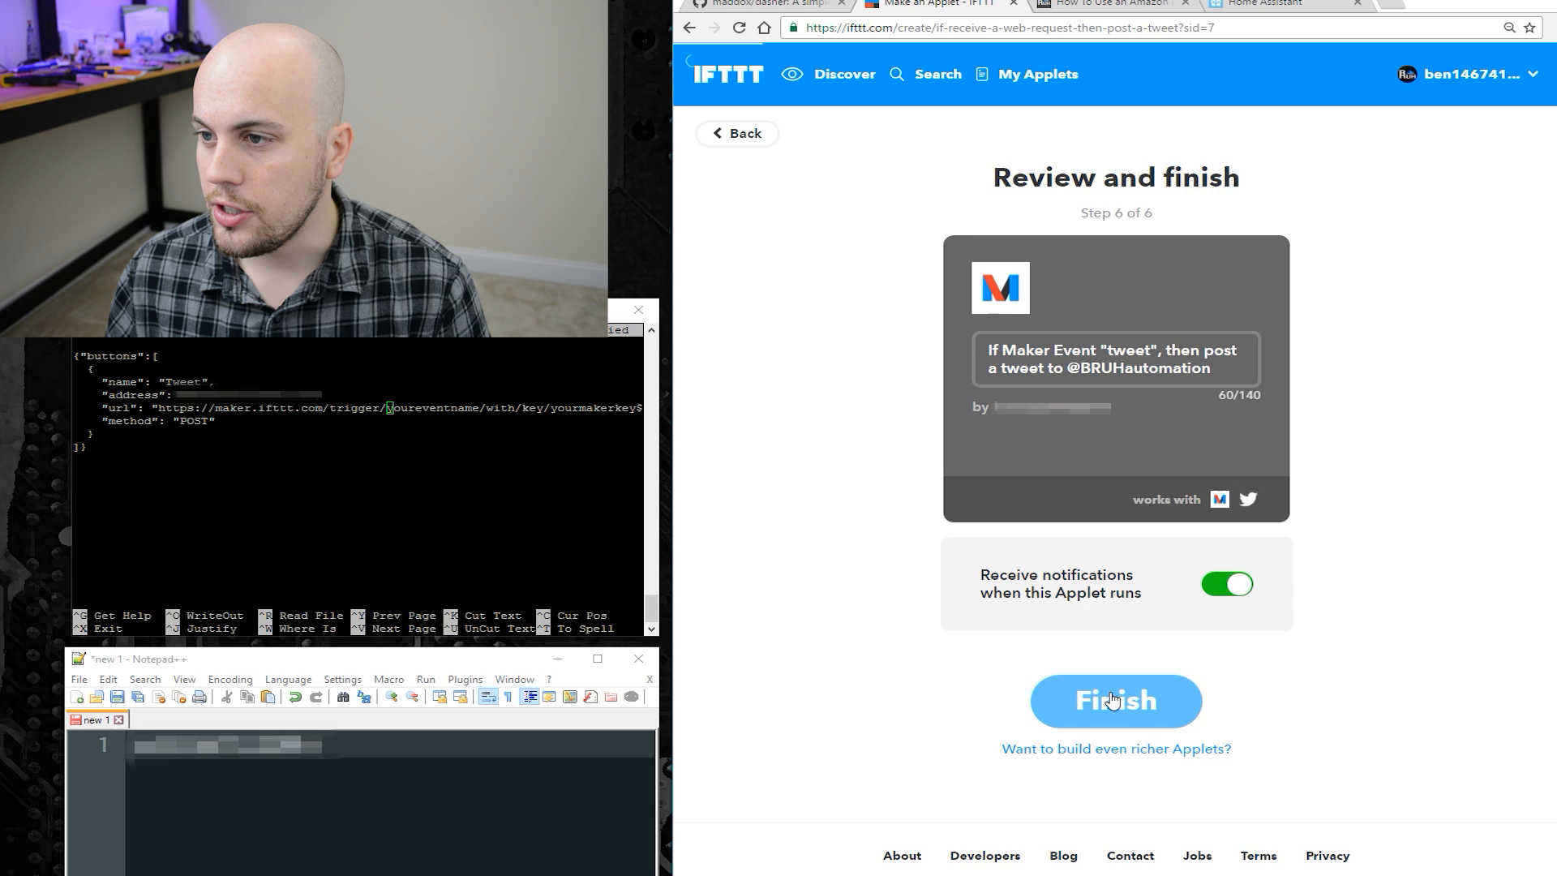
pyautogui.click(1116, 701)
pyautogui.write('maker')
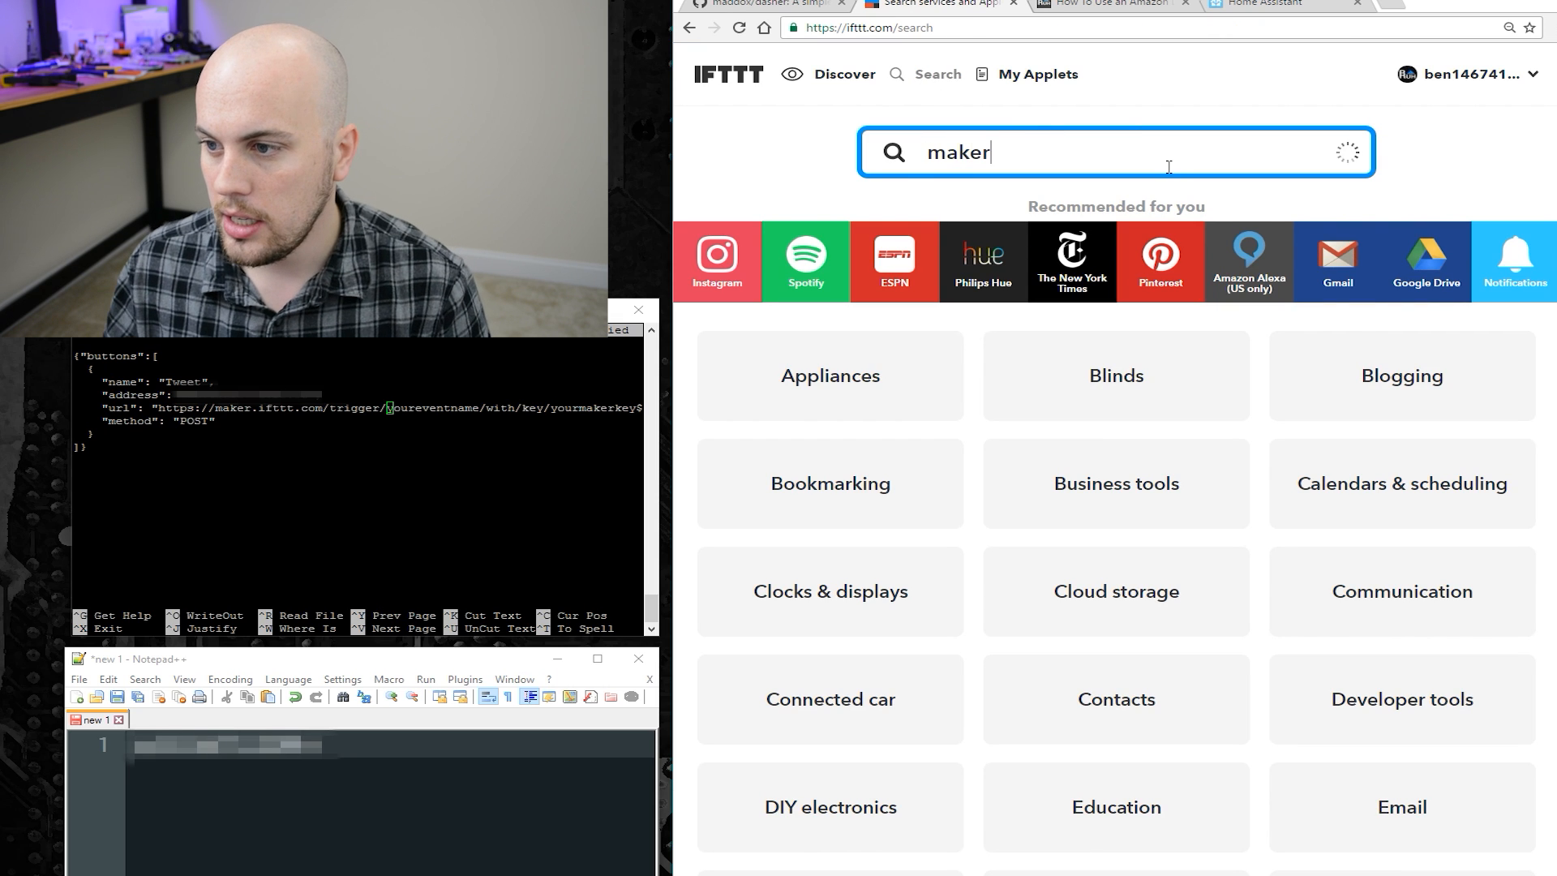
# Step: Search for maker, go to the Maker service settings and copy the personal webhook URL
pyautogui.press('Enter')
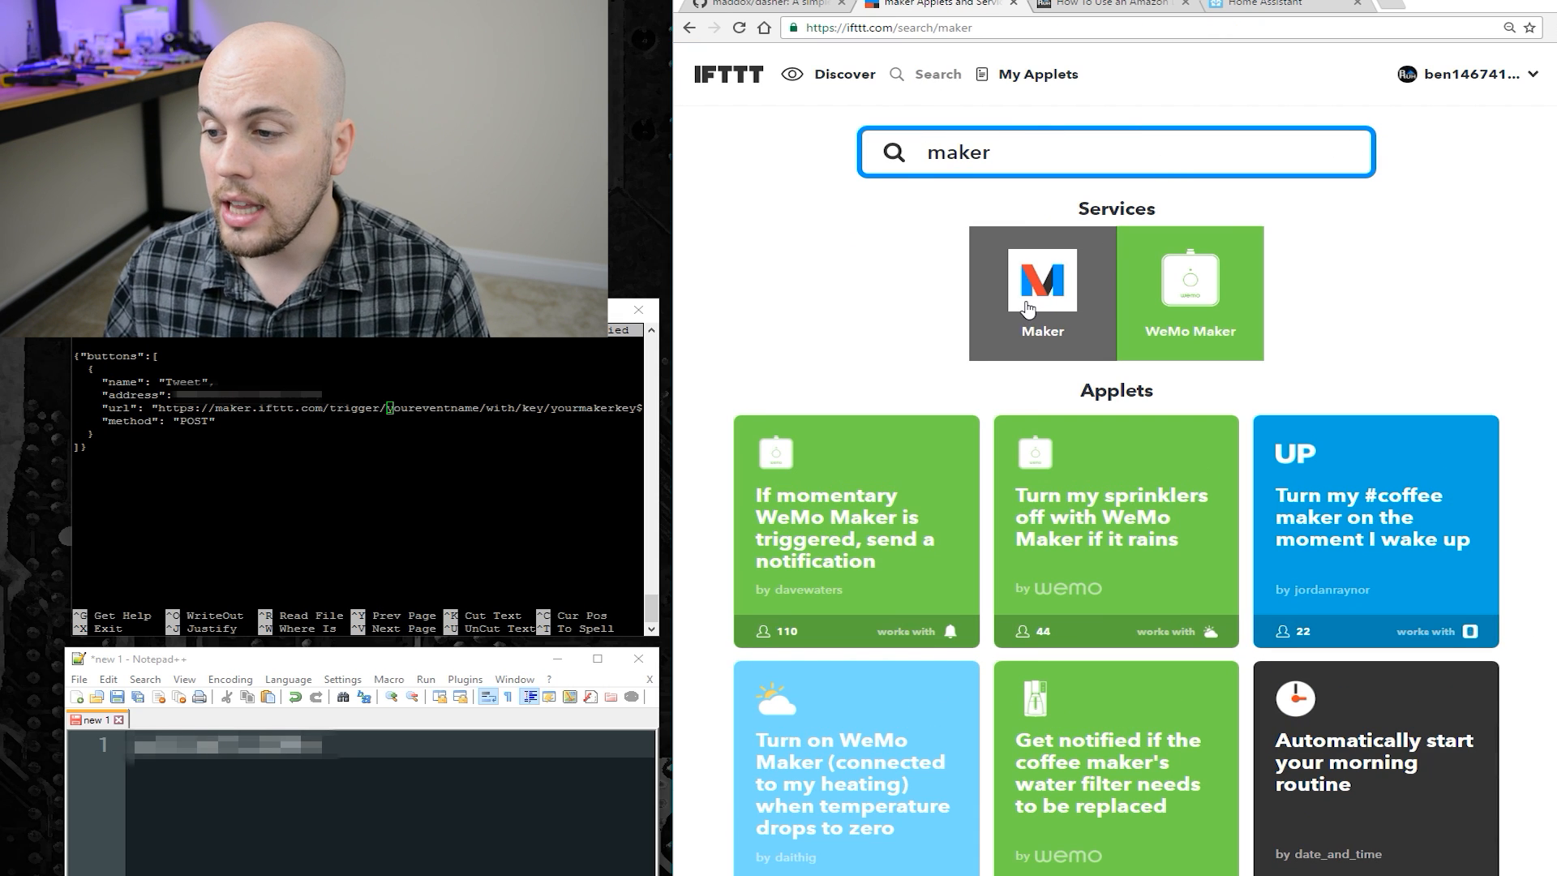
pyautogui.click(1042, 281)
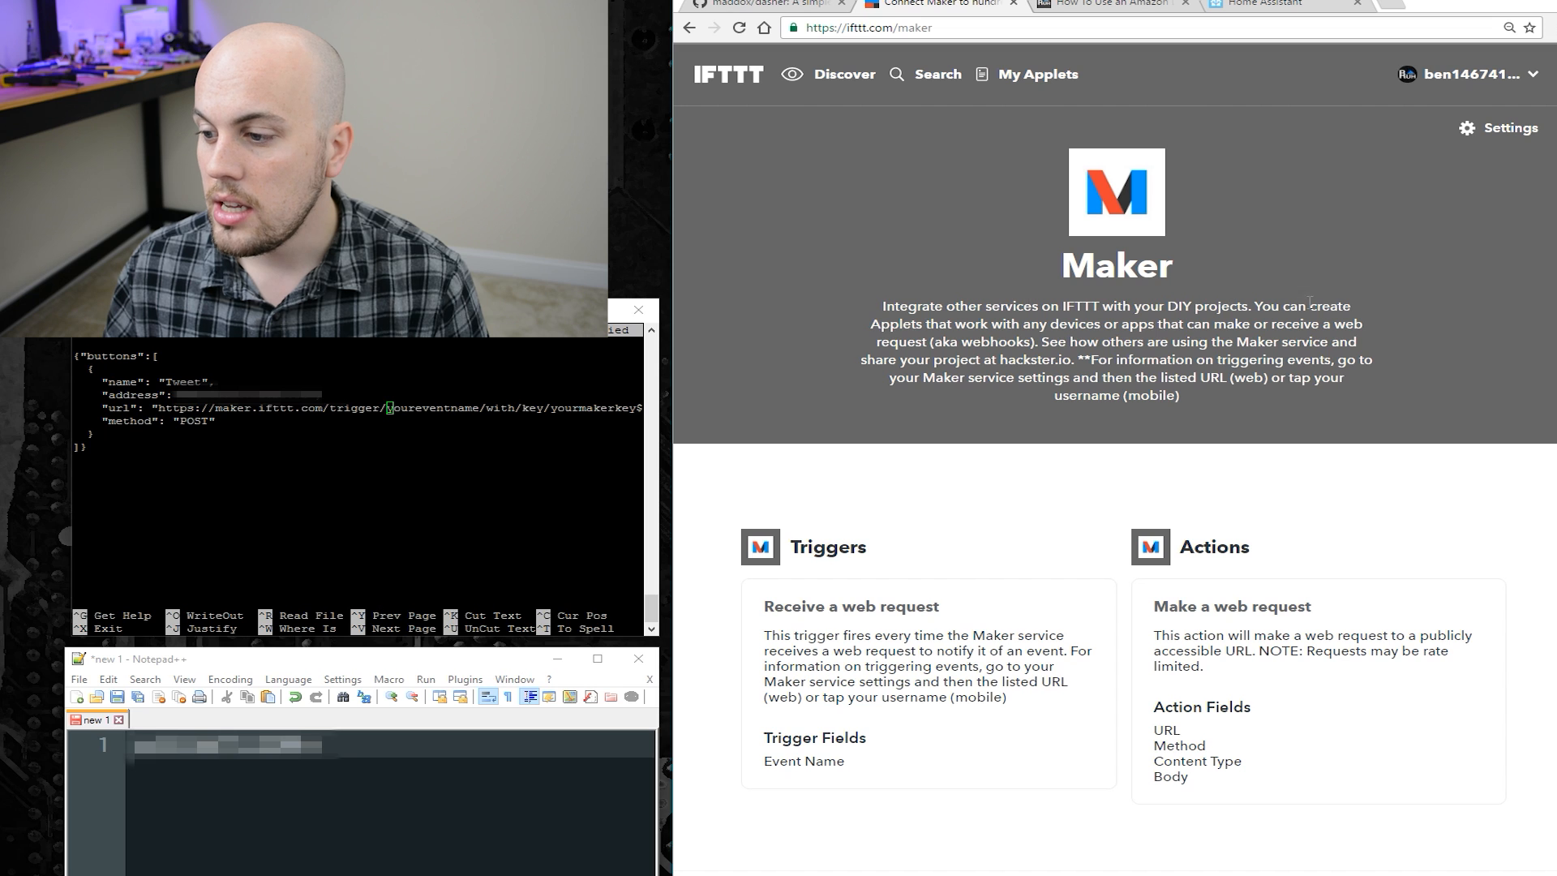
pyautogui.click(1502, 128)
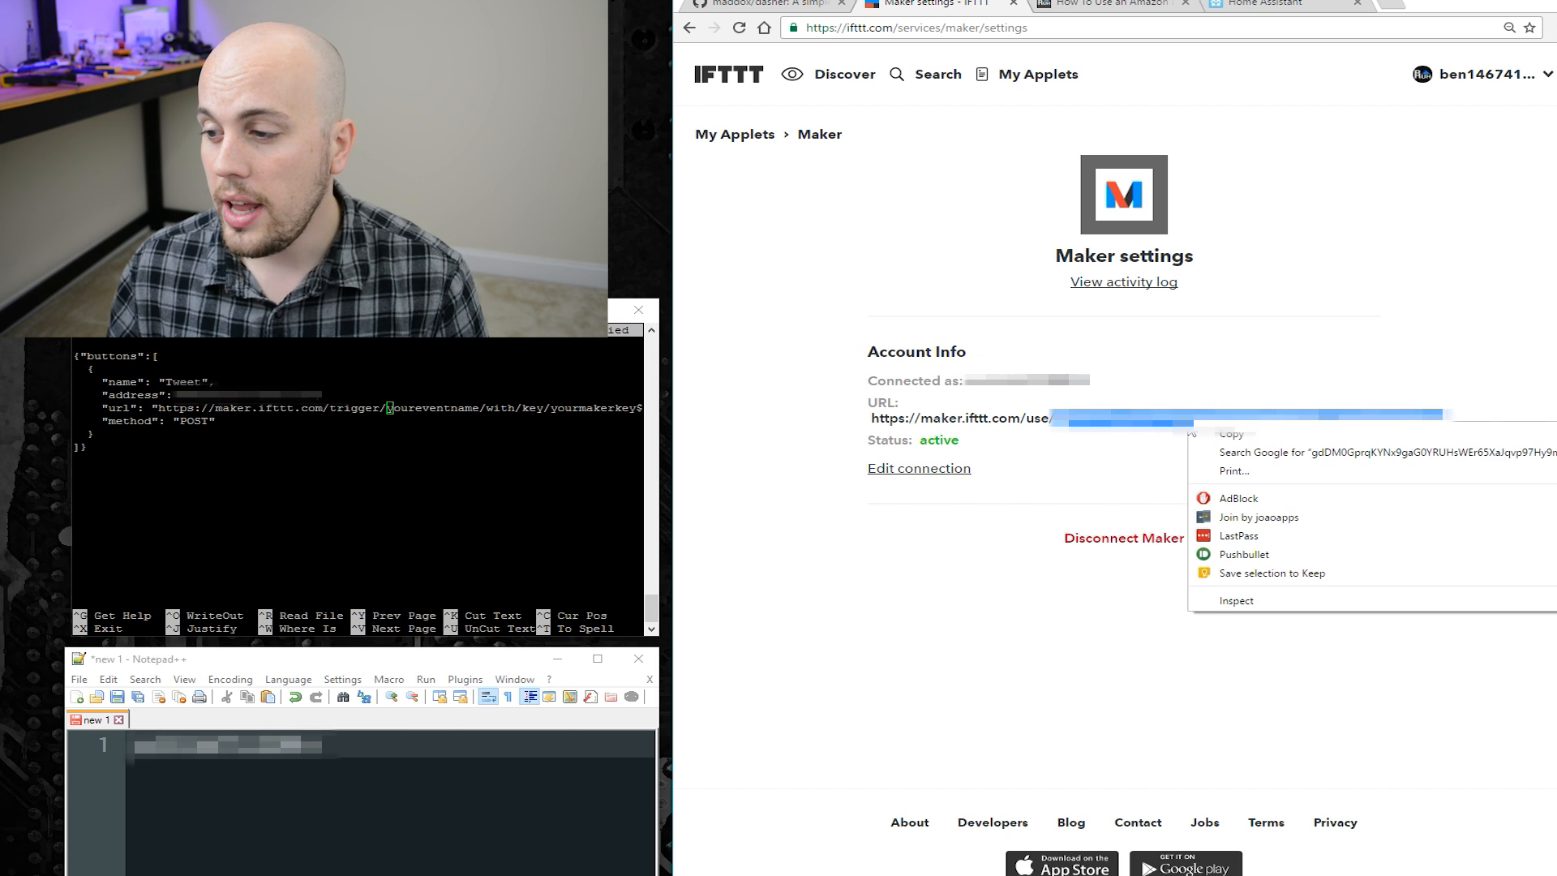
pyautogui.click(558, 437)
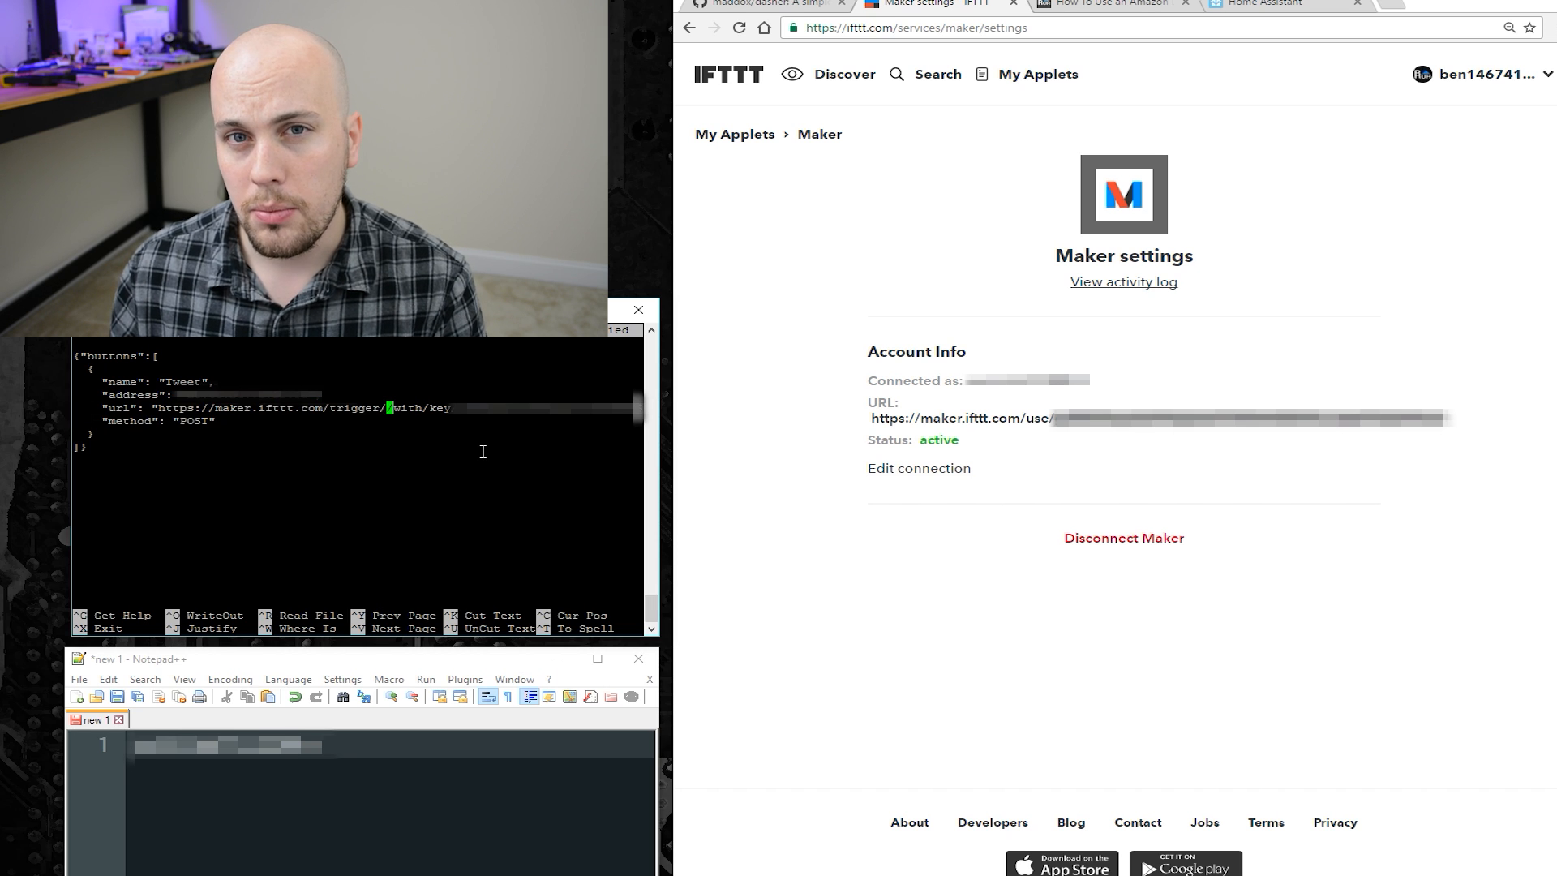
# Step: Set the config URL to the Maker key with event 'tweet' and save the file from nano
pyautogui.click(1036, 75)
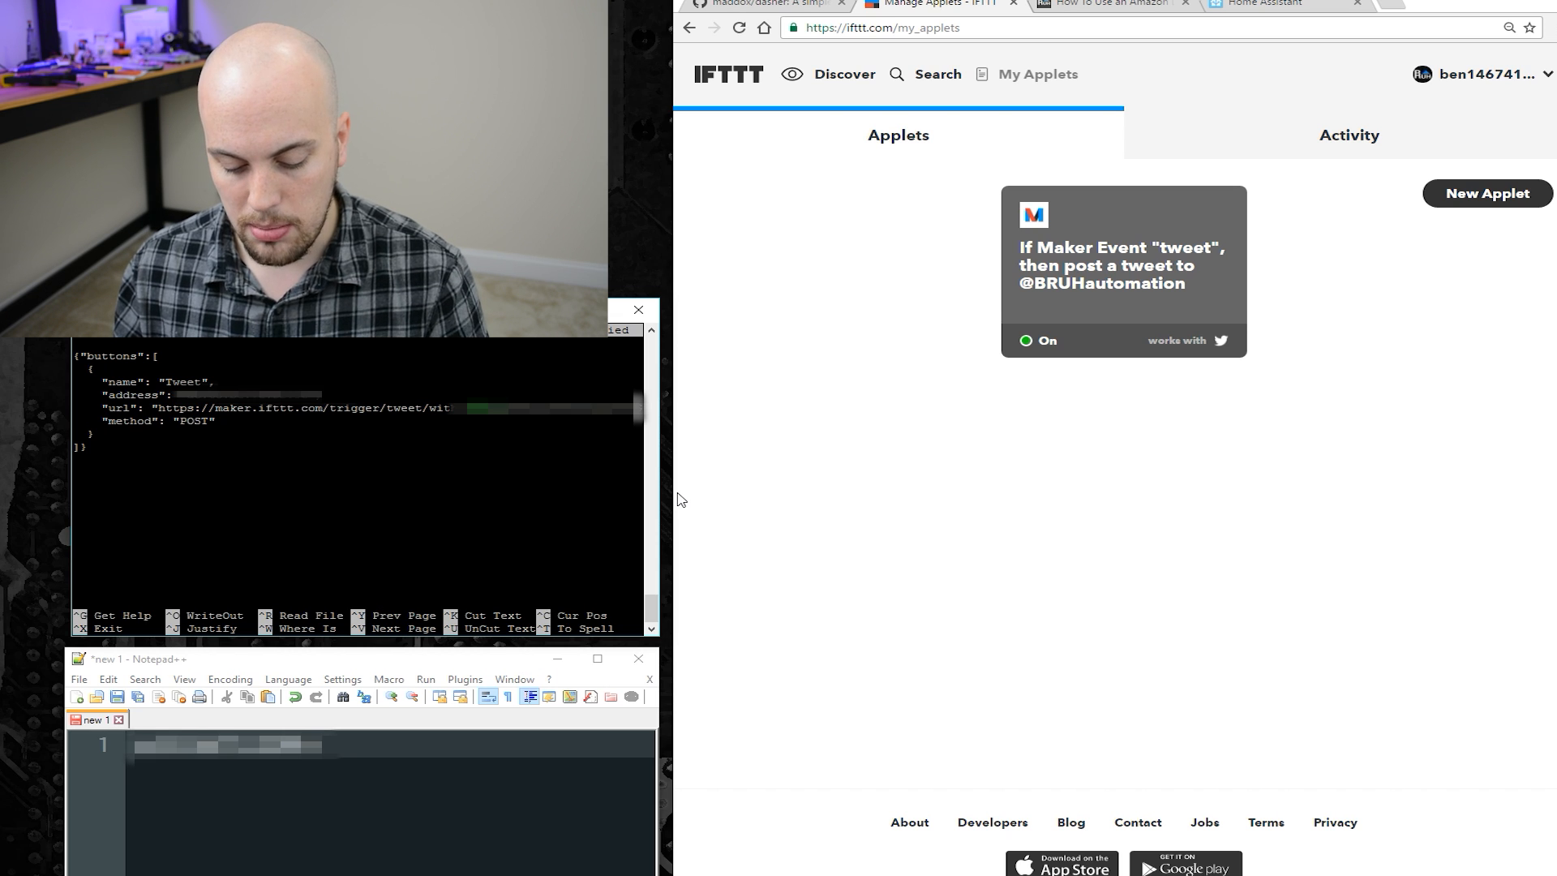
pyautogui.press('ctrl+x')
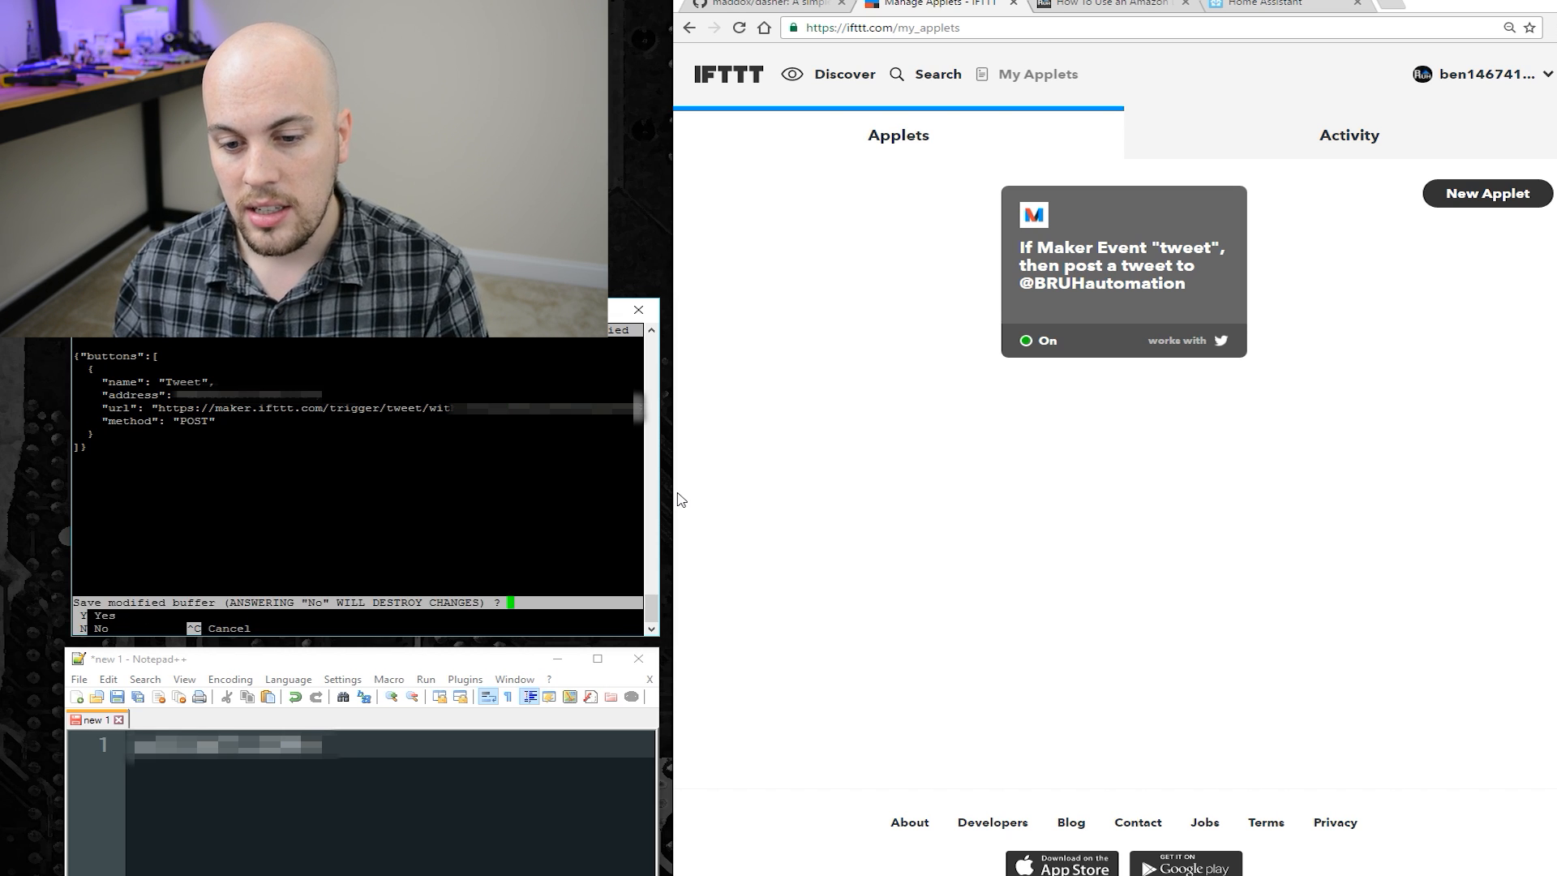
pyautogui.press('y')
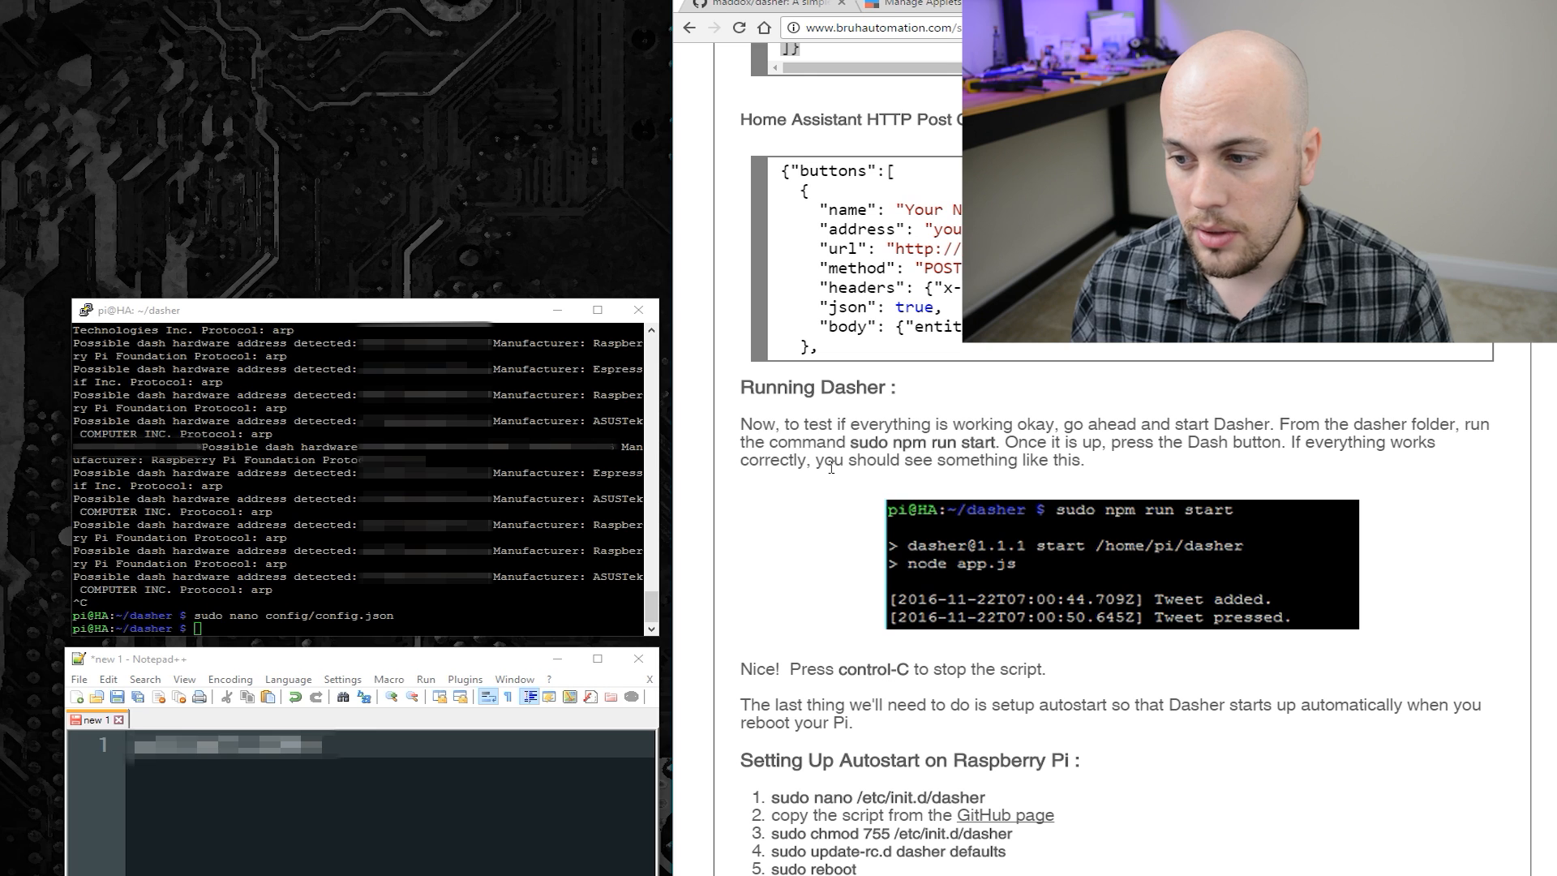
# Step: Run sudo npm run start for Dasher, then check the tweet applet ran in IFTTT
pyautogui.moveTo(904, 442); pyautogui.dragTo(995, 441)
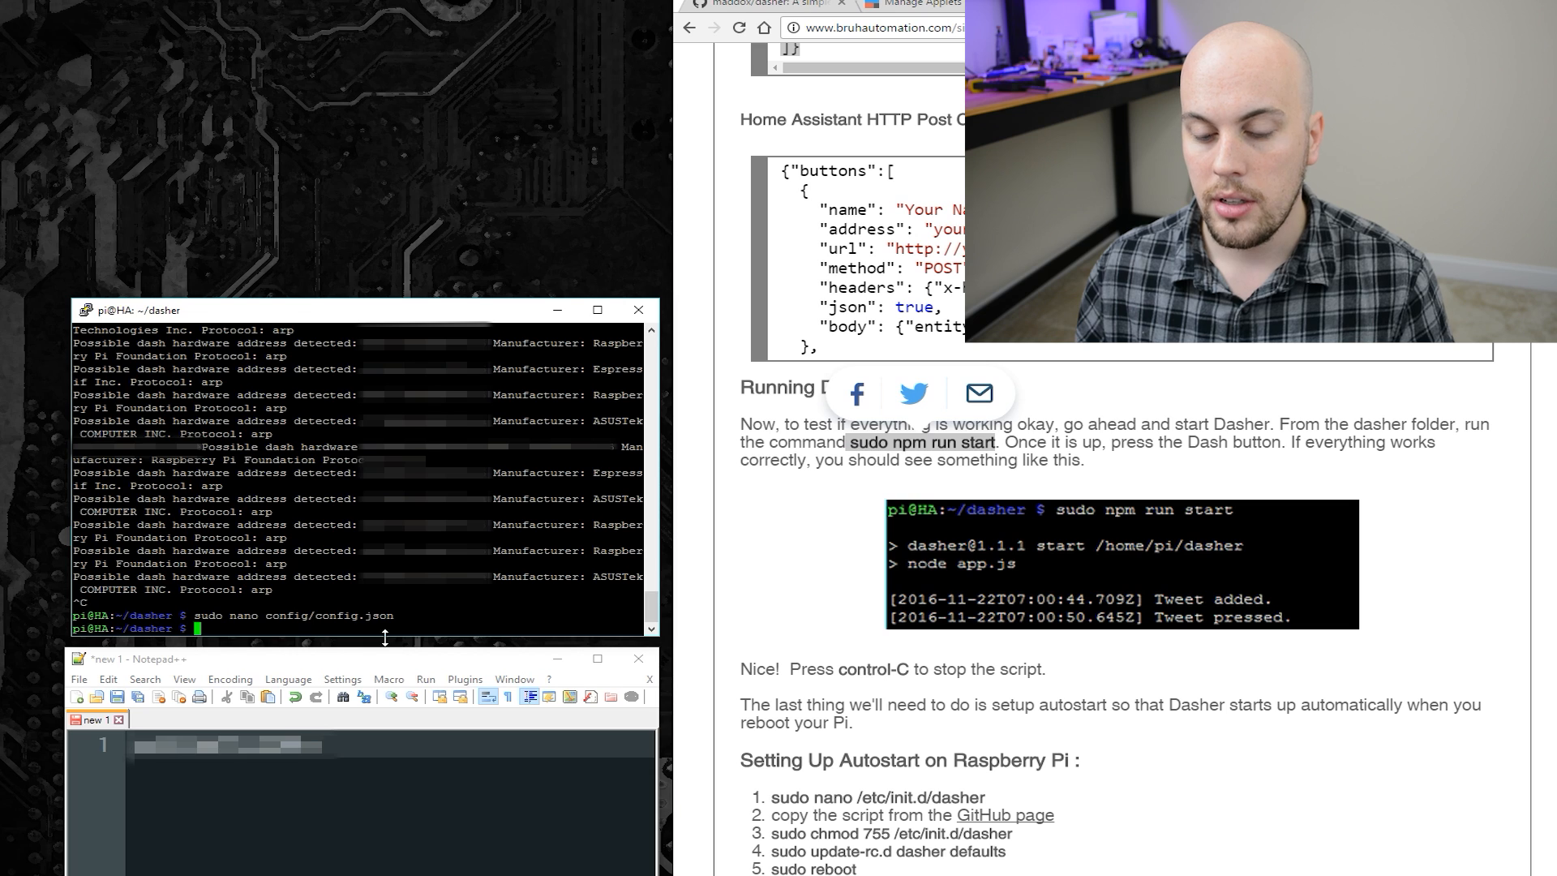
pyautogui.moveTo(118, 616)
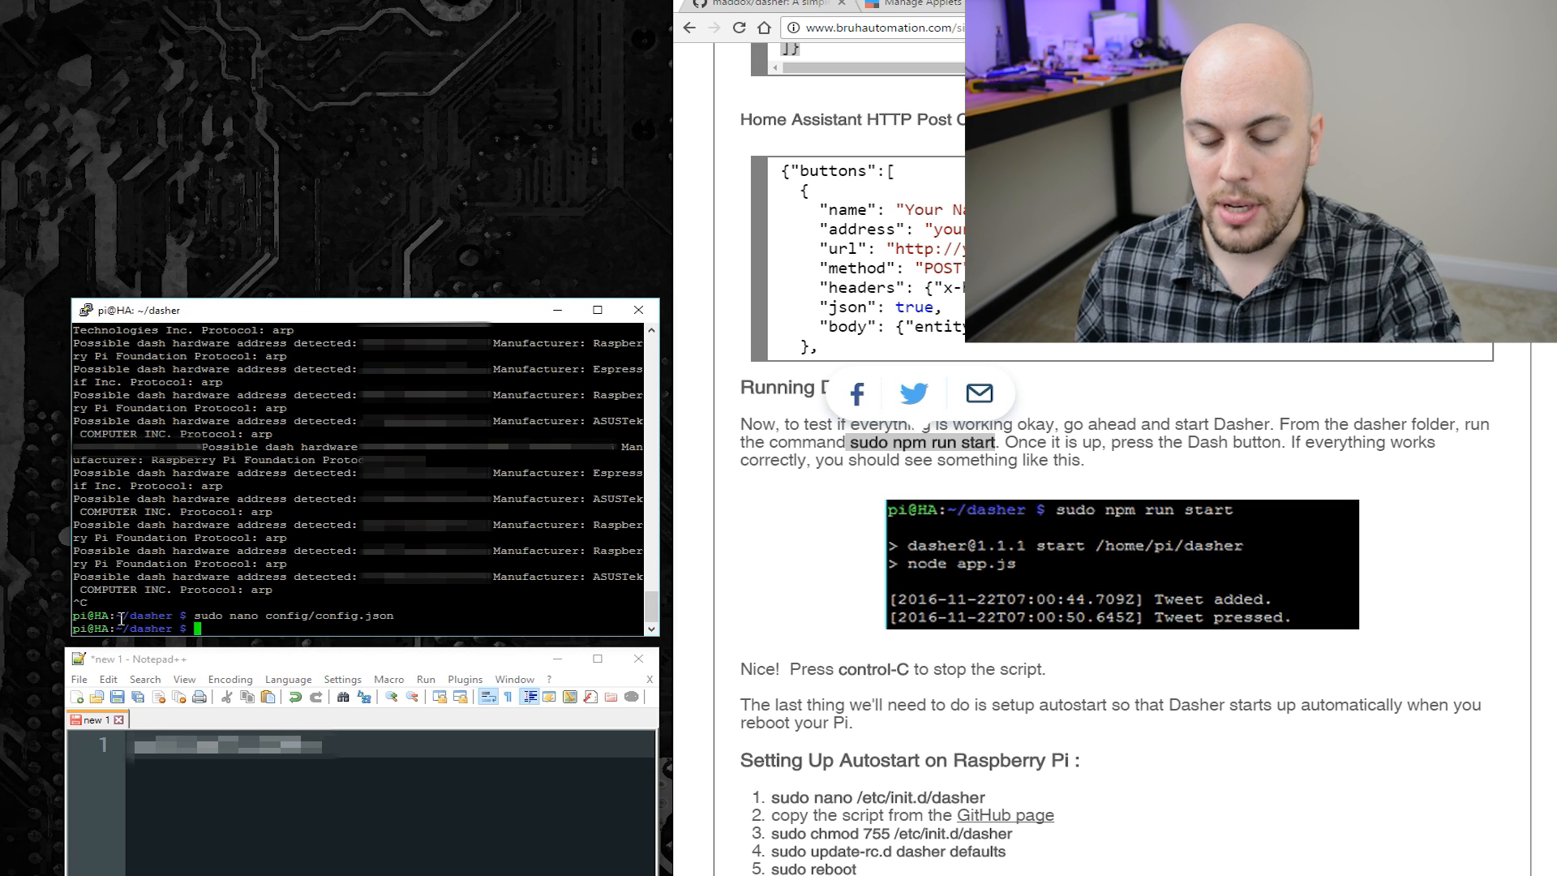
pyautogui.write('sudo npm run start')
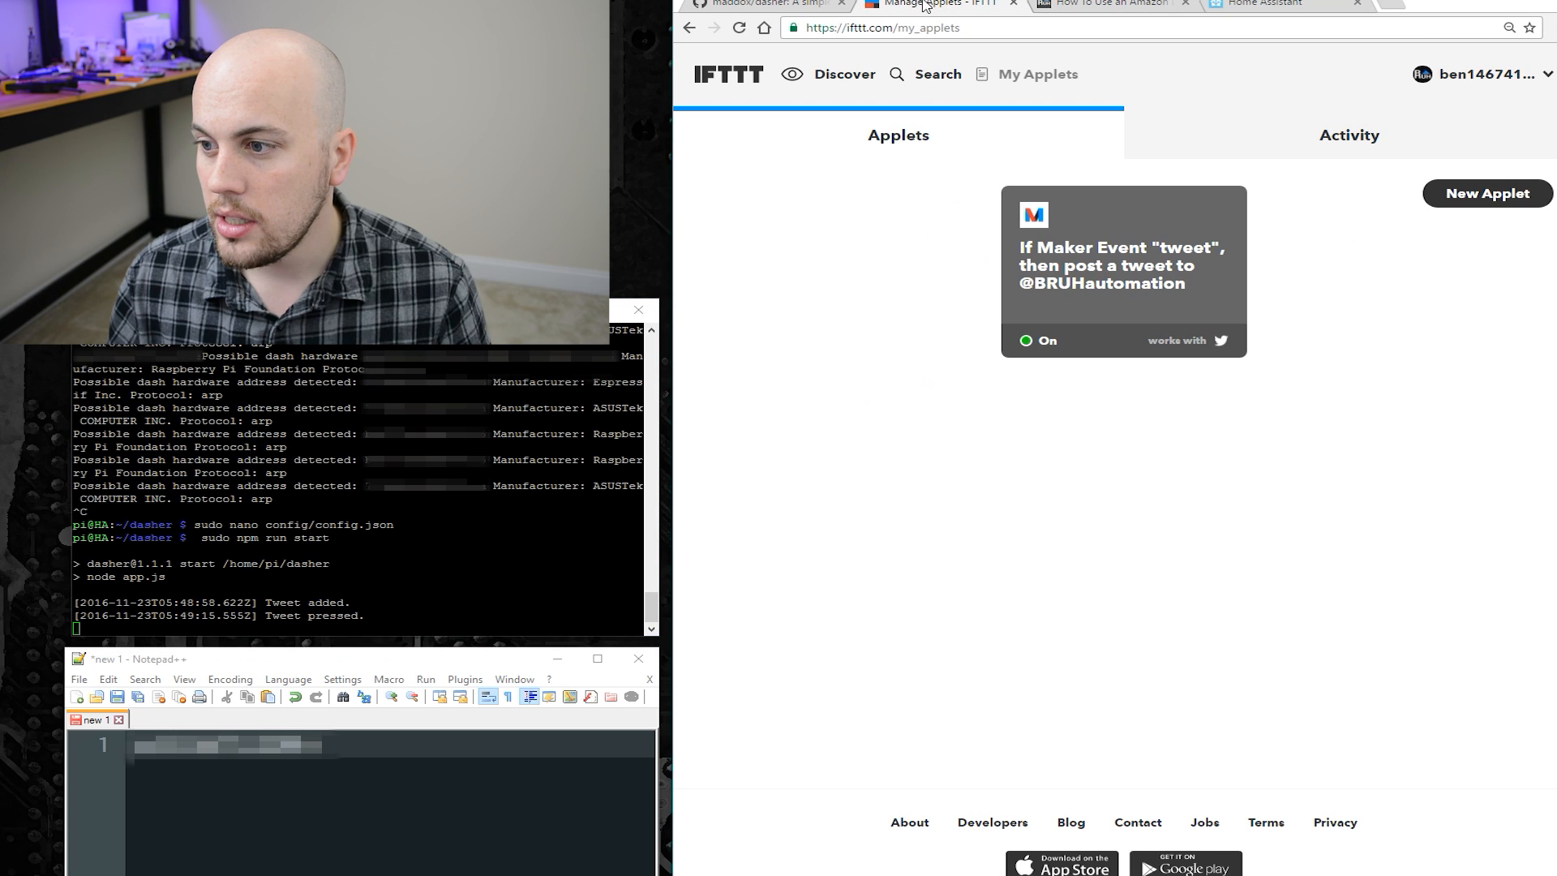
pyautogui.moveTo(933, 146)
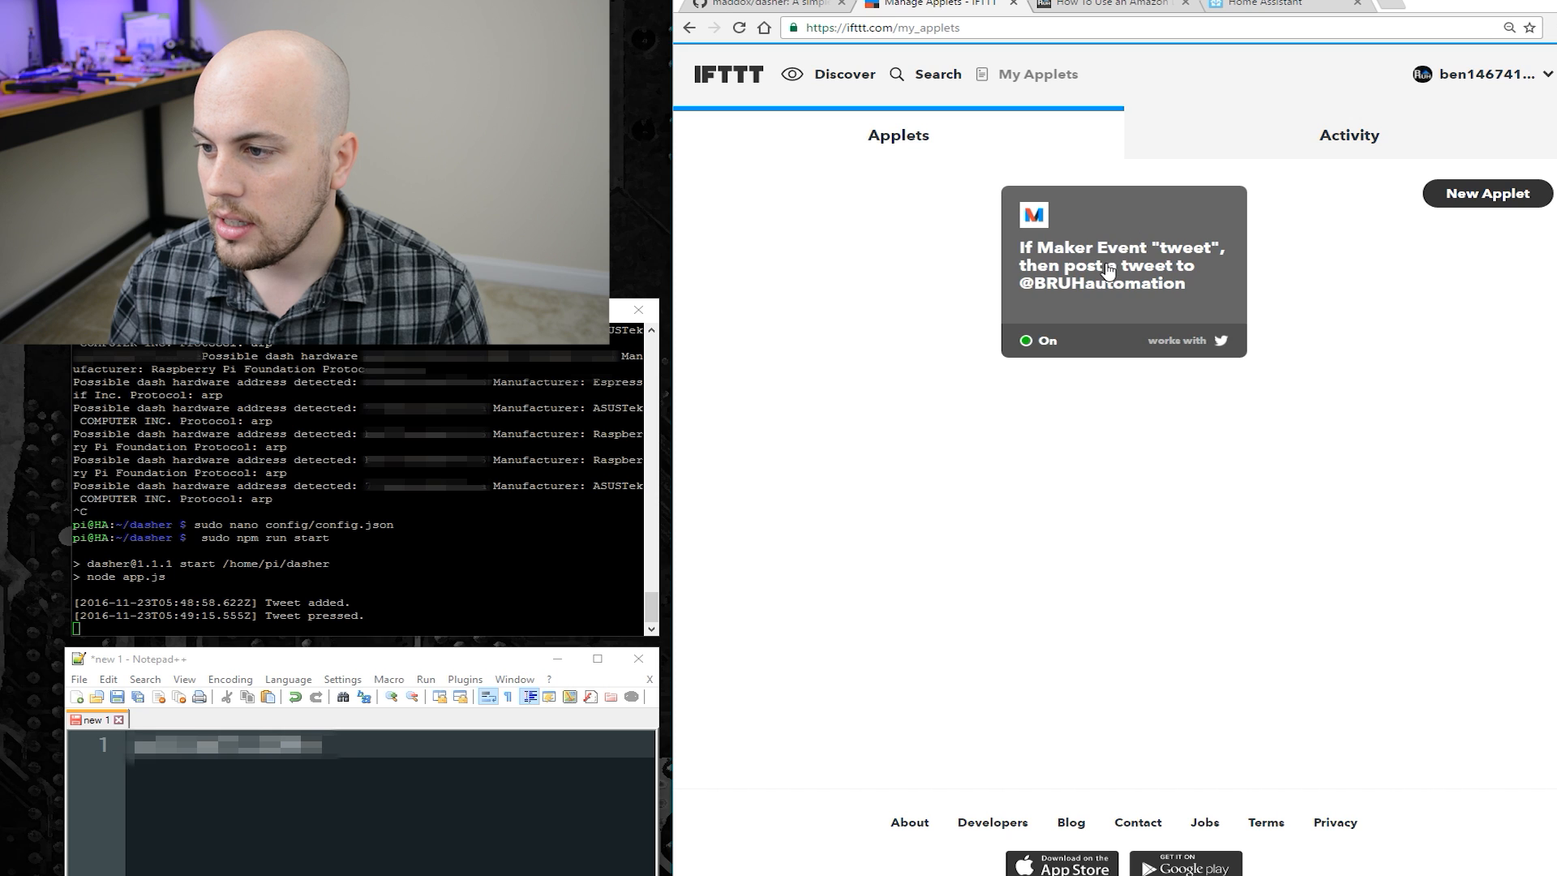
pyautogui.click(1110, 269)
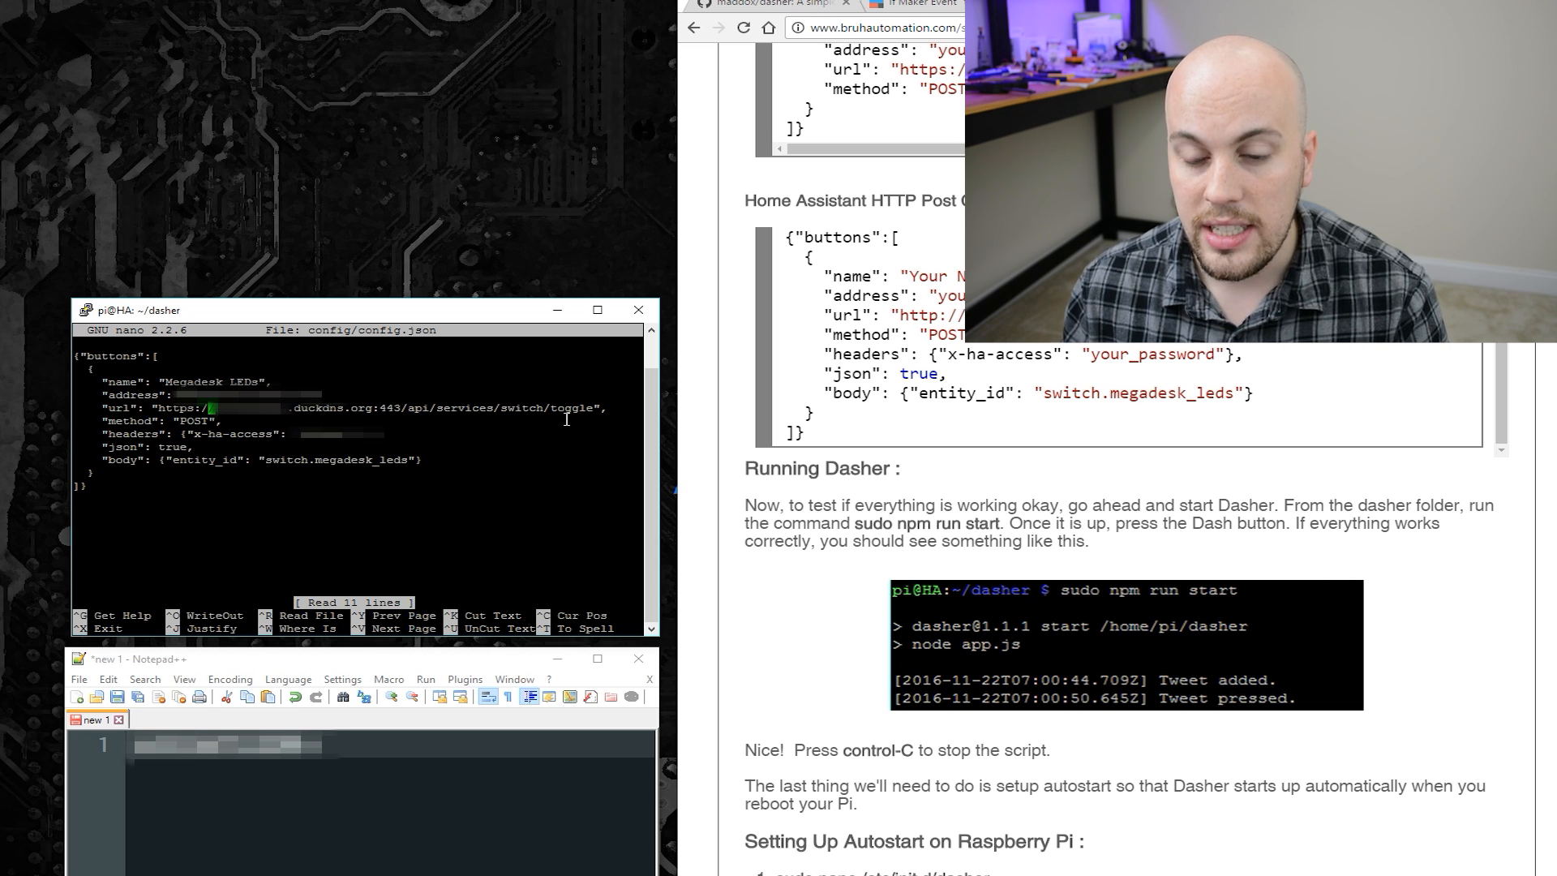
pyautogui.moveTo(726, 428)
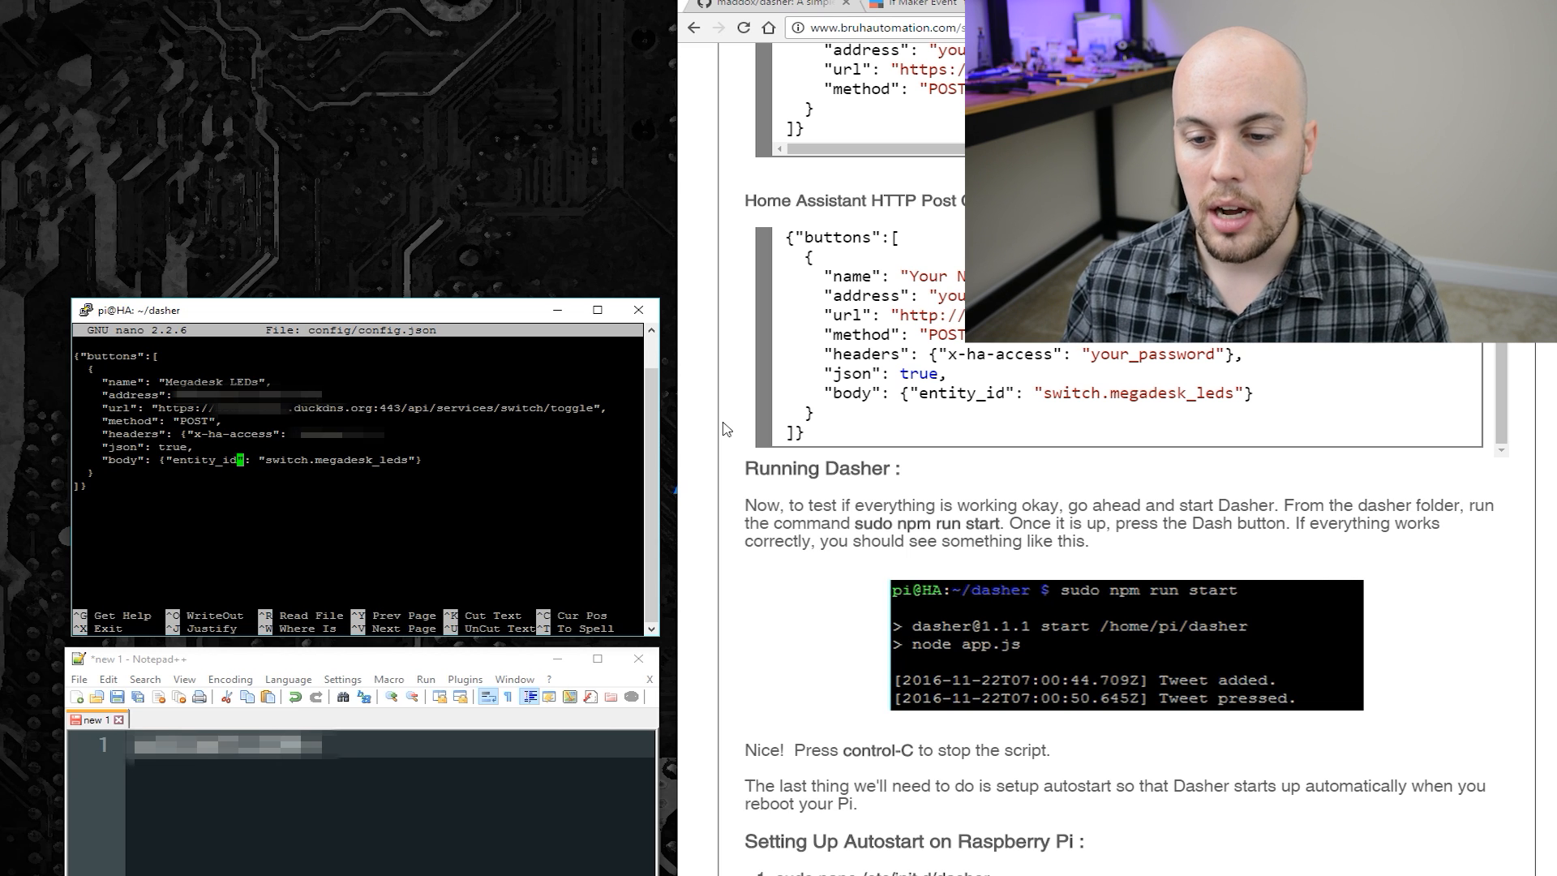
# Step: Exit nano after entering the Megadesk LEDs switch.megadesk_leds toggle config
pyautogui.press('ctrl+x')
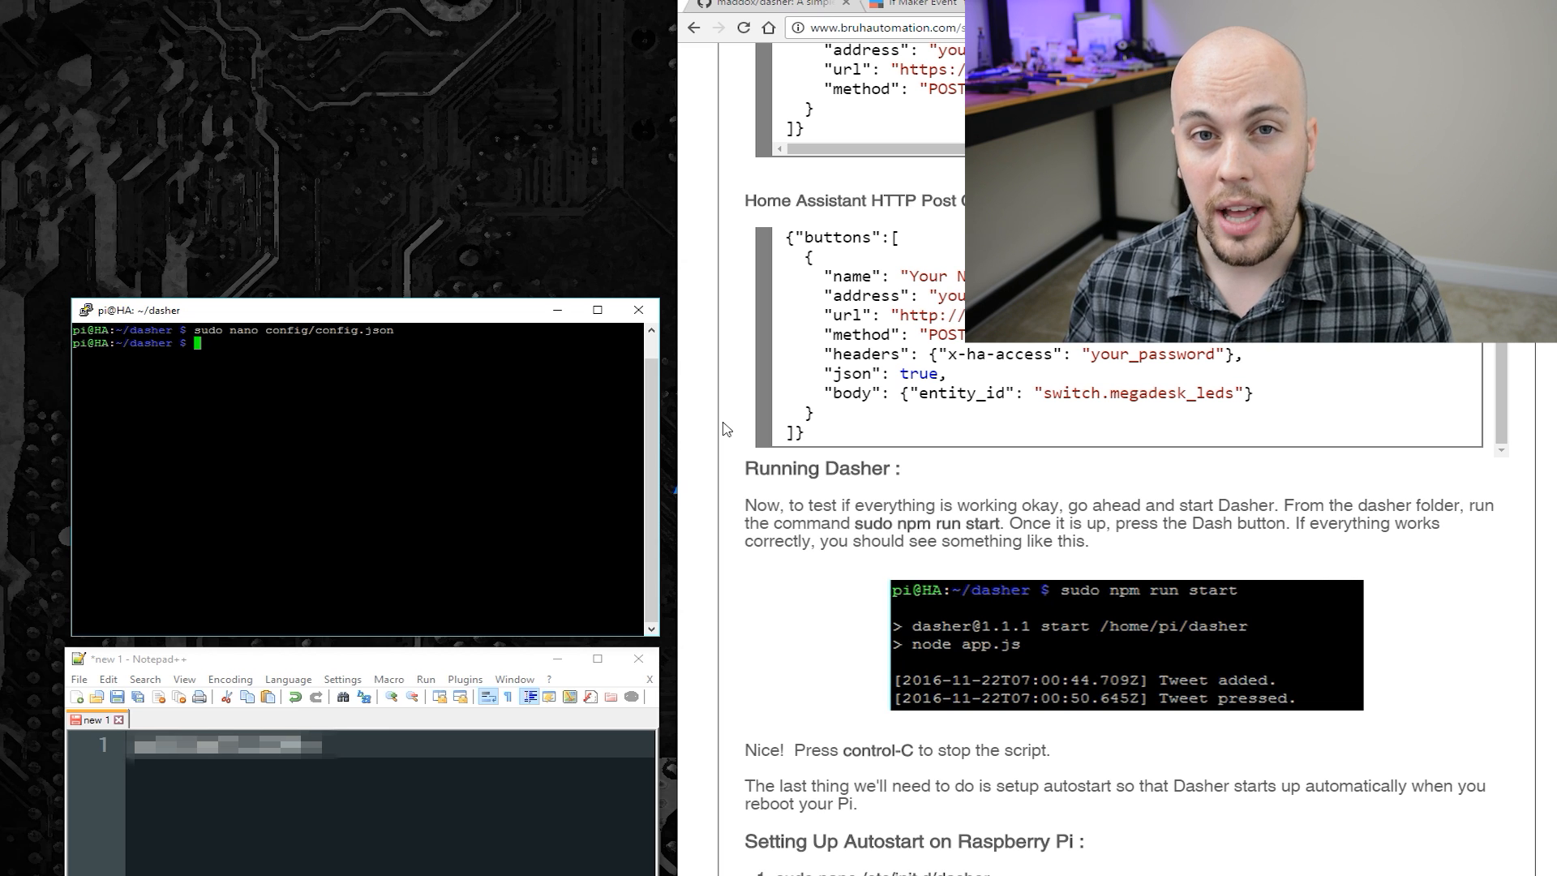
# Step: Start Dasher with sudo npm run start to test the Home Assistant toggle
pyautogui.write('sudo npm run start')
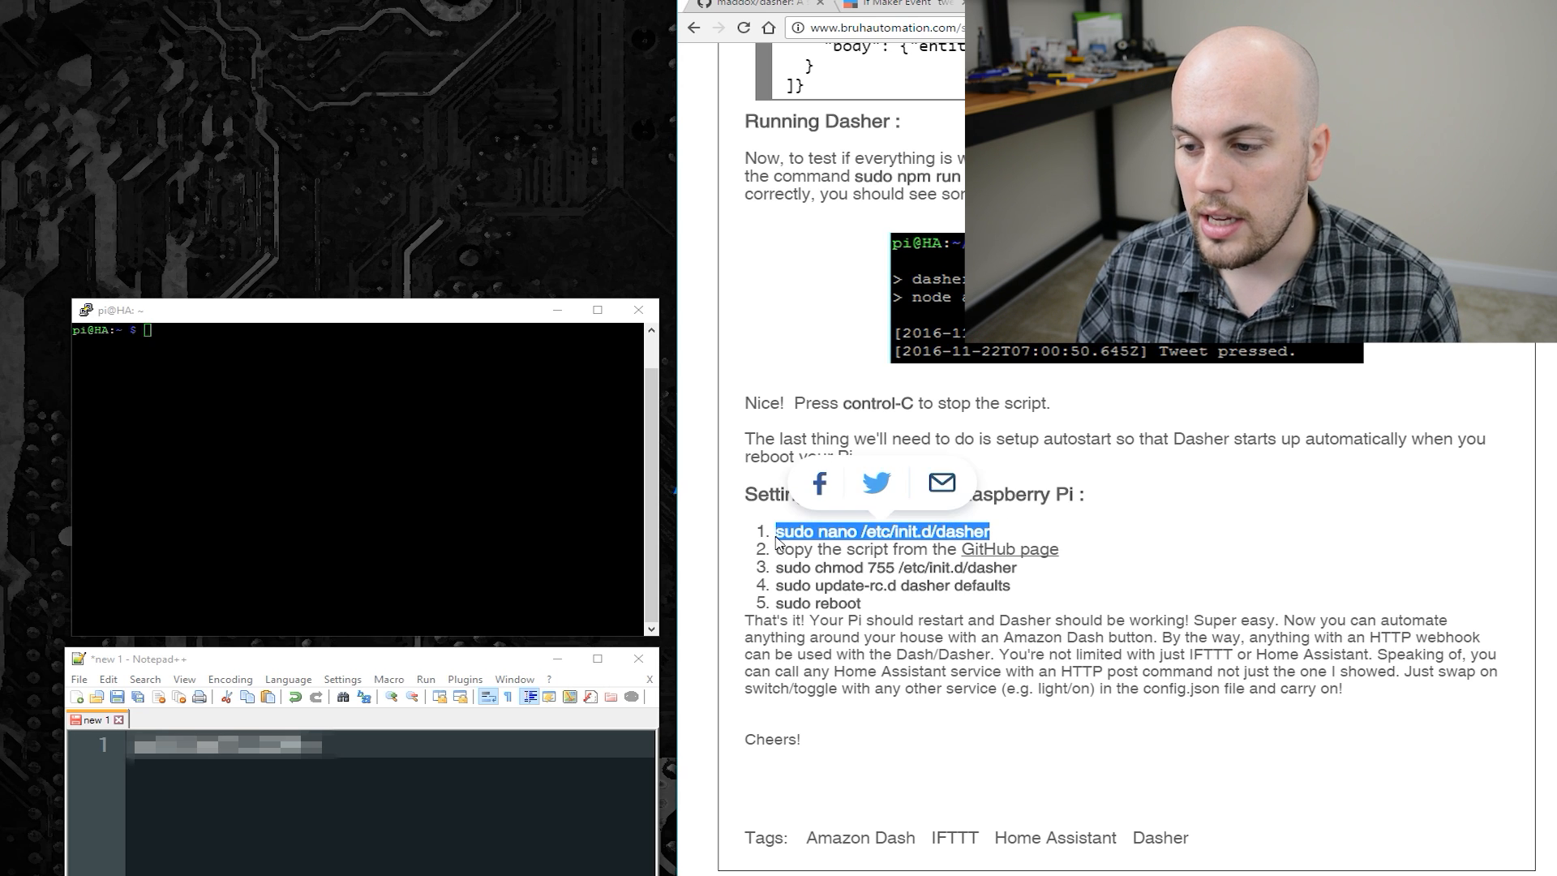
# Step: Create /etc/init.d/dasher in nano and bring up the raw init script template from GitHub
pyautogui.write('sudo nano /etc/init.d/dasher')
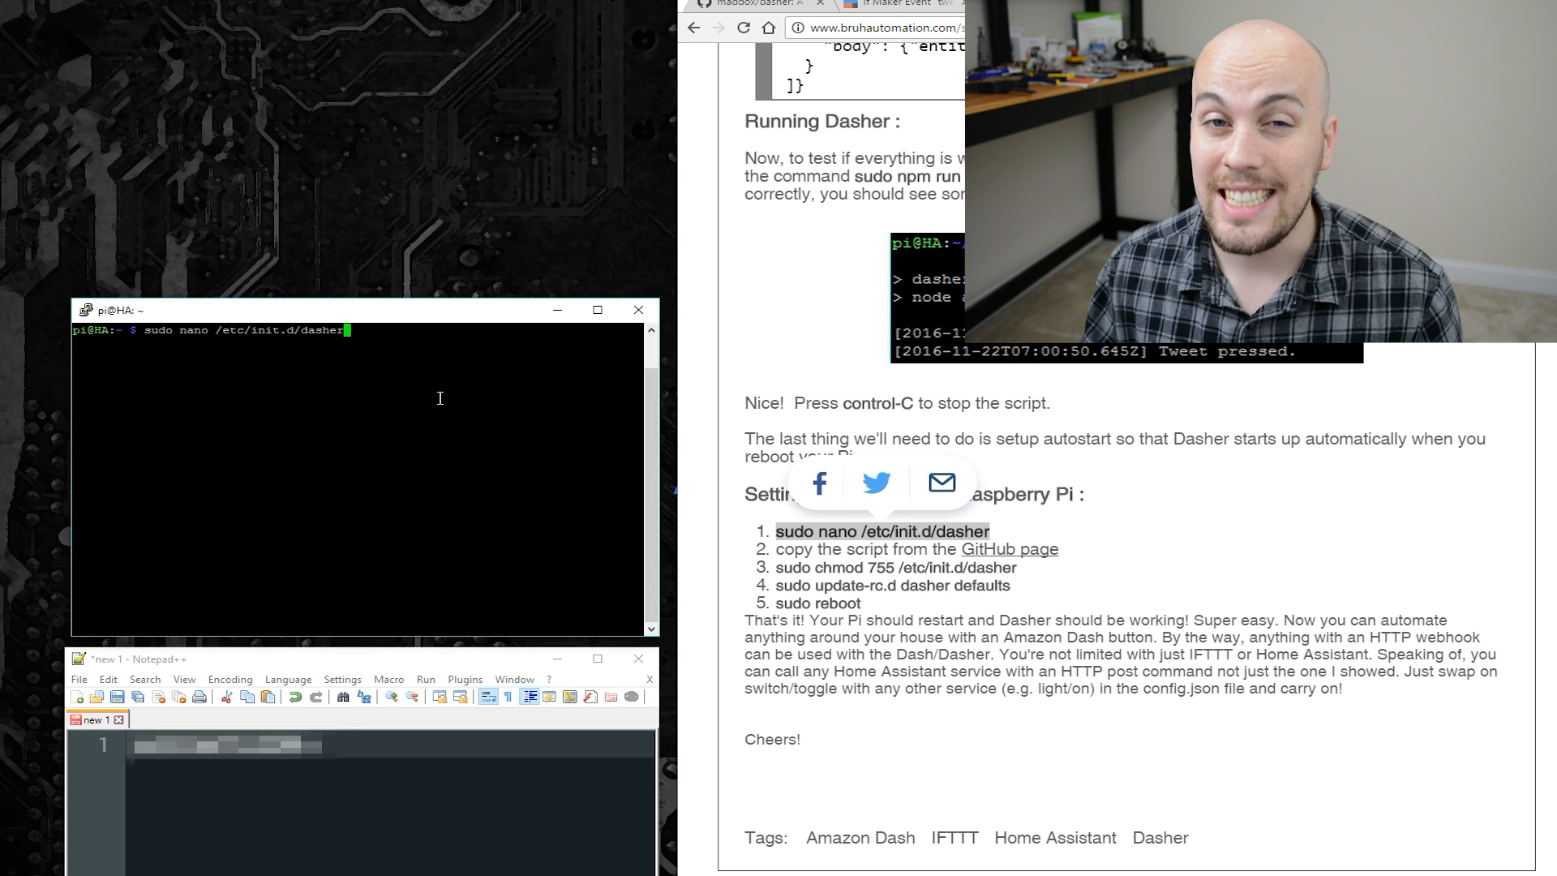
pyautogui.press('Enter')
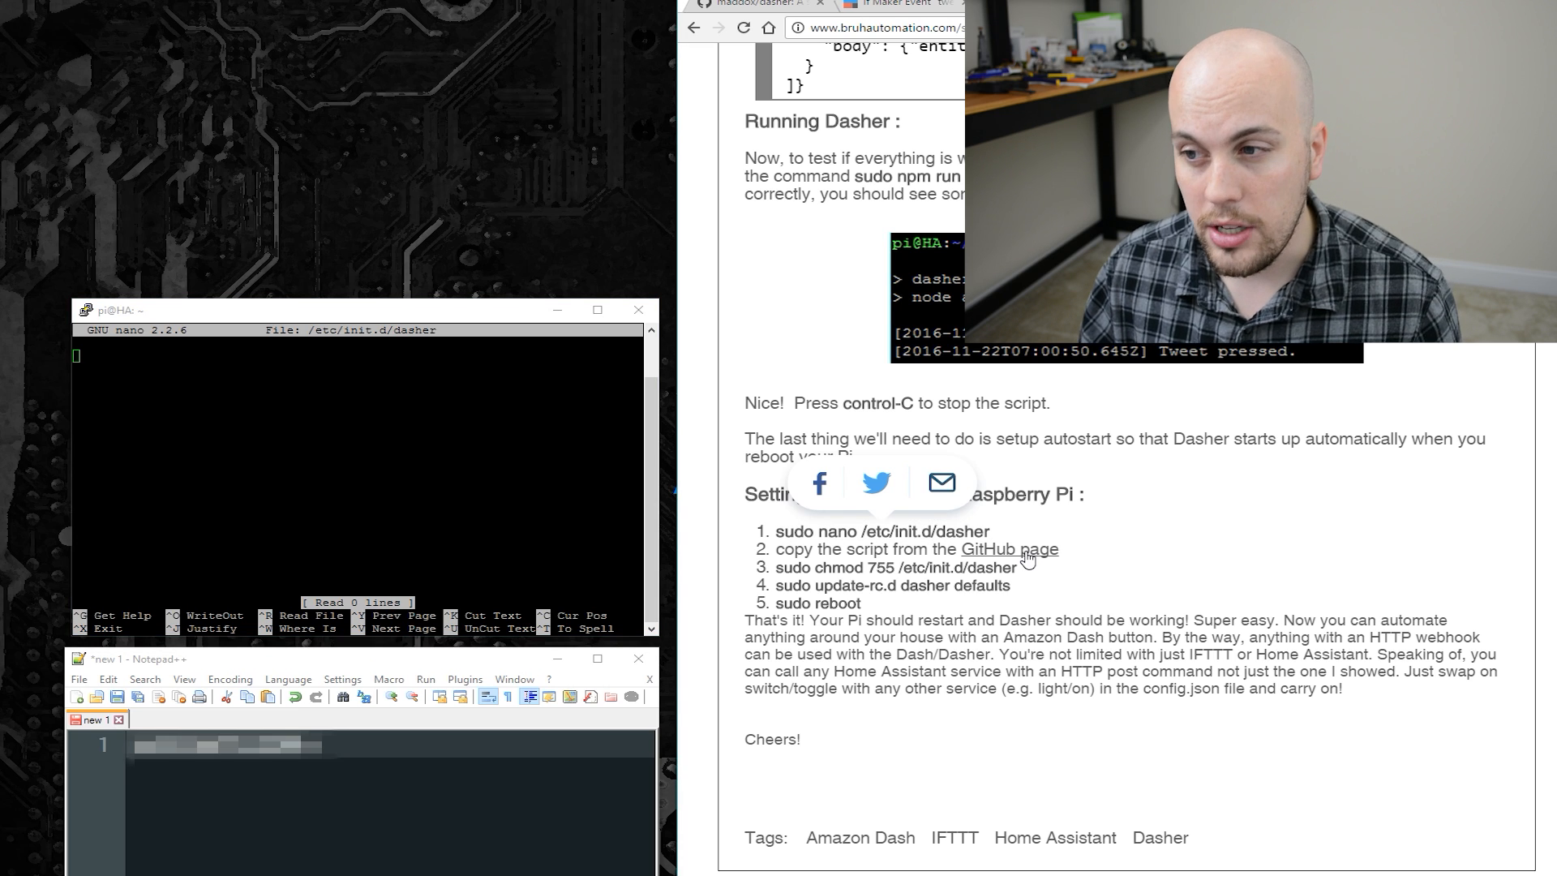
pyautogui.click(1009, 548)
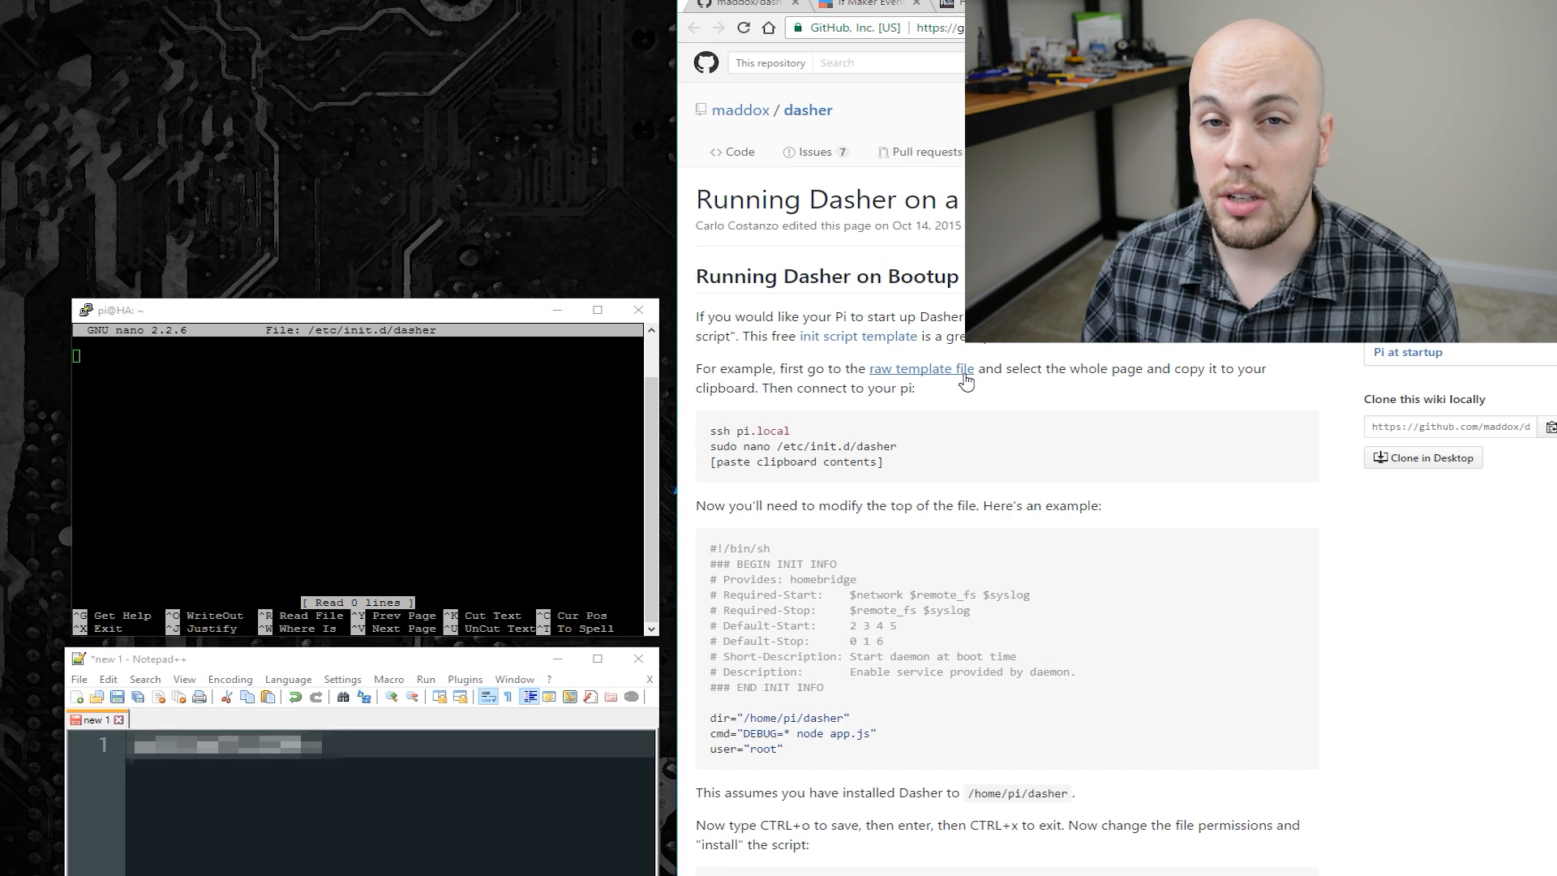
pyautogui.click(922, 368)
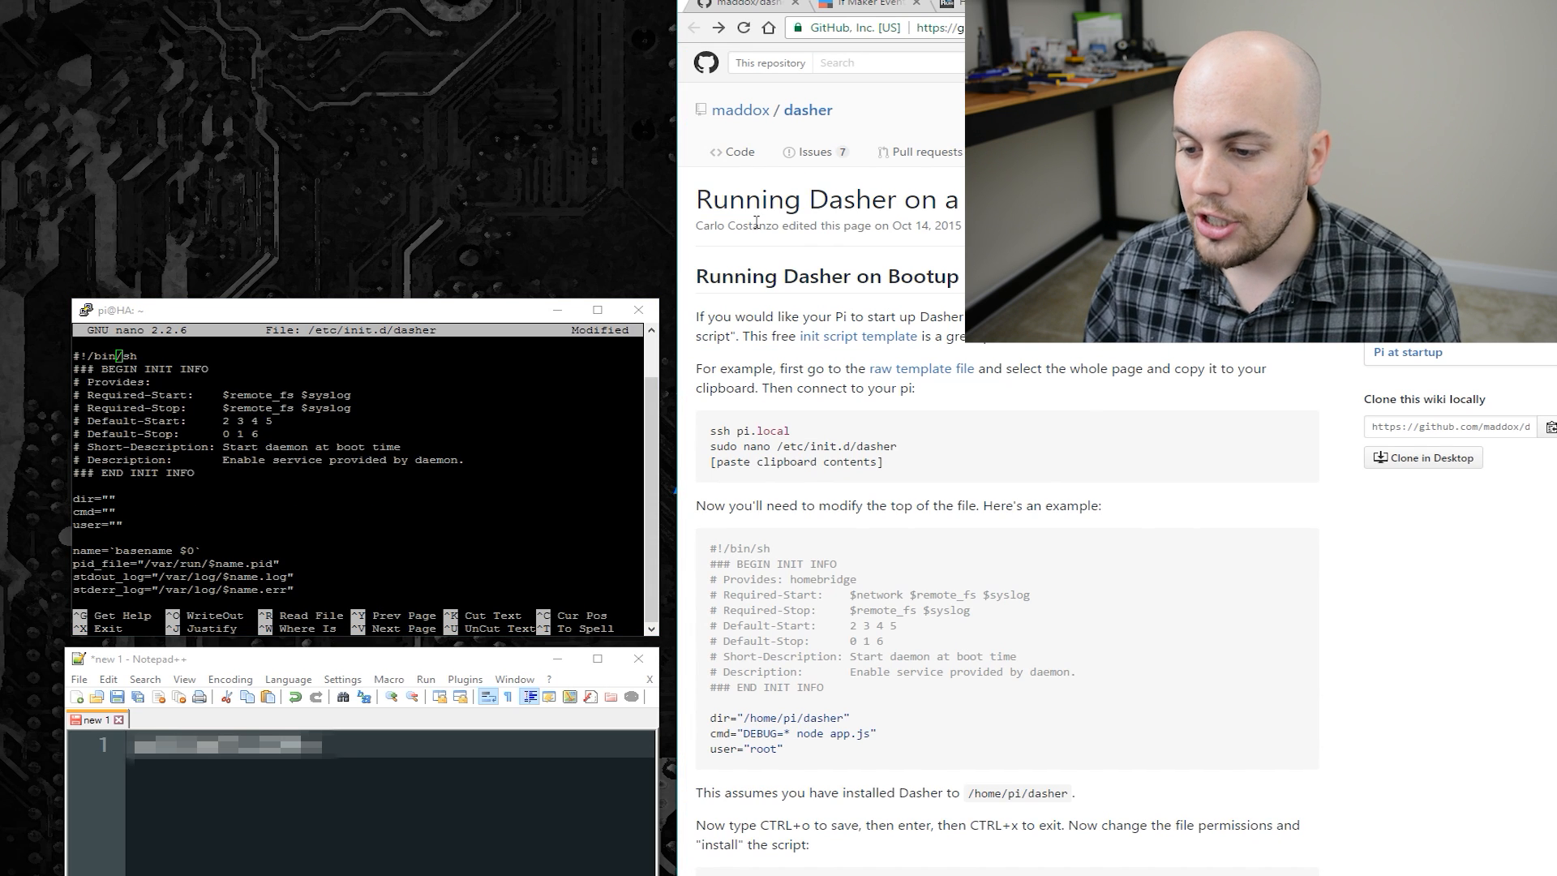
# Step: Copy the template's example header lines into the script and fill in dir, cmd and user
pyautogui.scroll(-3)
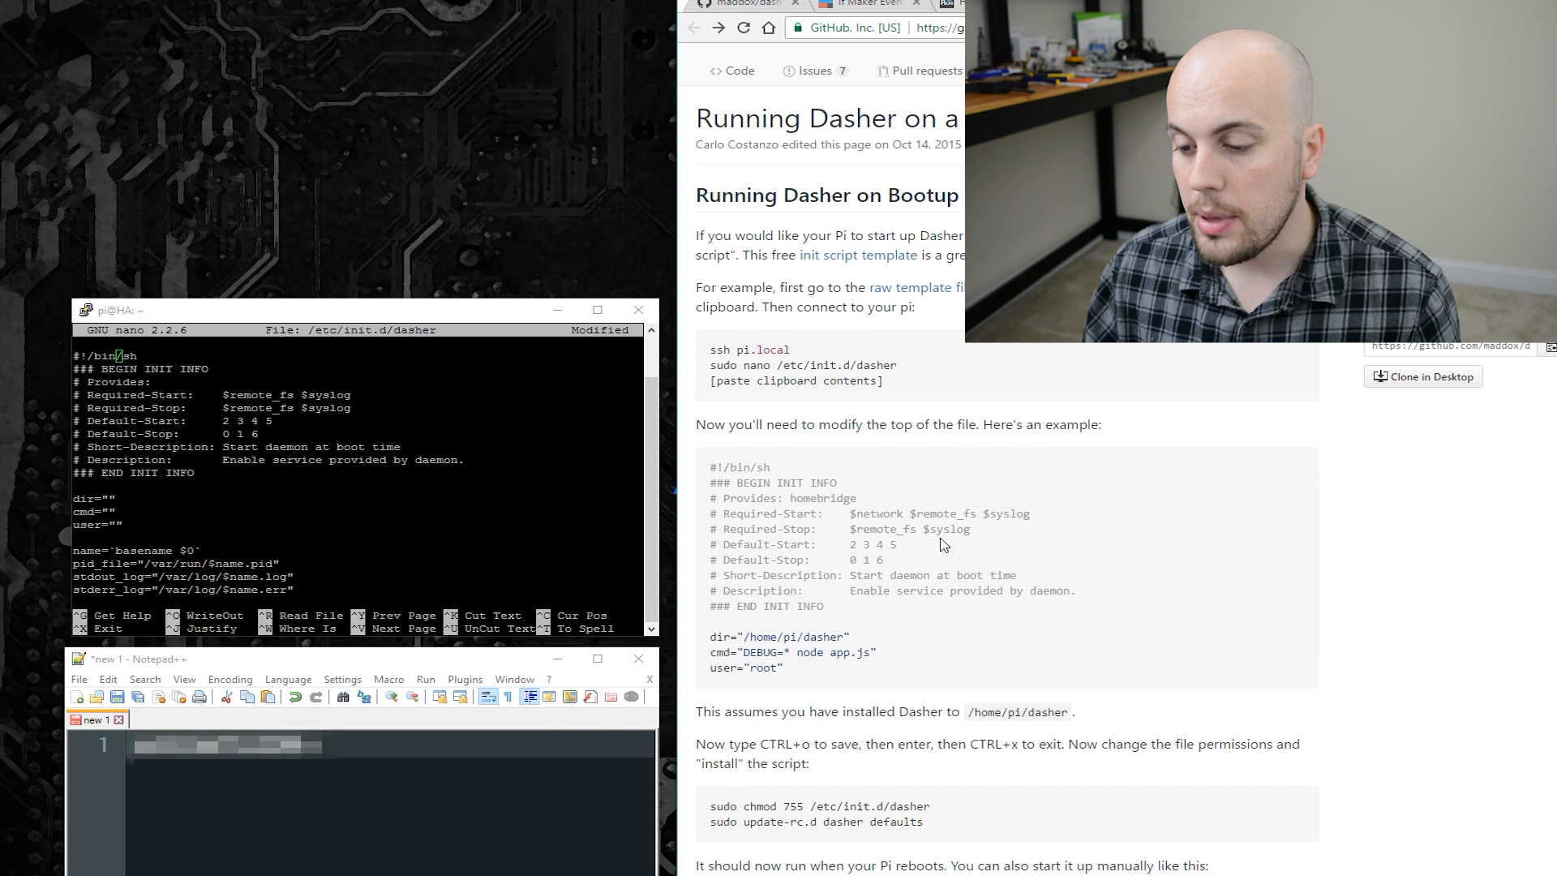
pyautogui.moveTo(713, 545); pyautogui.dragTo(785, 675)
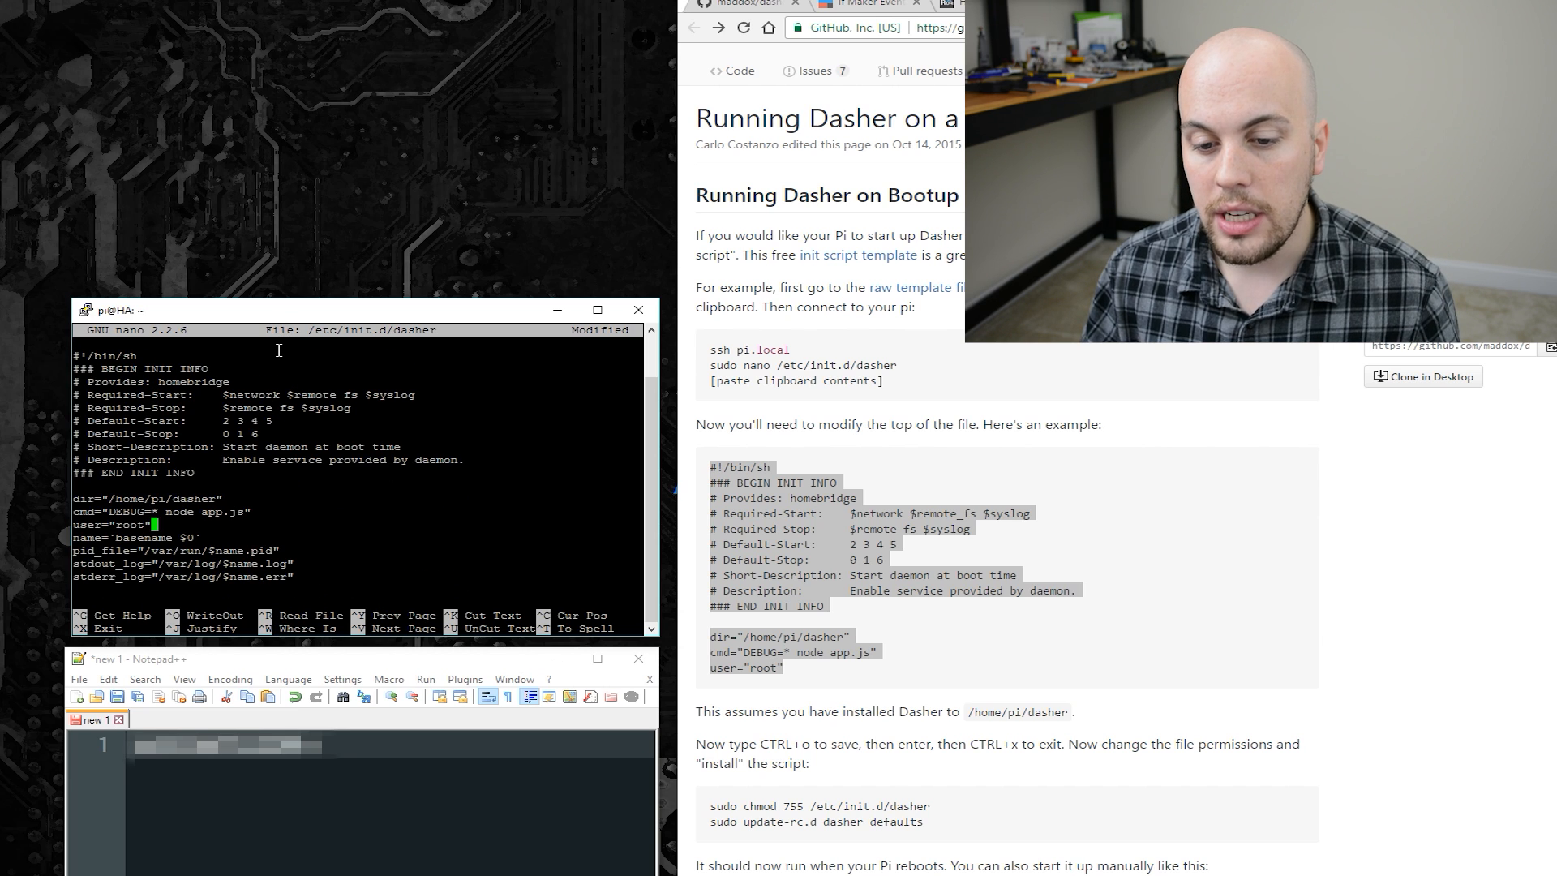
pyautogui.scroll(-3)
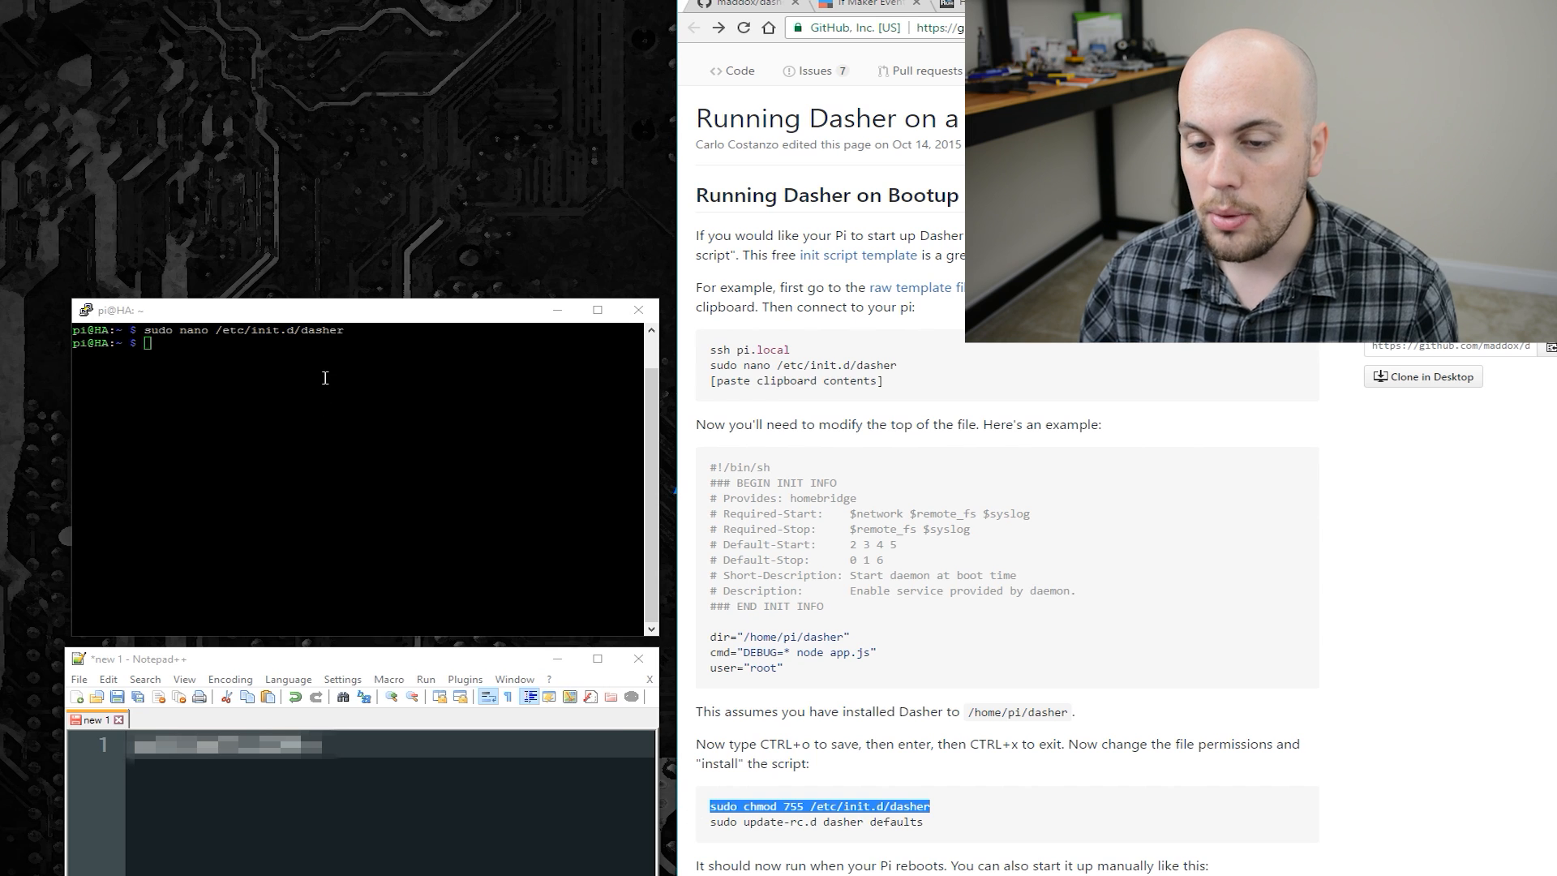
# Step: Make the dasher script executable (chmod 755), register it with update-rc.d, and reboot the Pi
pyautogui.write('sudo chmod 755 /etc/init.d/dasher')
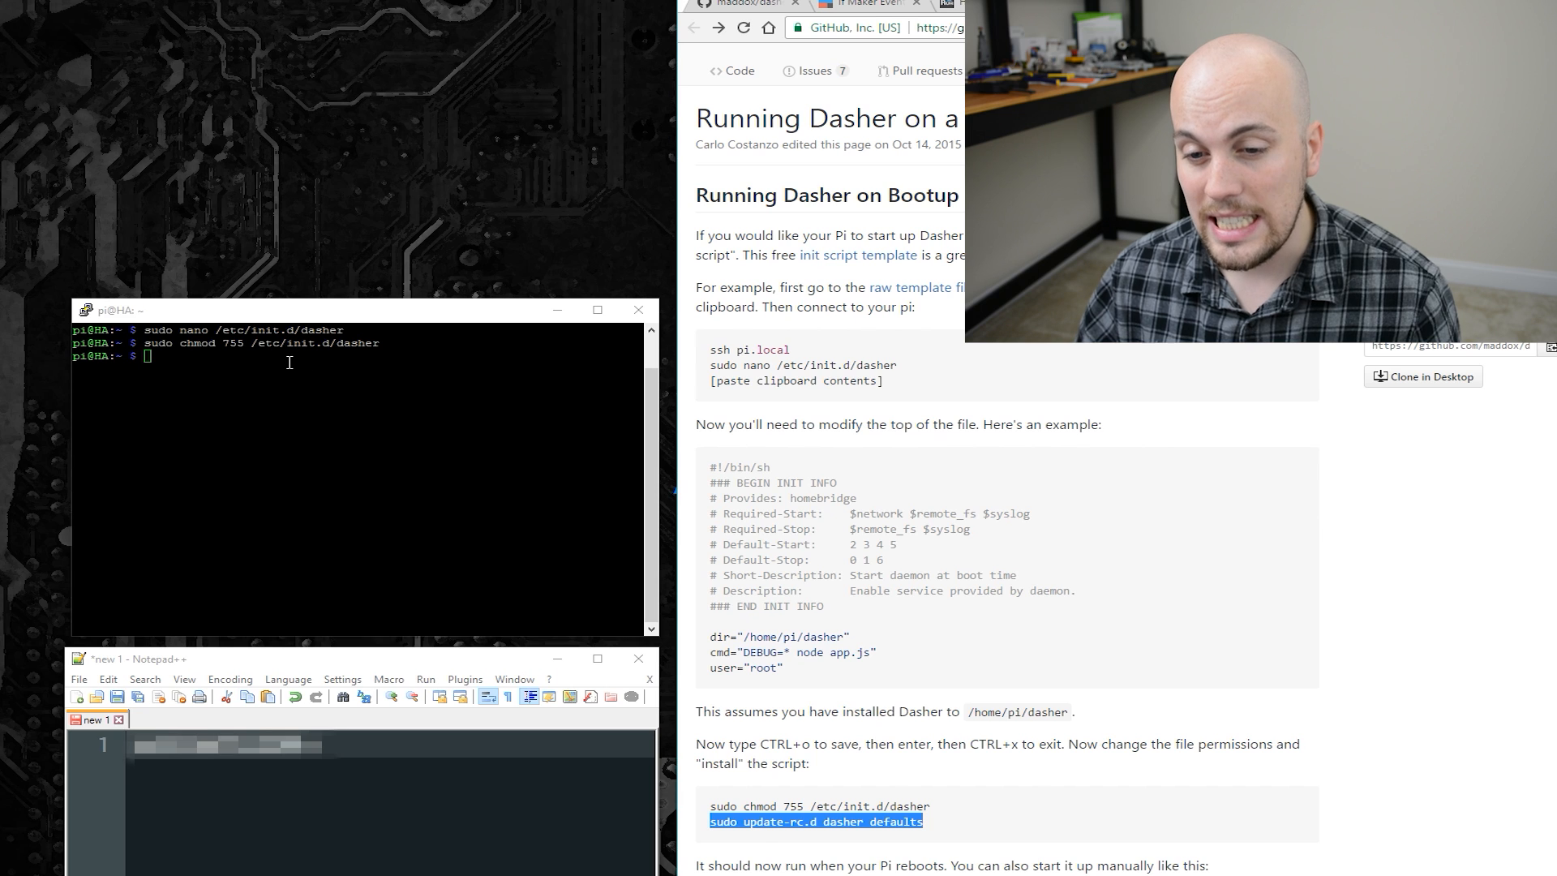
pyautogui.write('sudo update-rc.d dasher defaults')
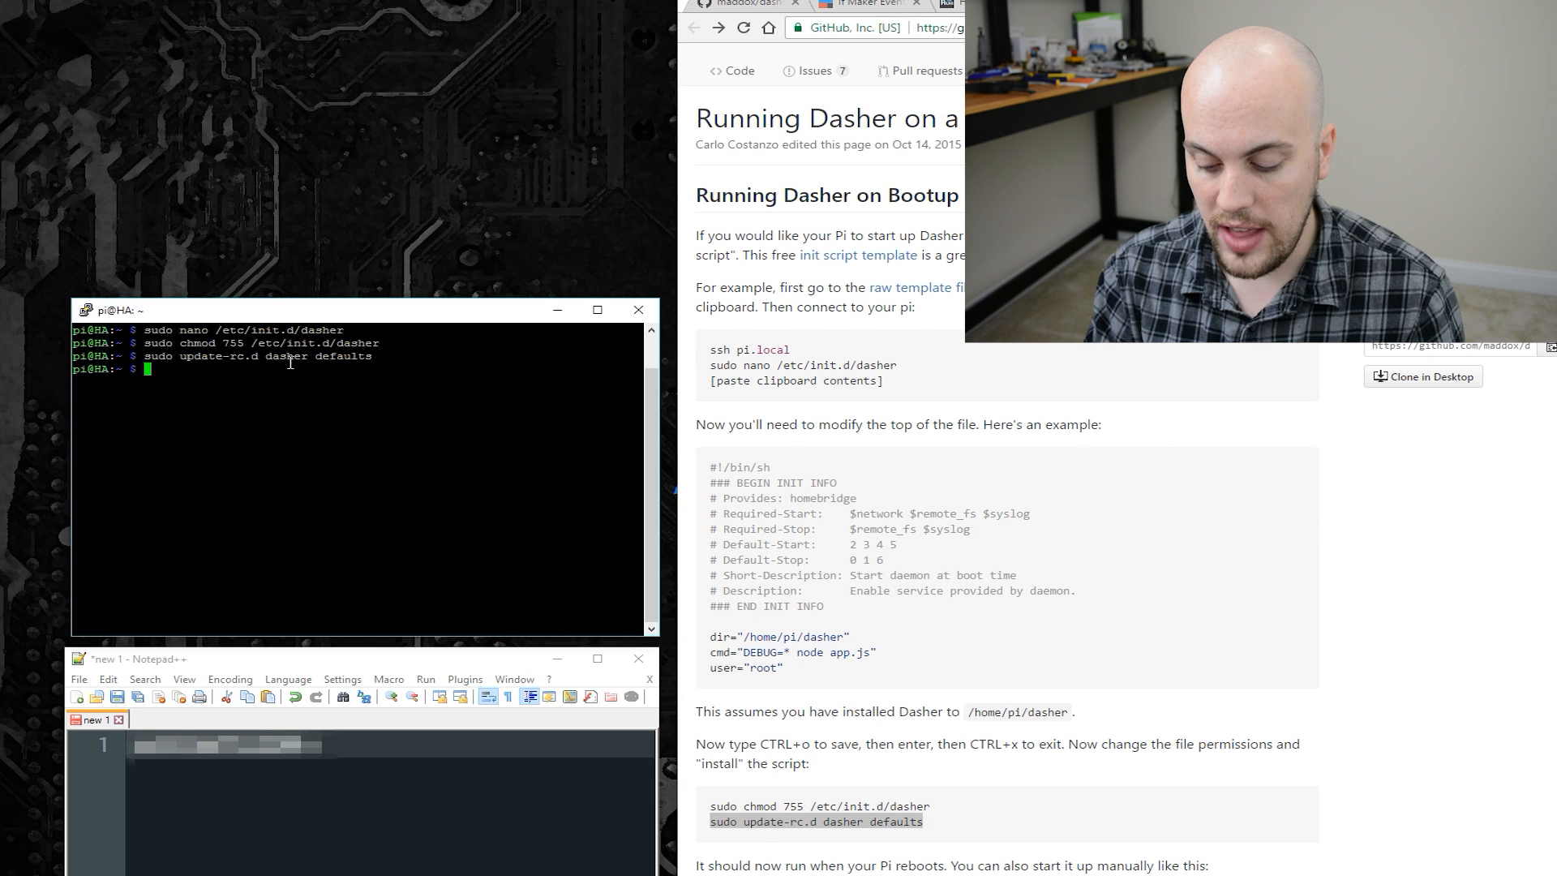
pyautogui.write('sudo reboot')
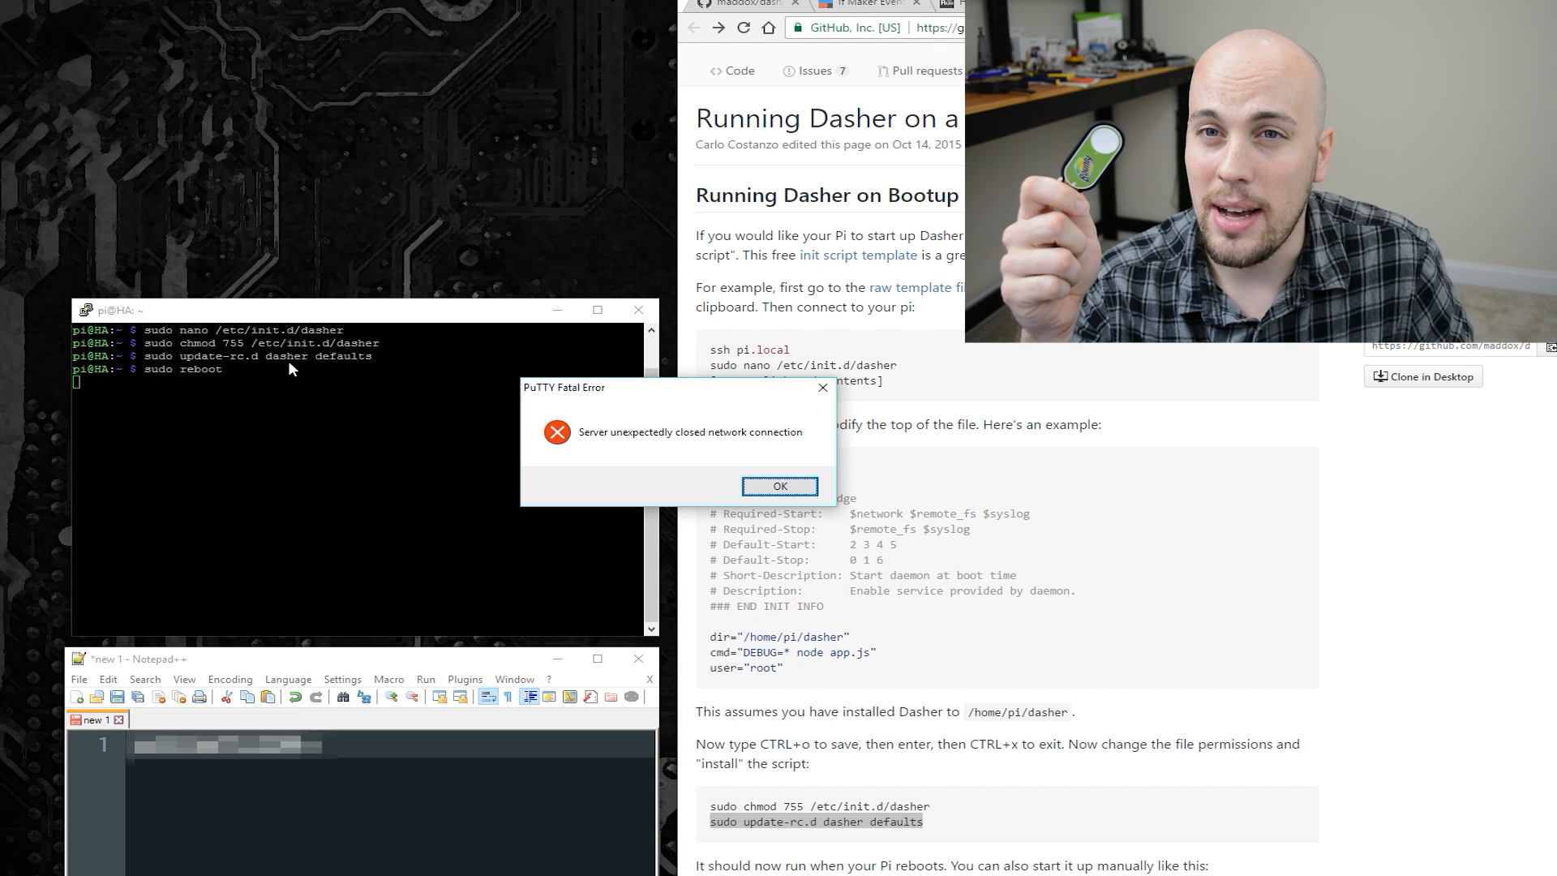
pyautogui.click(779, 487)
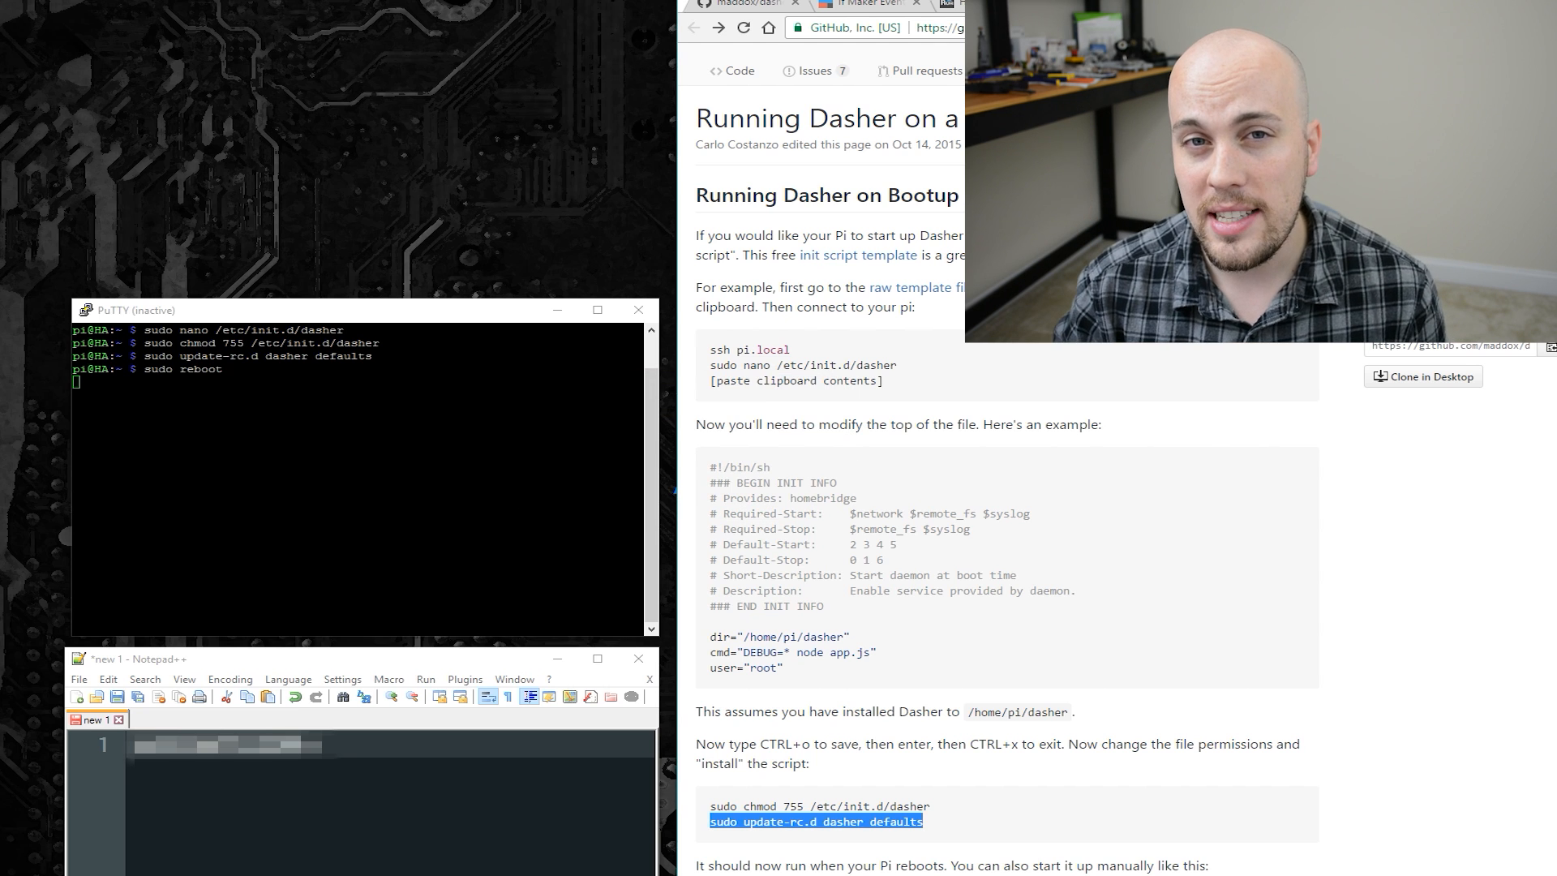